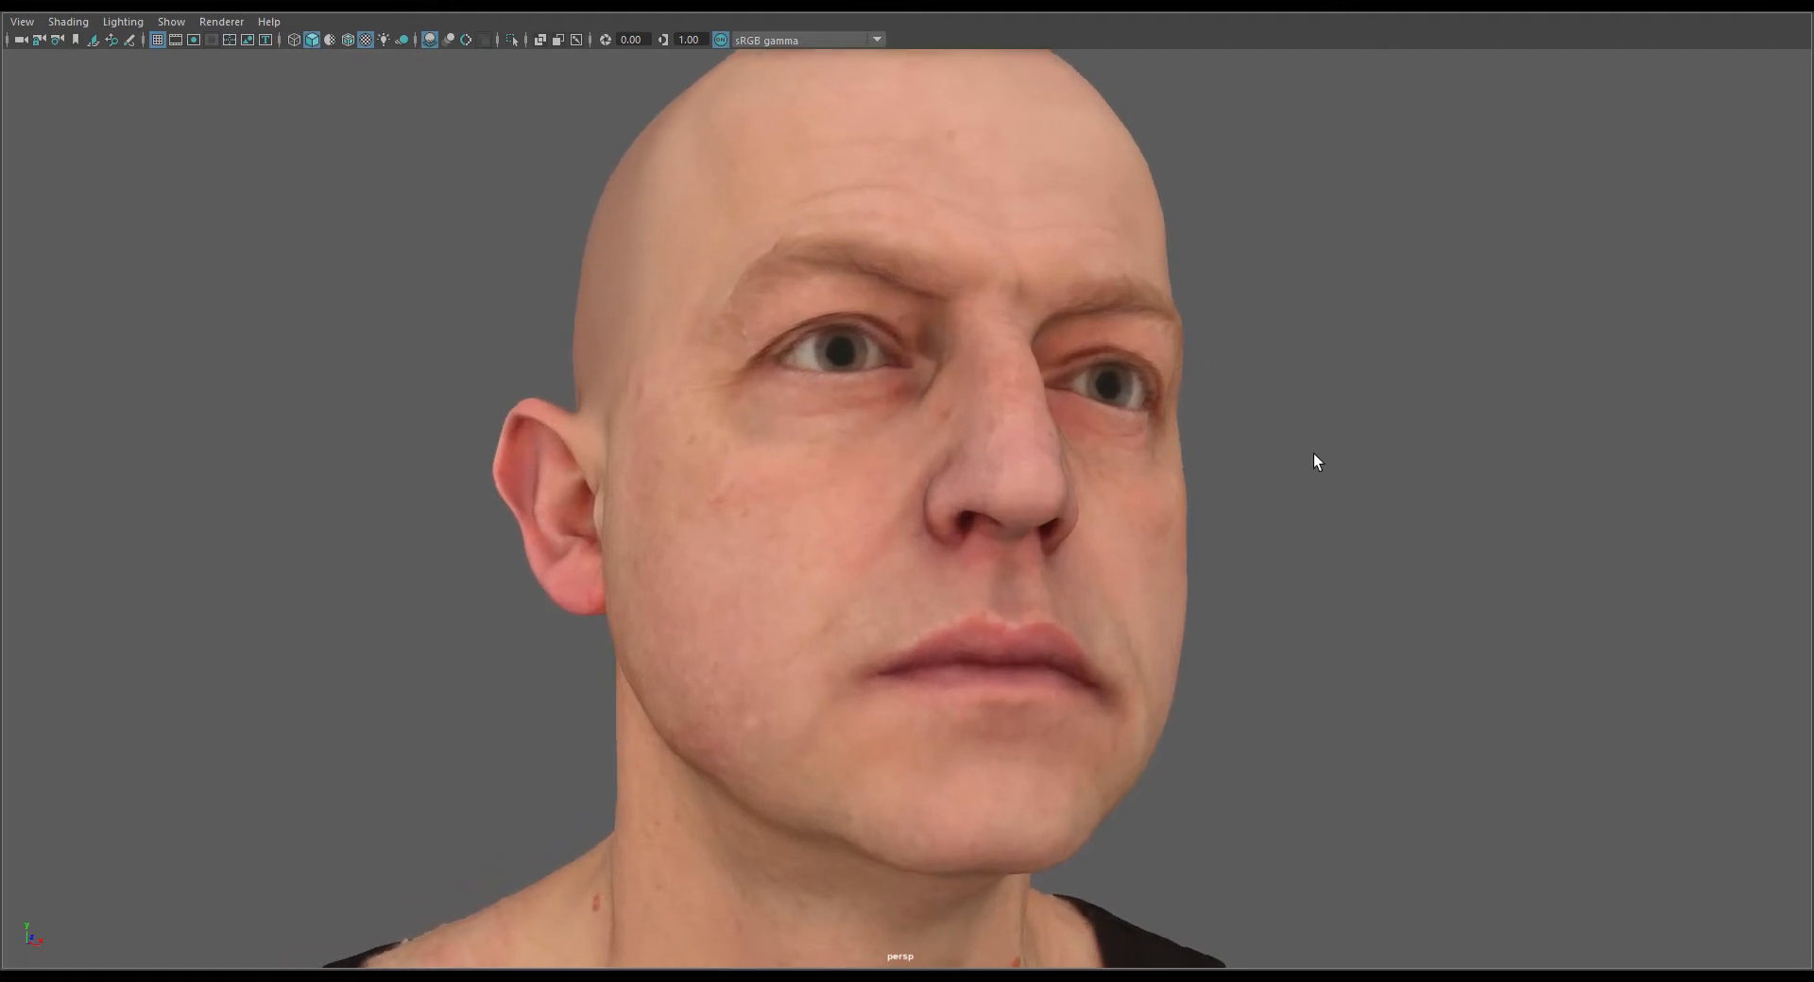
Orbit the Maya camera around the bald head scan to show its other side
left_click_drag(1313, 461, 1199, 462)
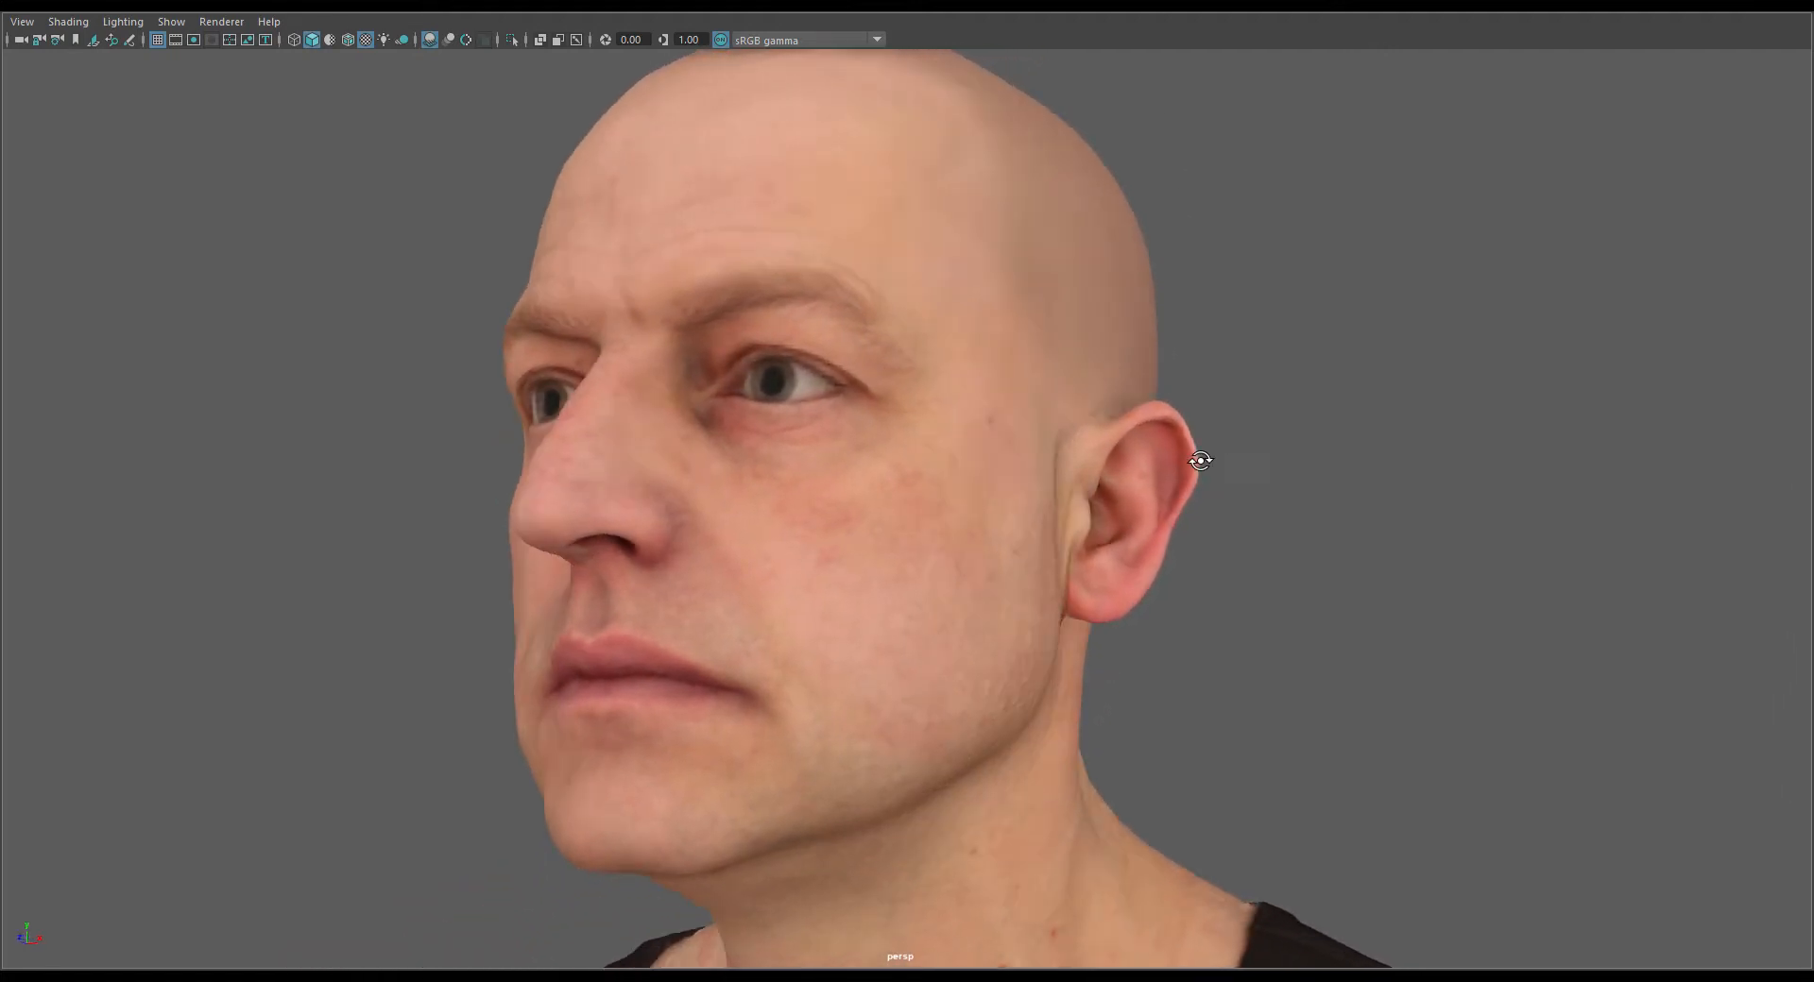
left_click_drag(1200, 461, 989, 463)
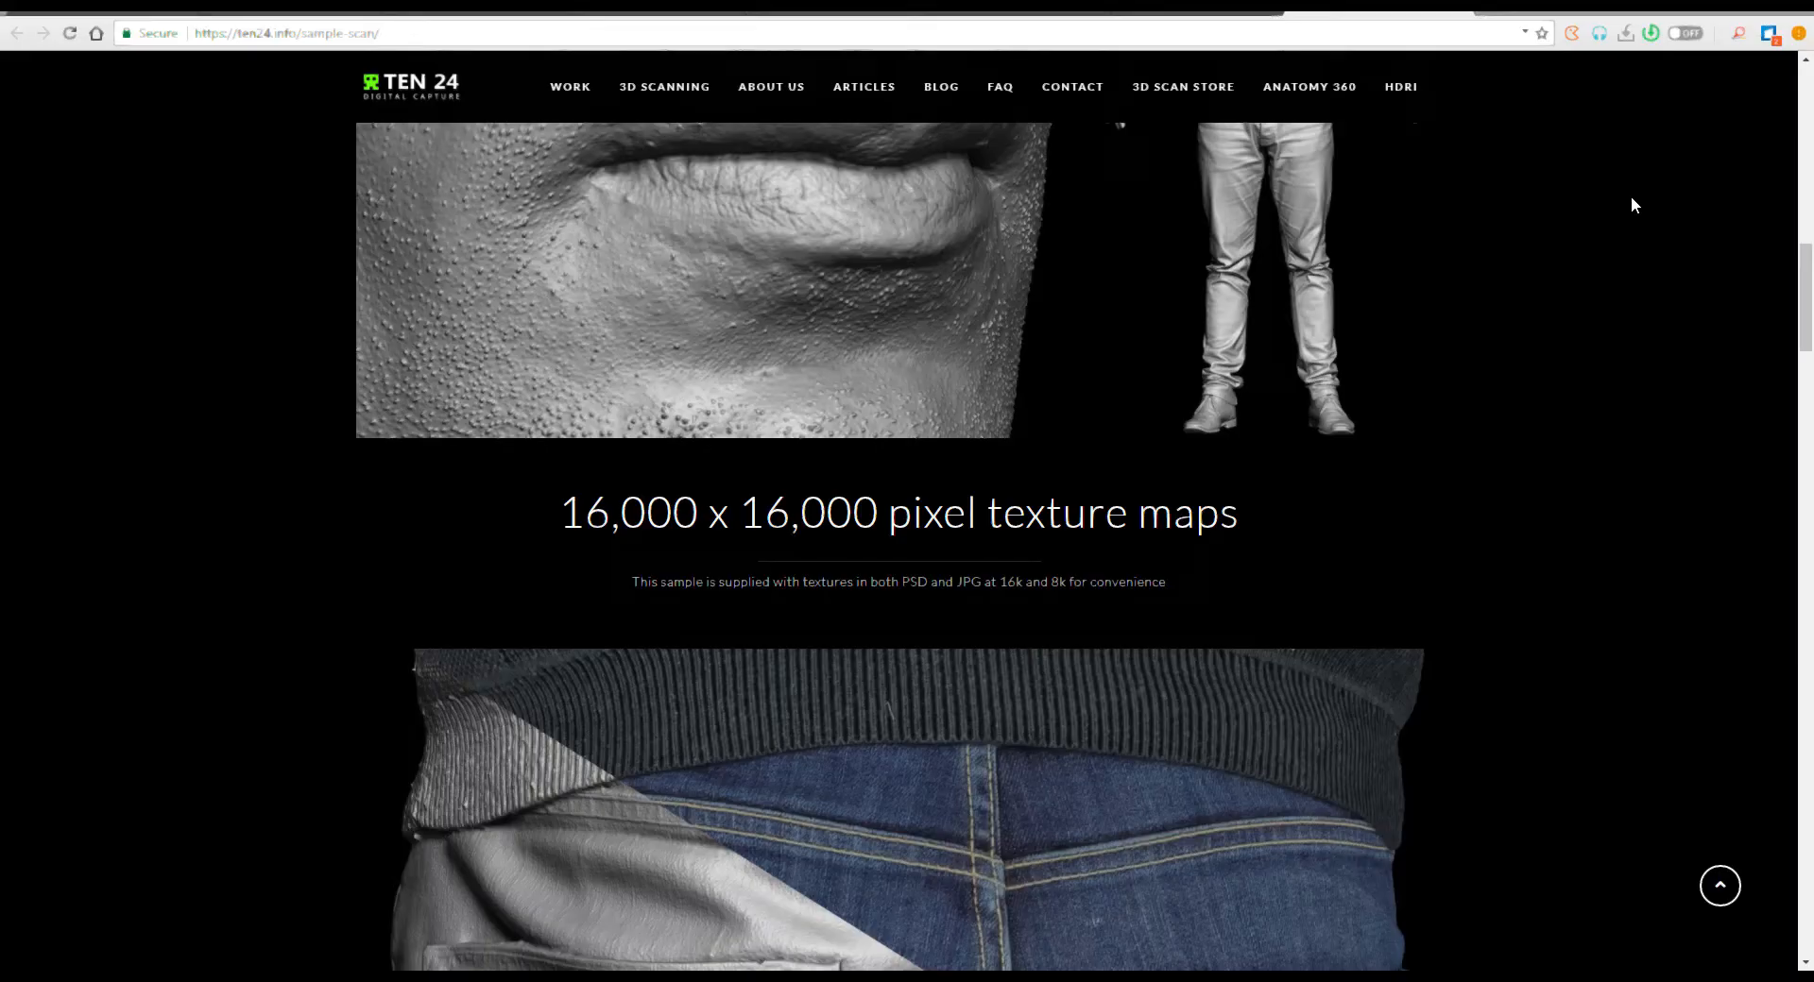
Scroll the Ten24 sample scan page, then open and scroll the free ZBrush UI download article
scroll("down", 3)
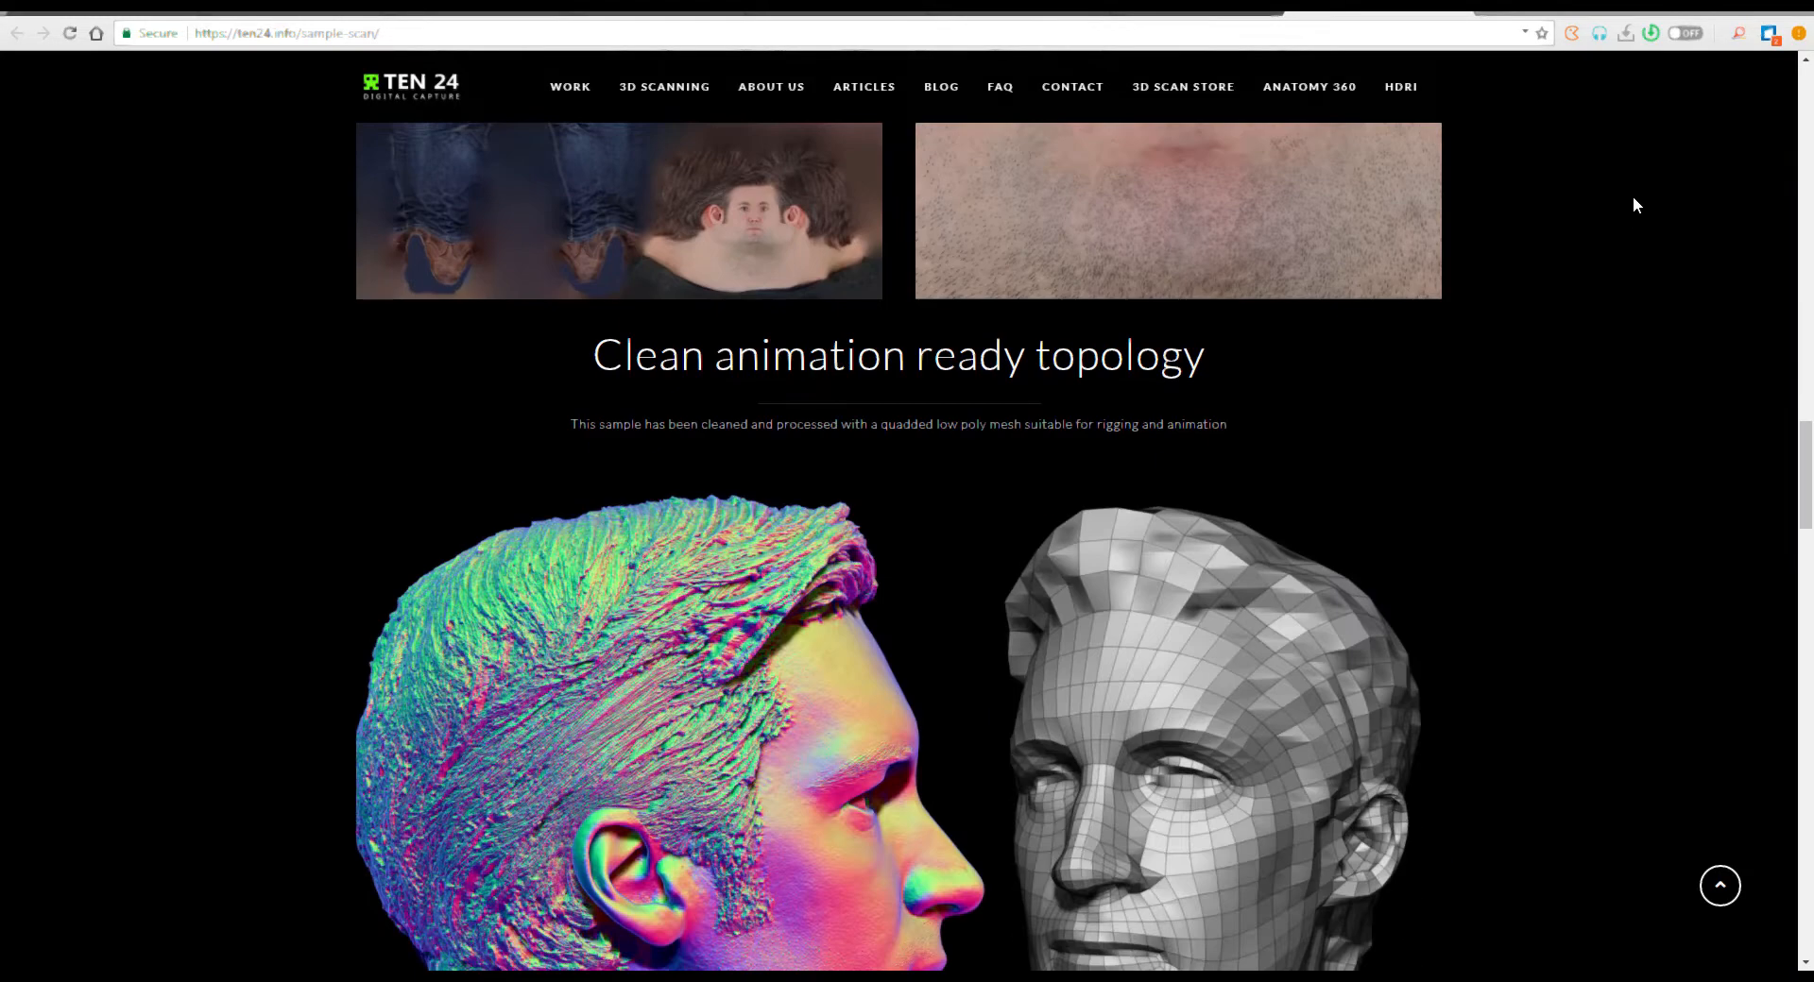
mouse_move(1581, 205)
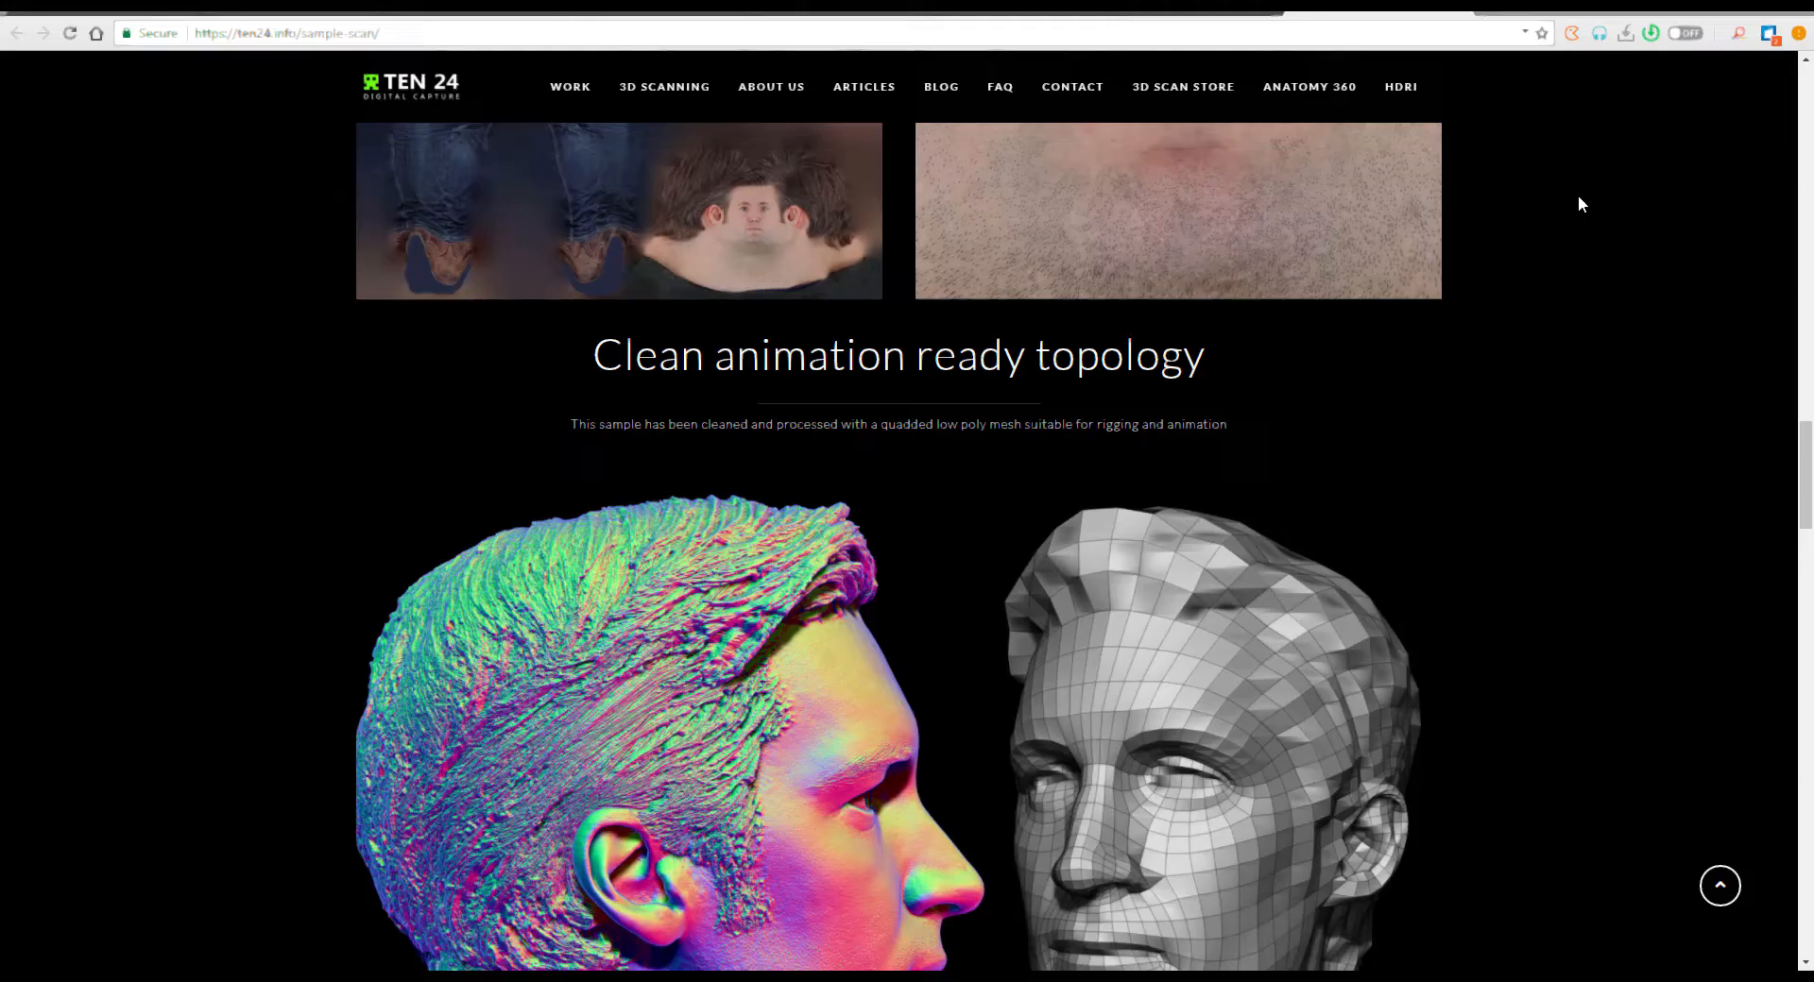
scroll("down", 3)
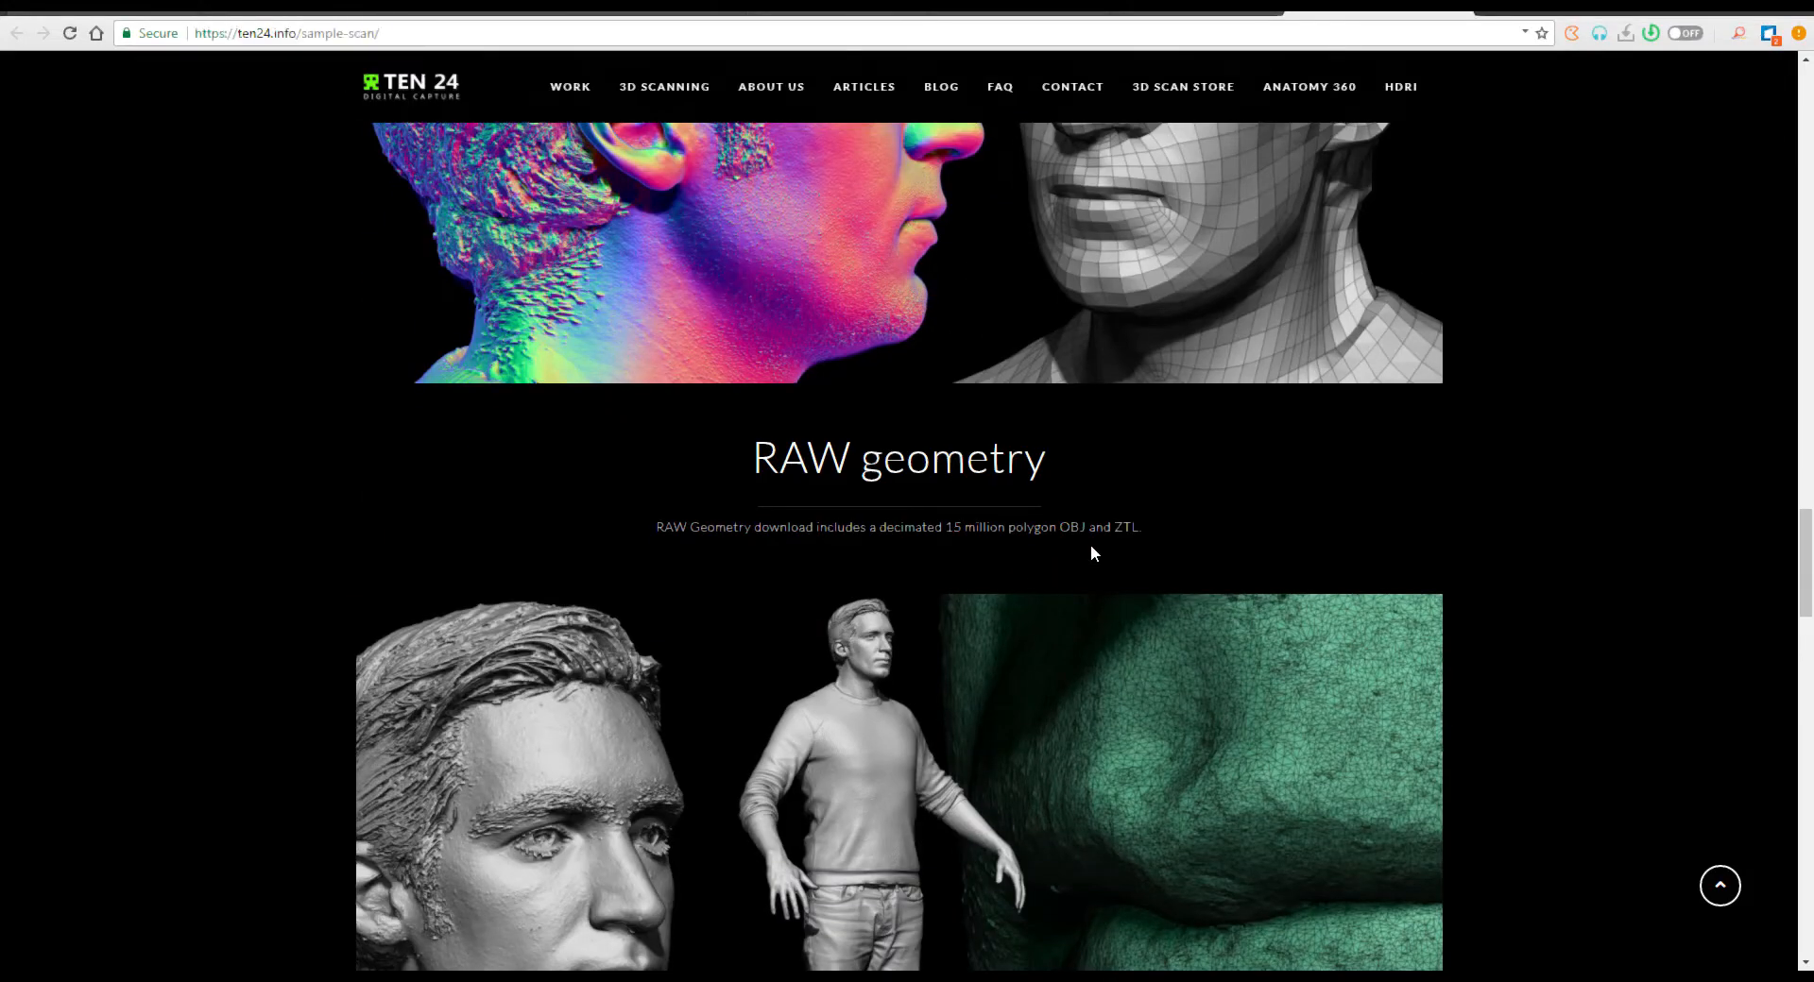
scroll("down", 3)
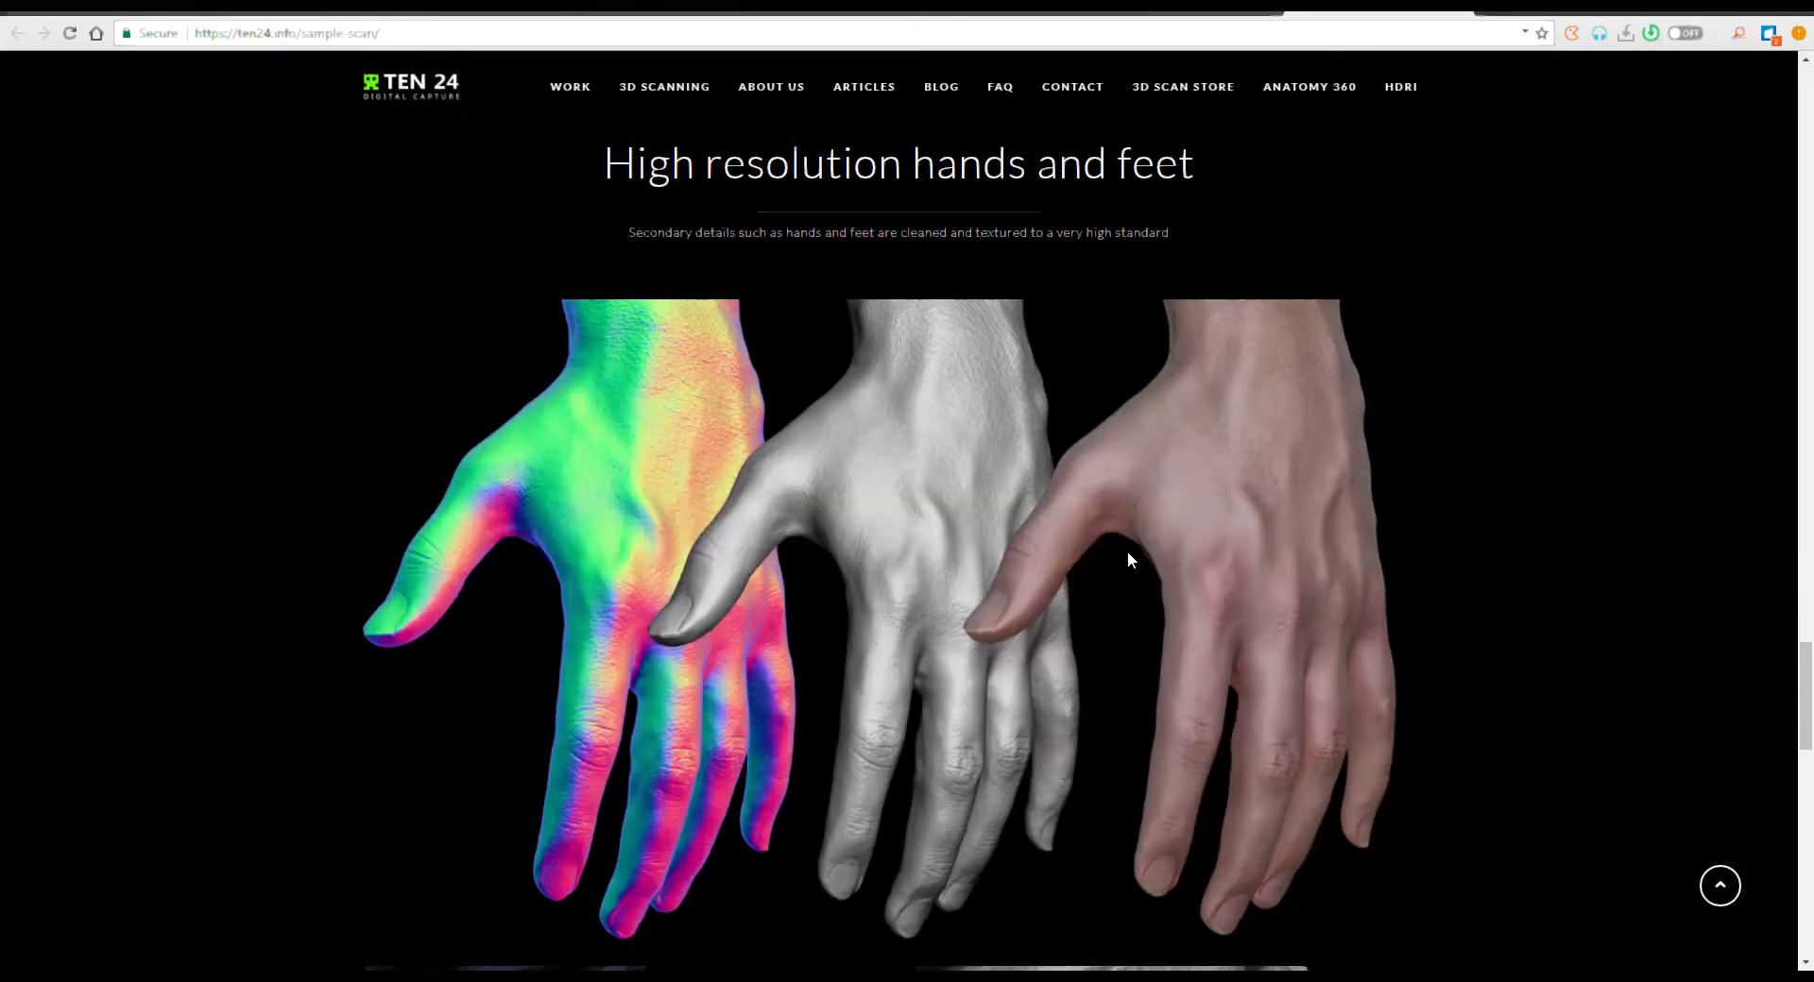
left_click(644, 16)
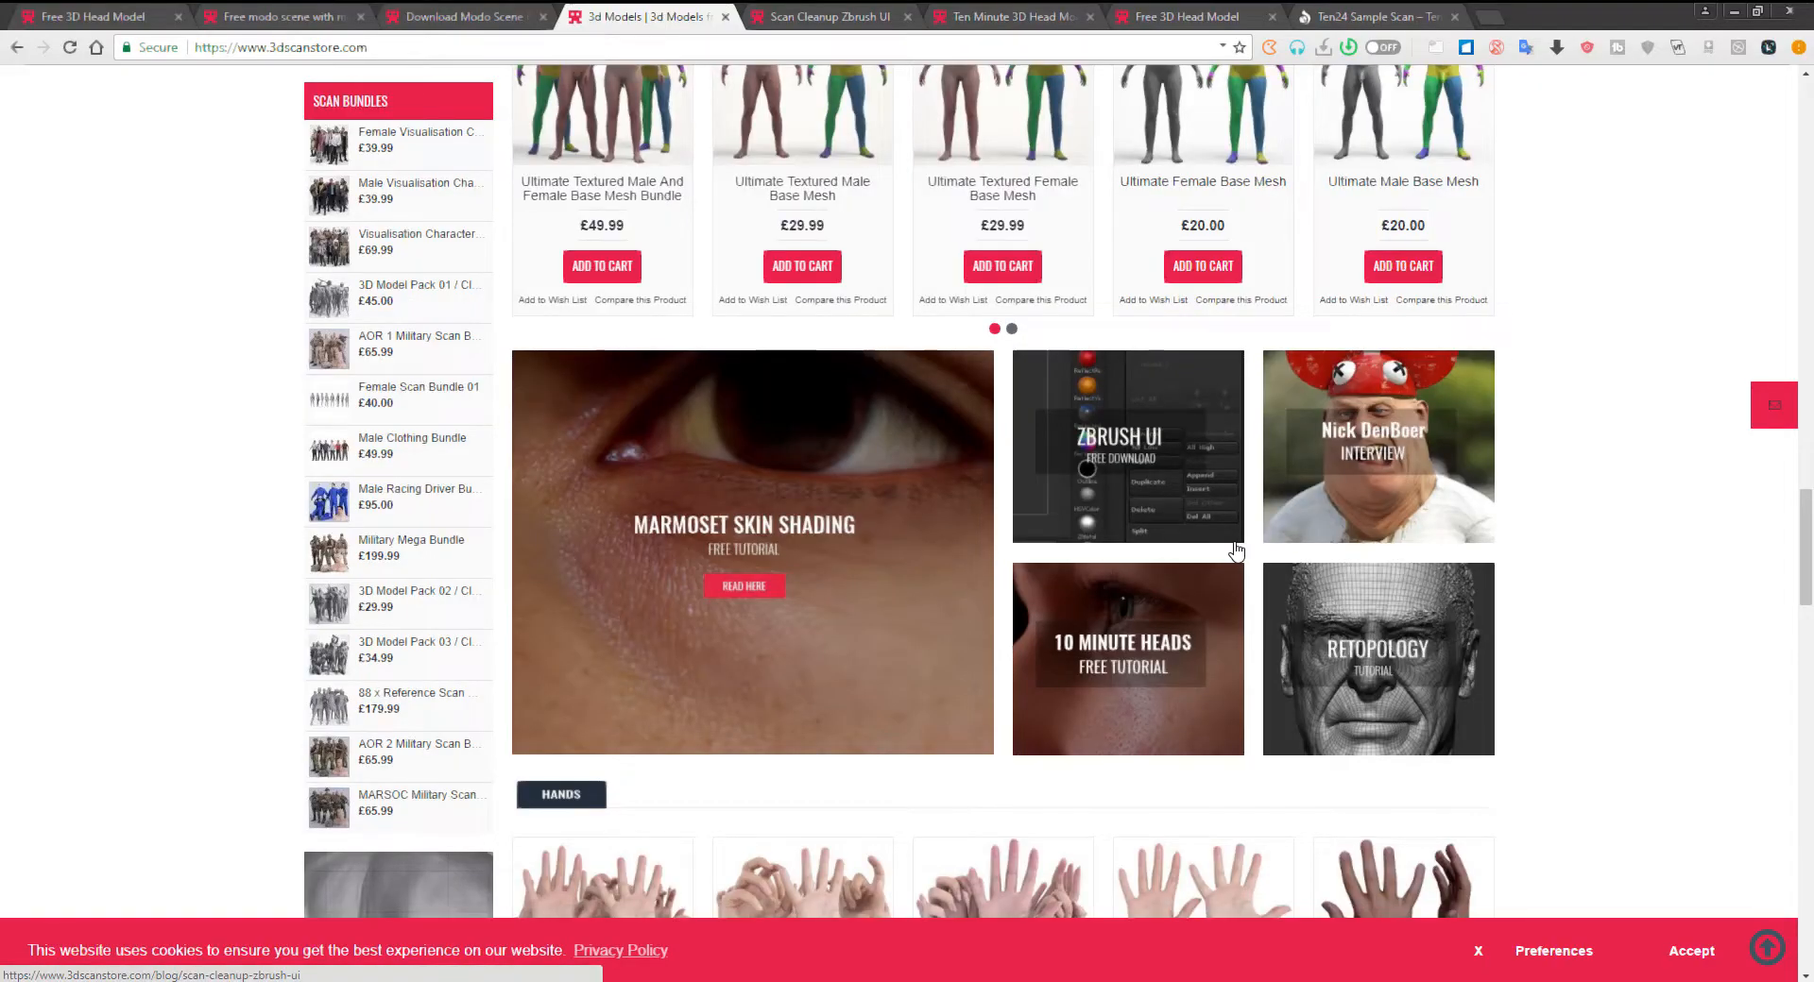
mouse_move(1227, 628)
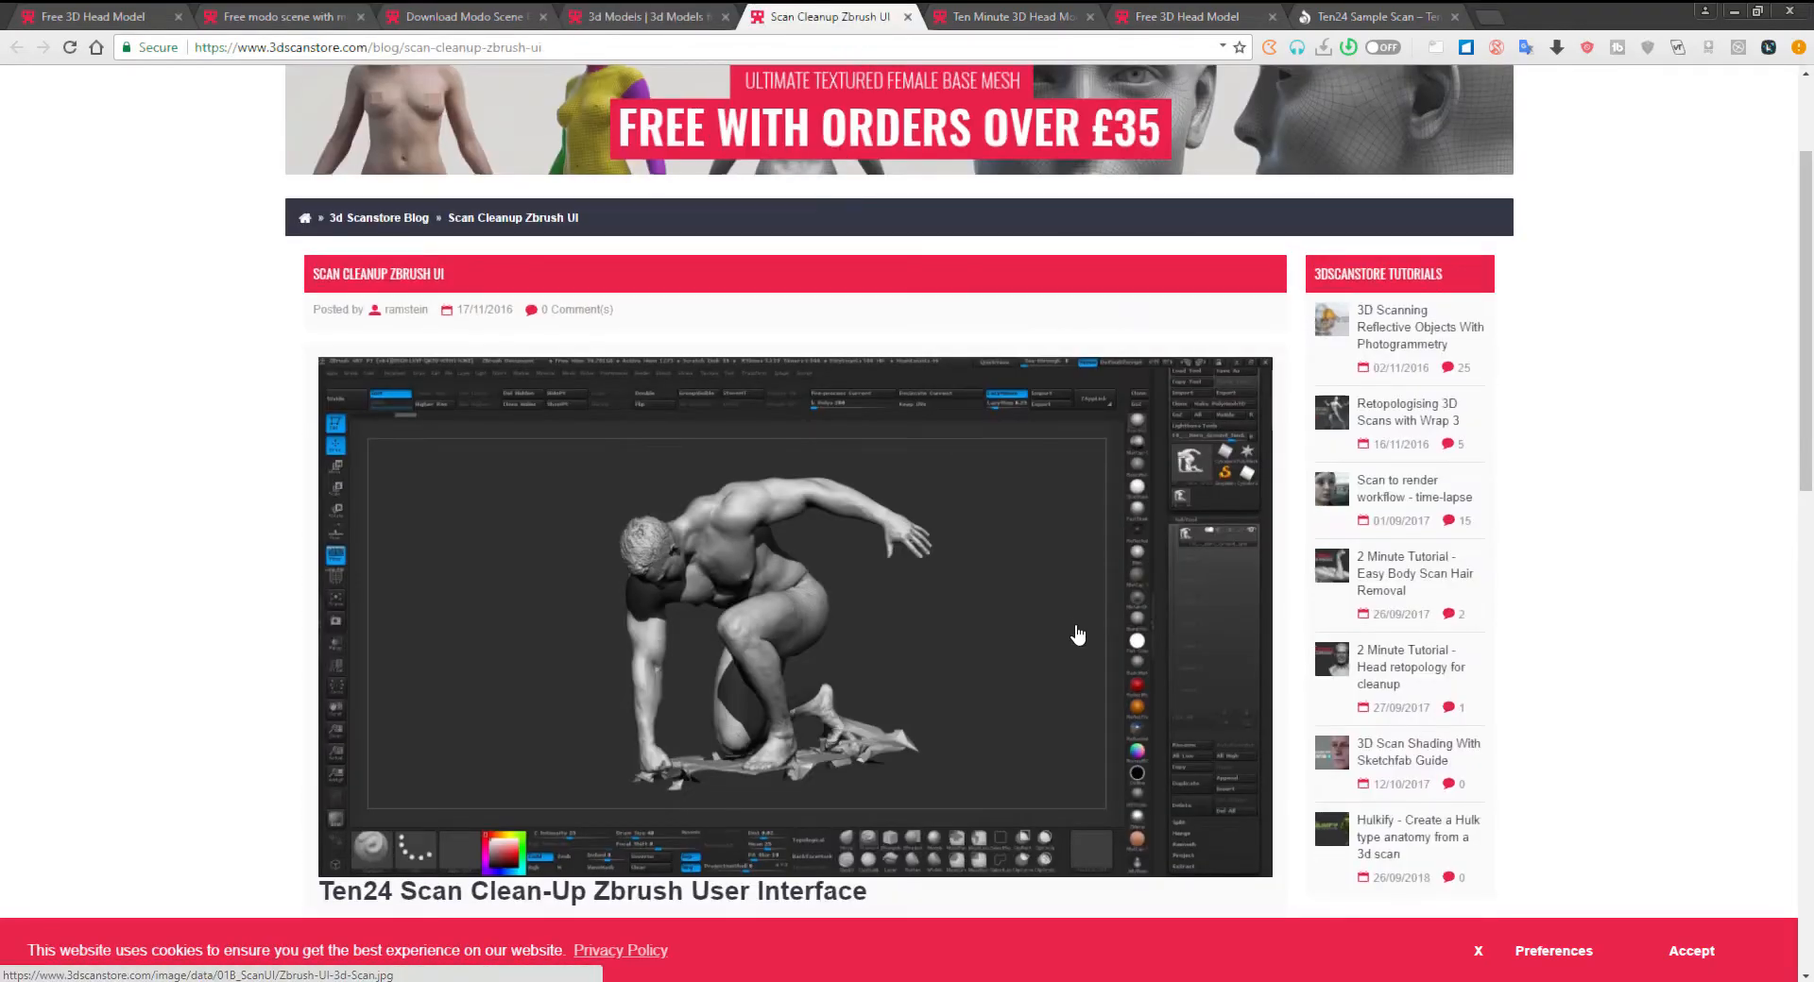
scroll("down", 3)
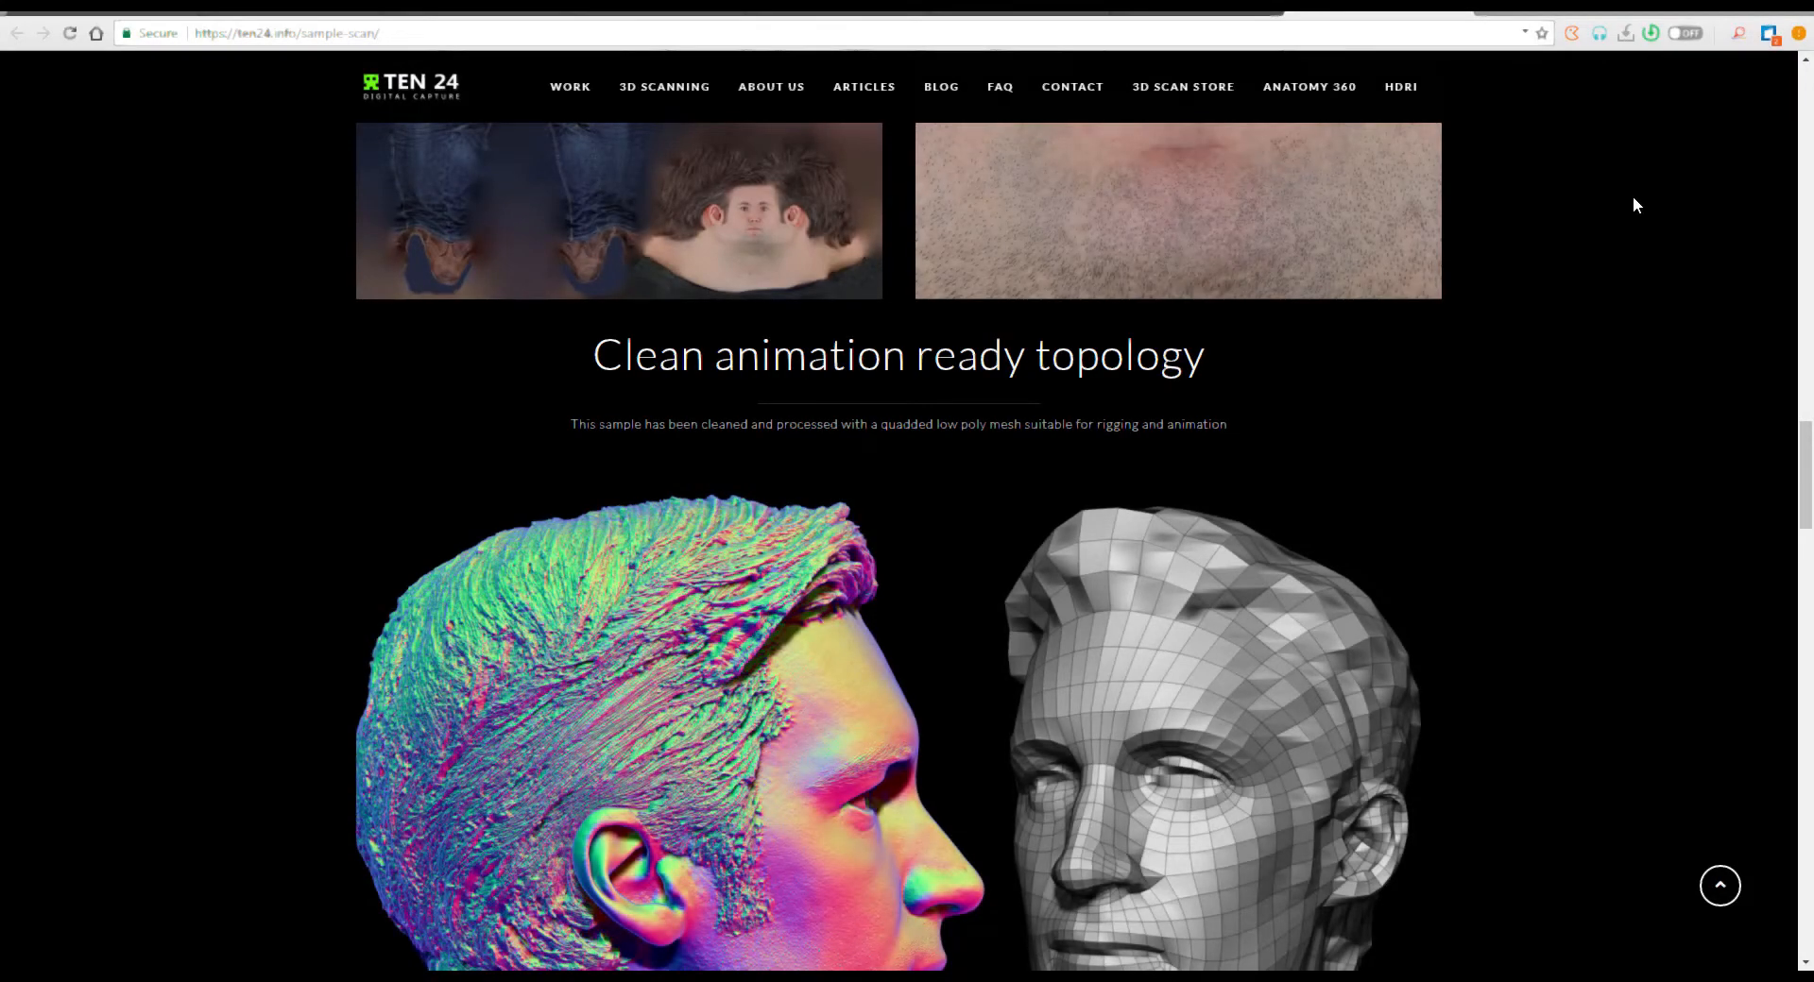
Browse Ten24's raw geometry and hands-and-feet sections, then the Ten Minute Head tutorial top
scroll("down", 3)
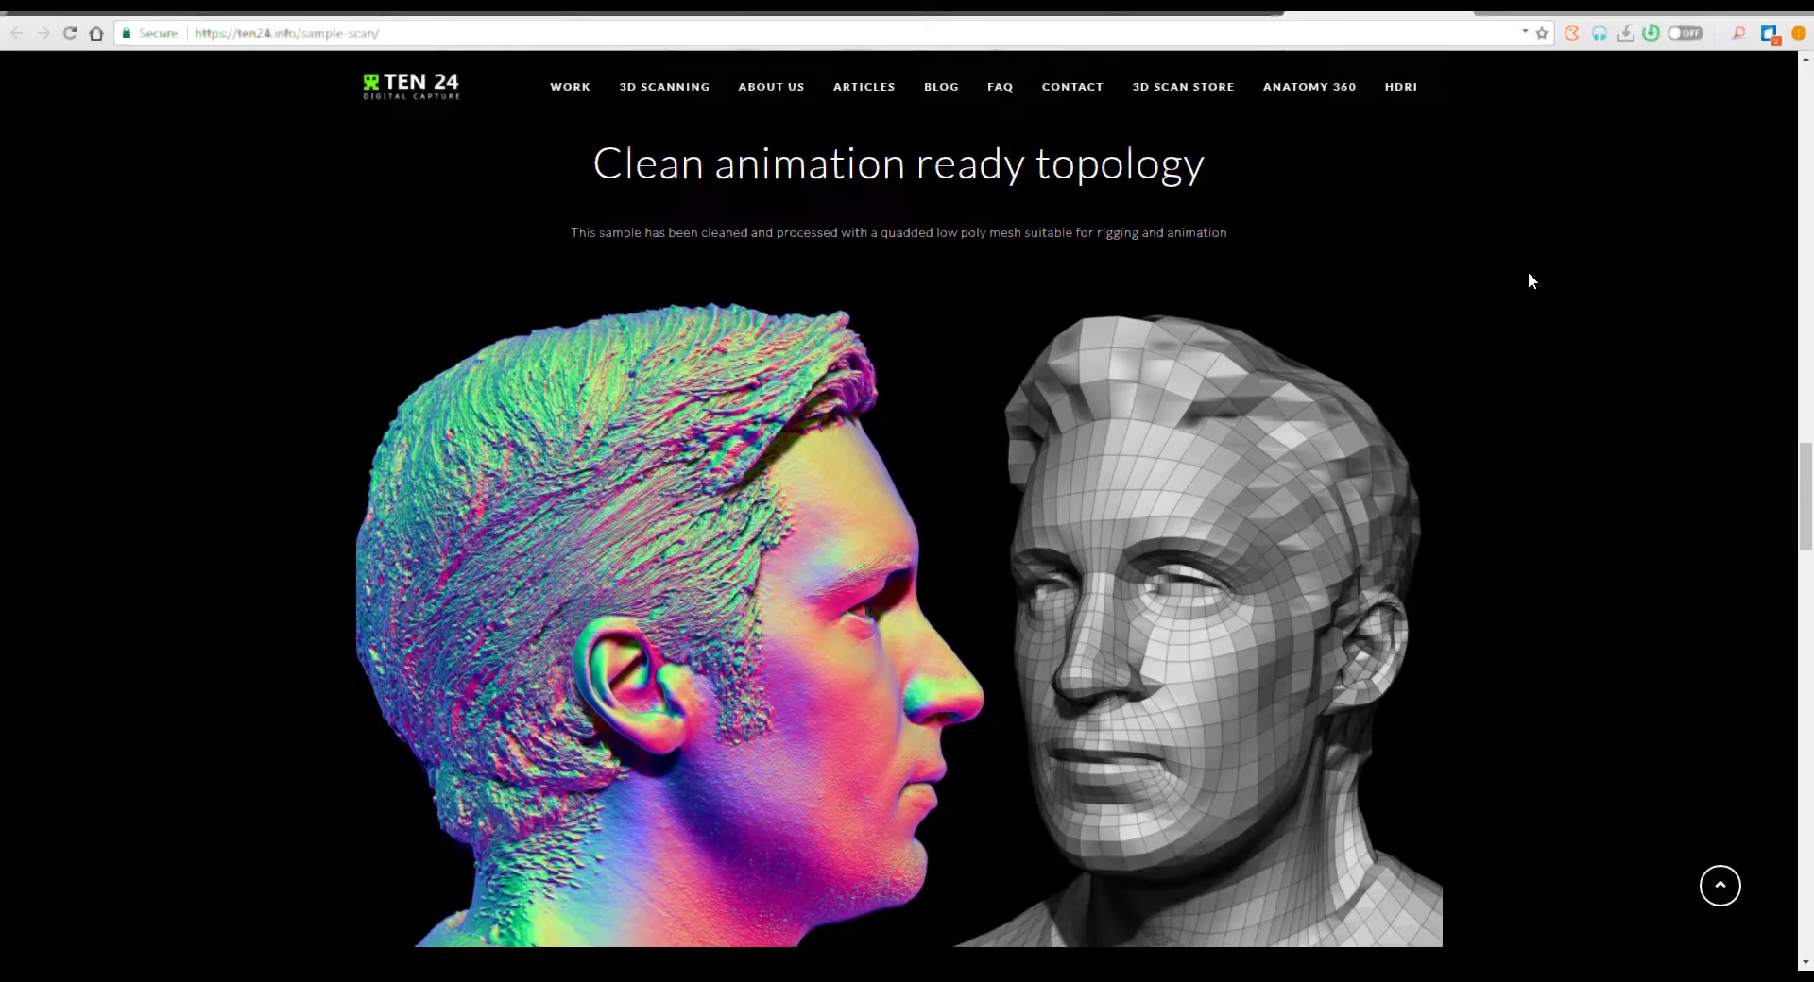
scroll("down", 3)
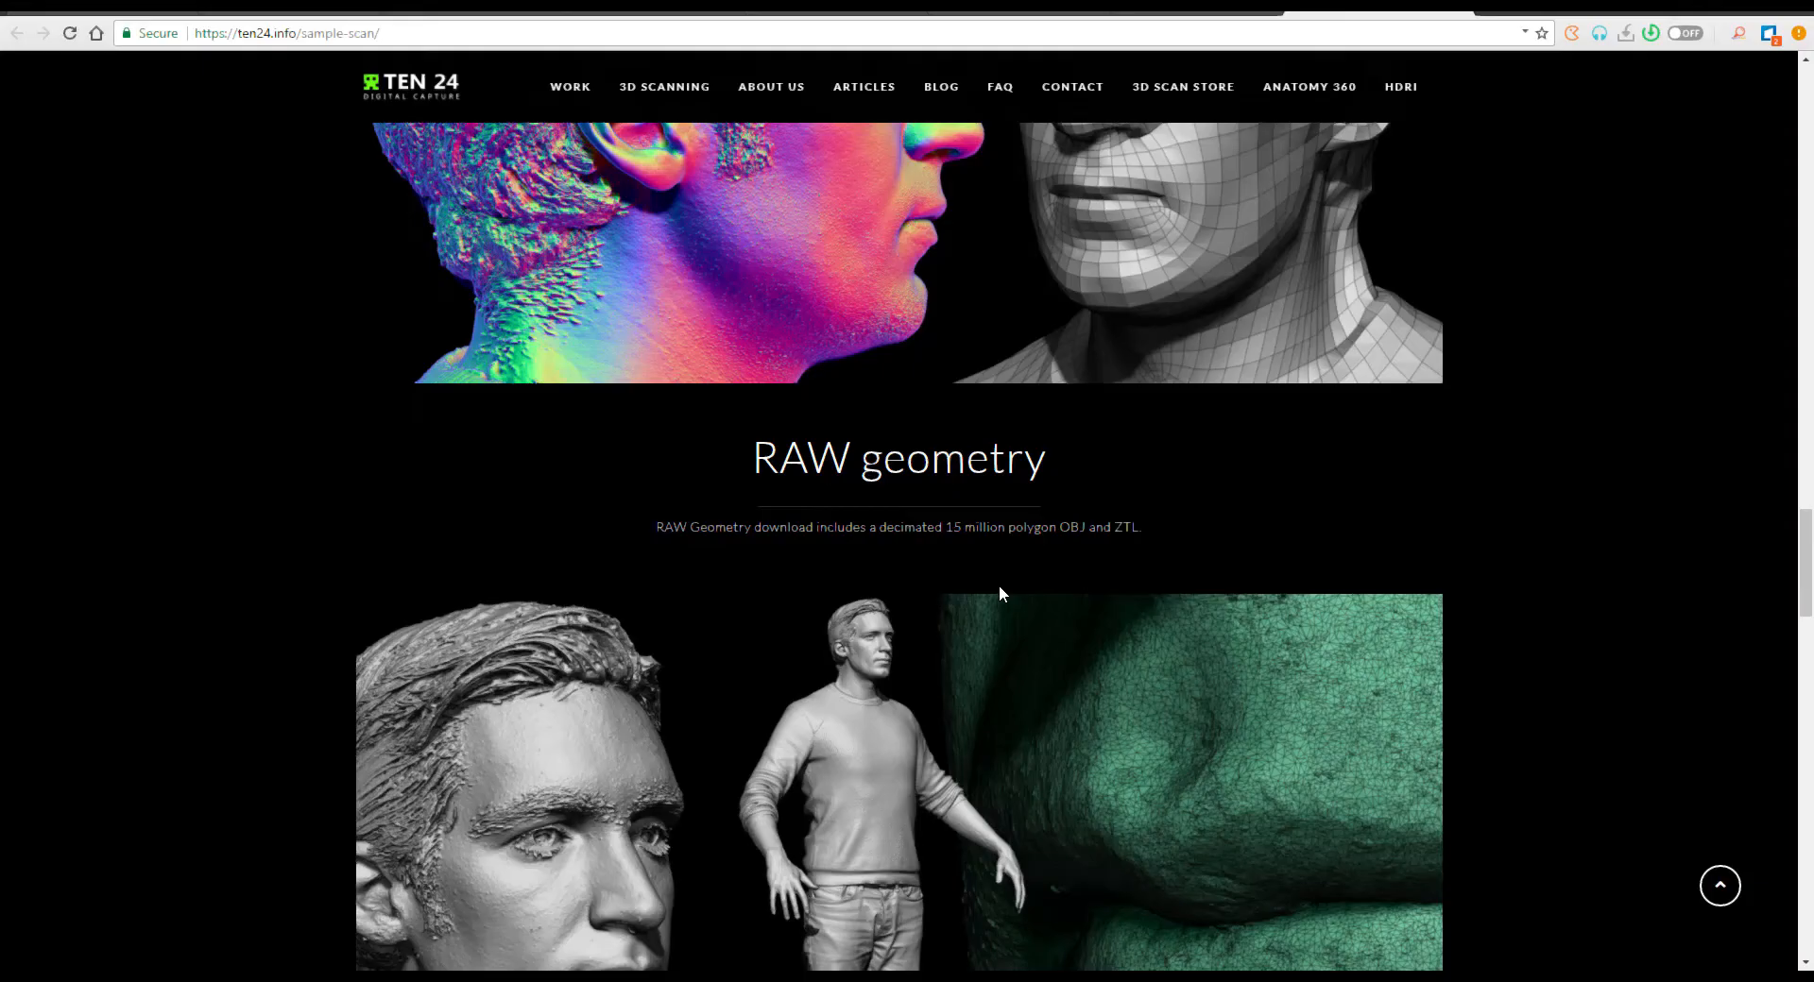
mouse_move(1092, 553)
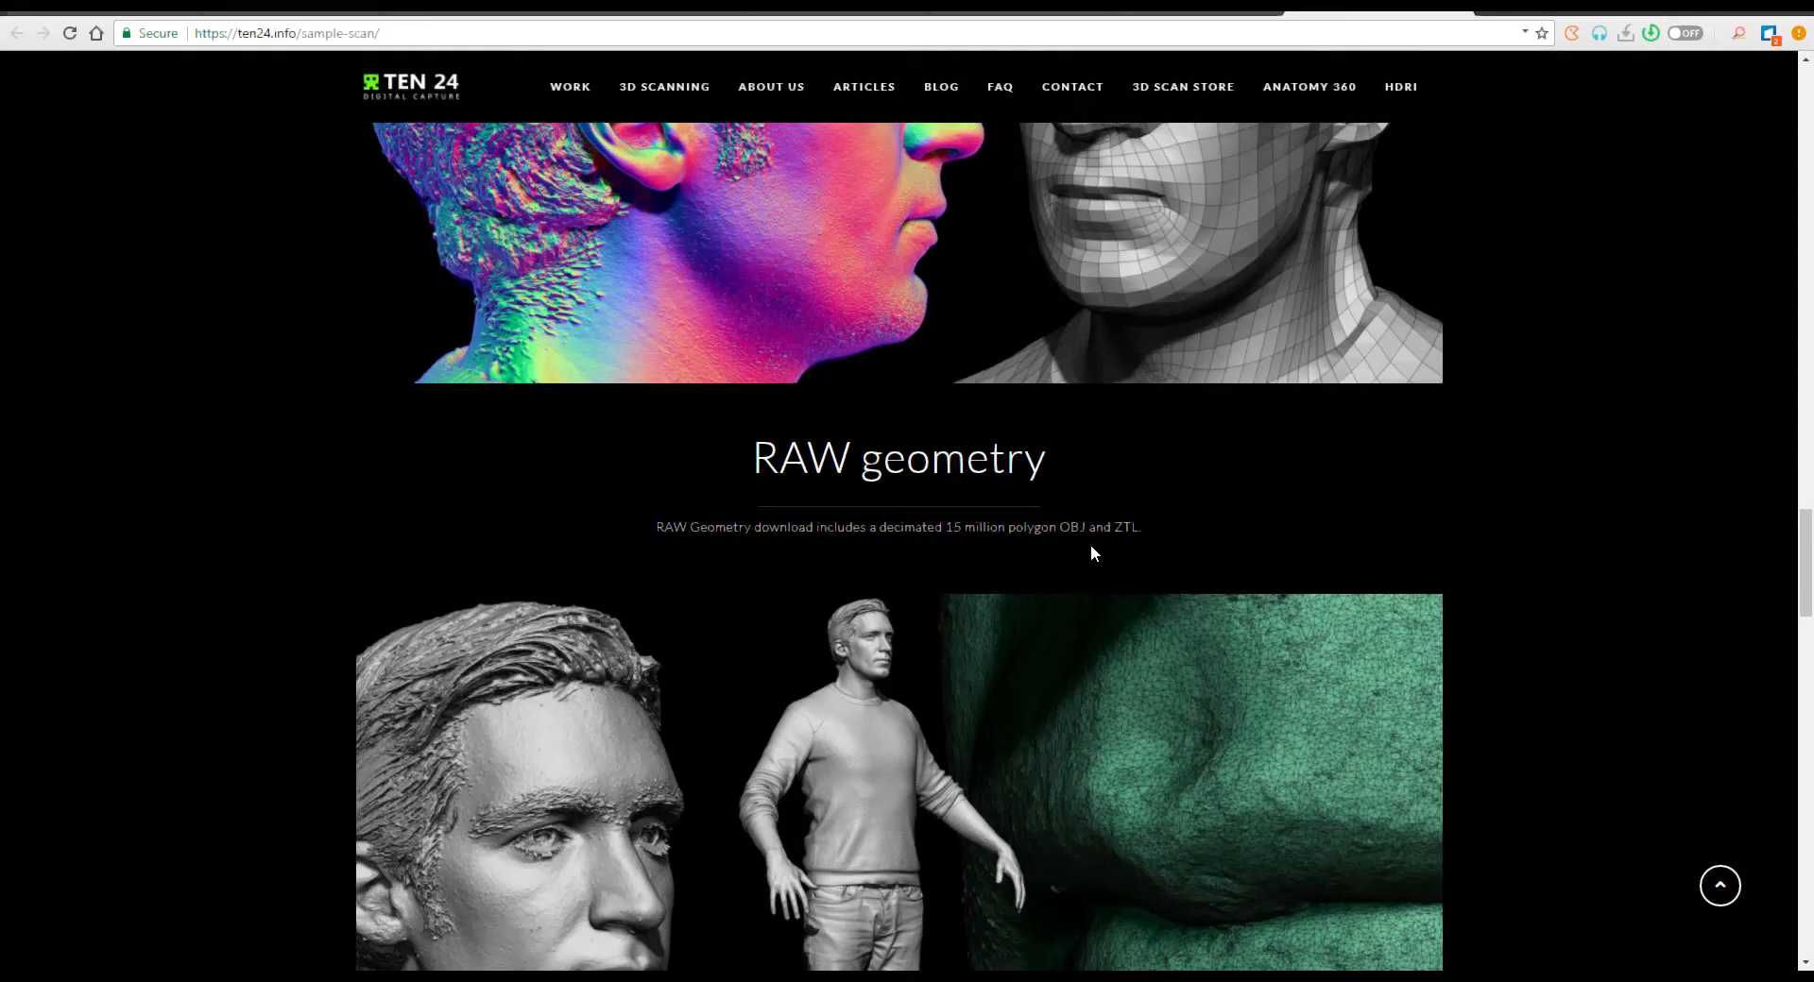
scroll("down", 3)
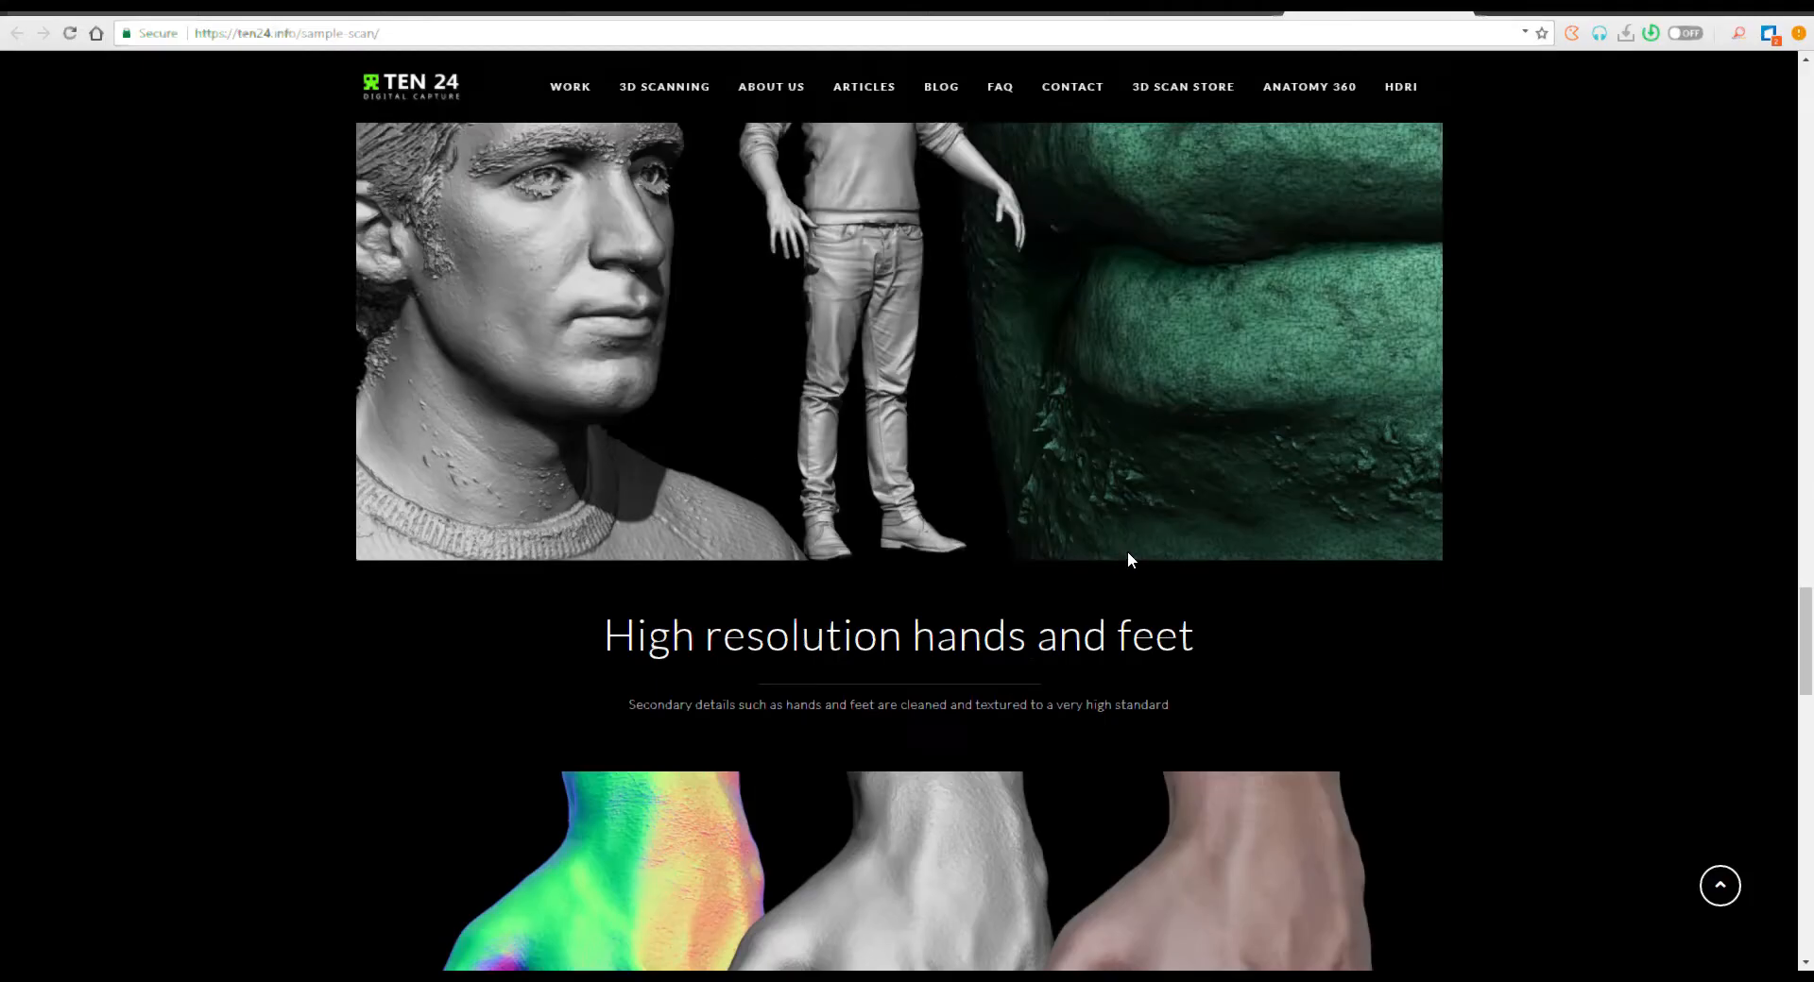
scroll("down", 3)
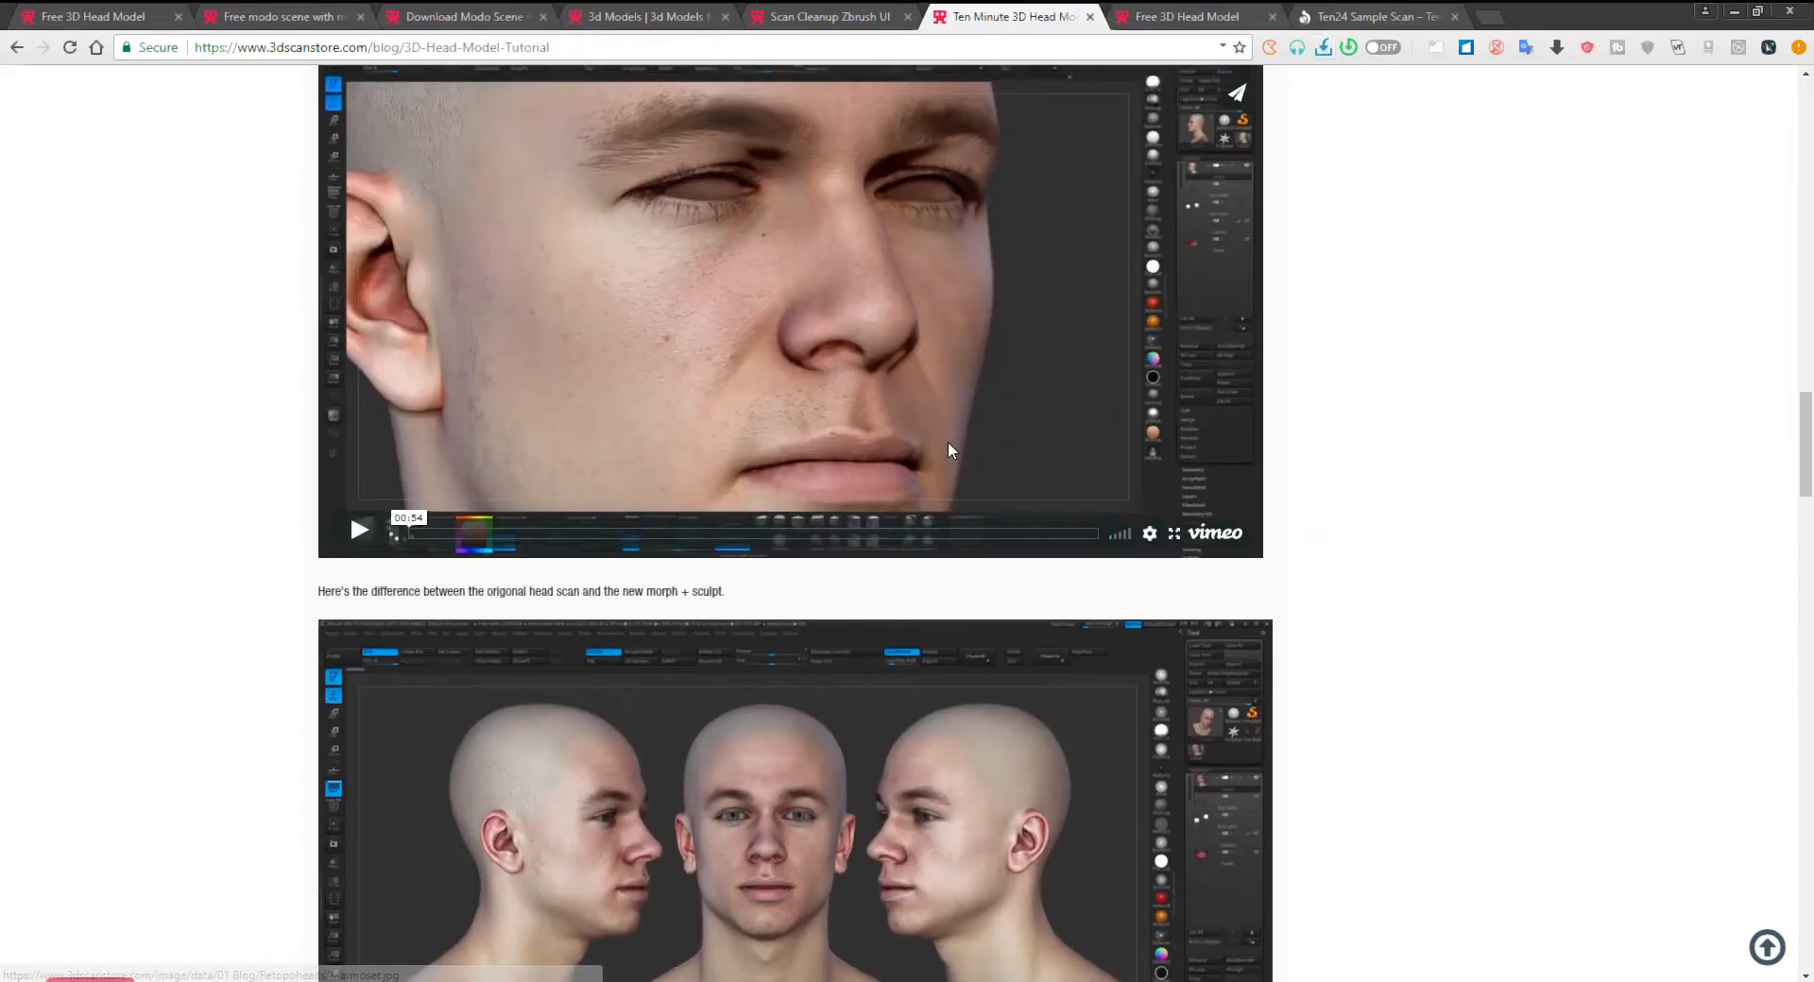
scroll("up", 3)
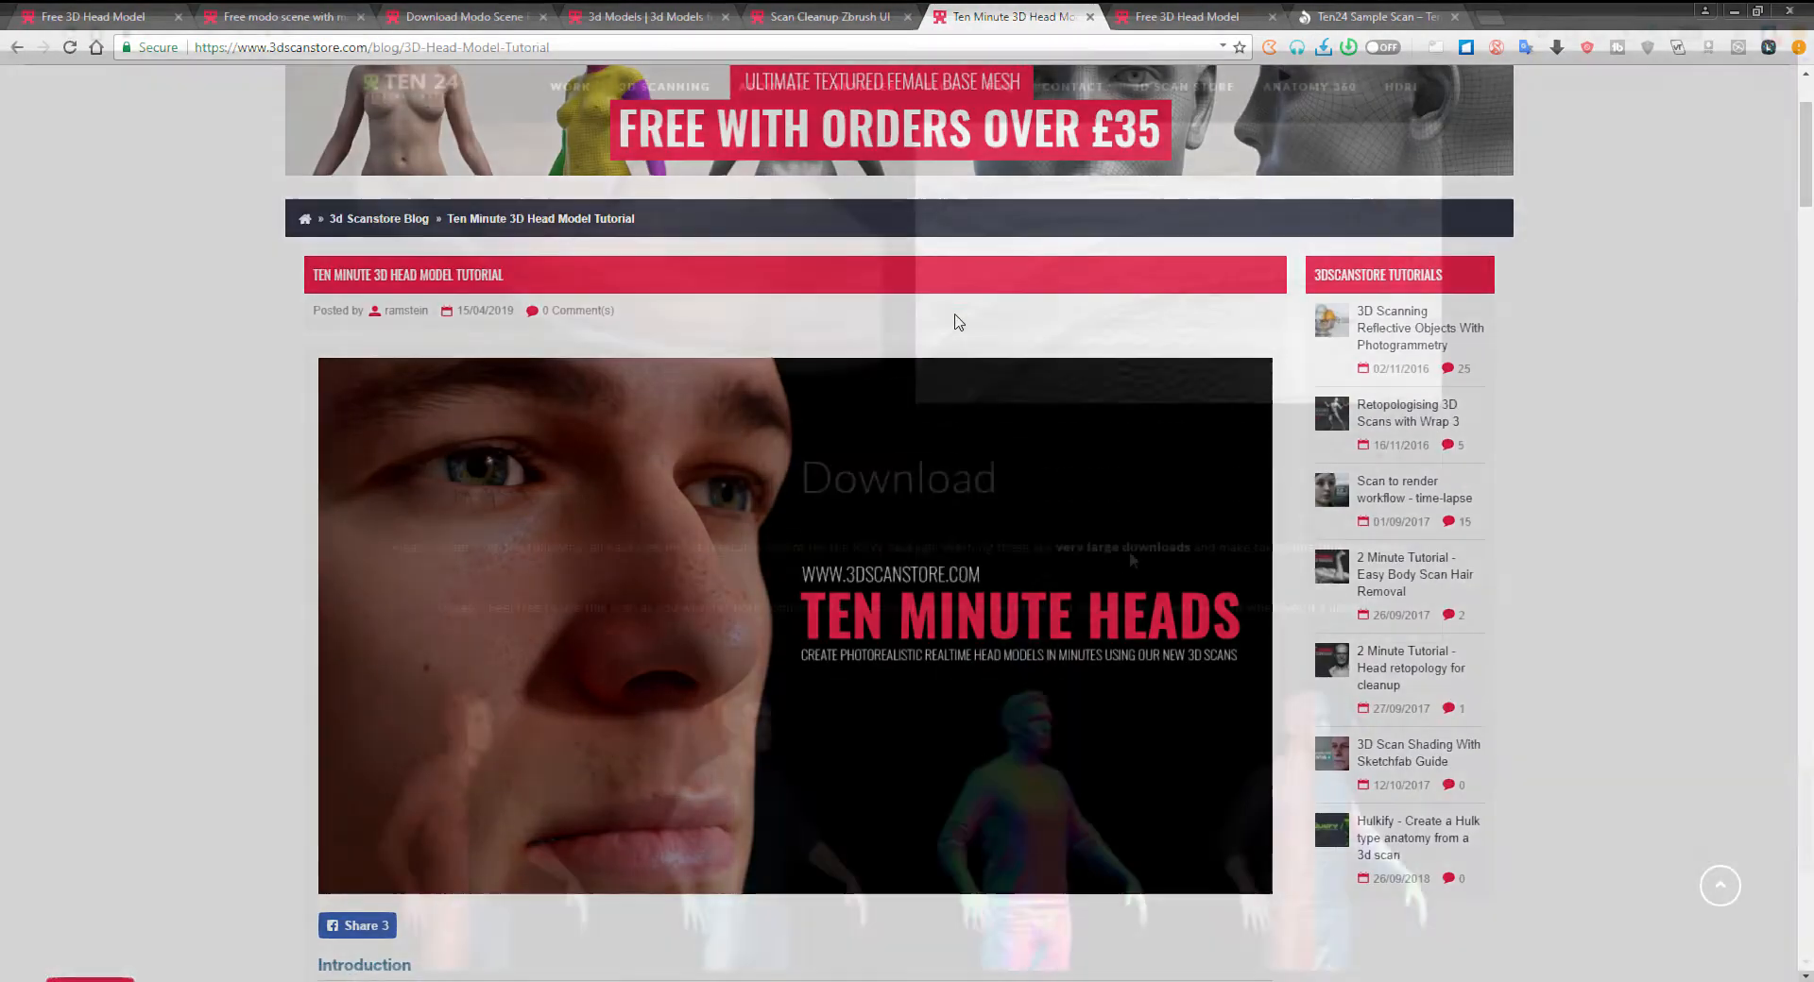
Switch to the Free 3D Head Model tab and scroll through texture maps, renders and skin close-ups
left_click(1376, 16)
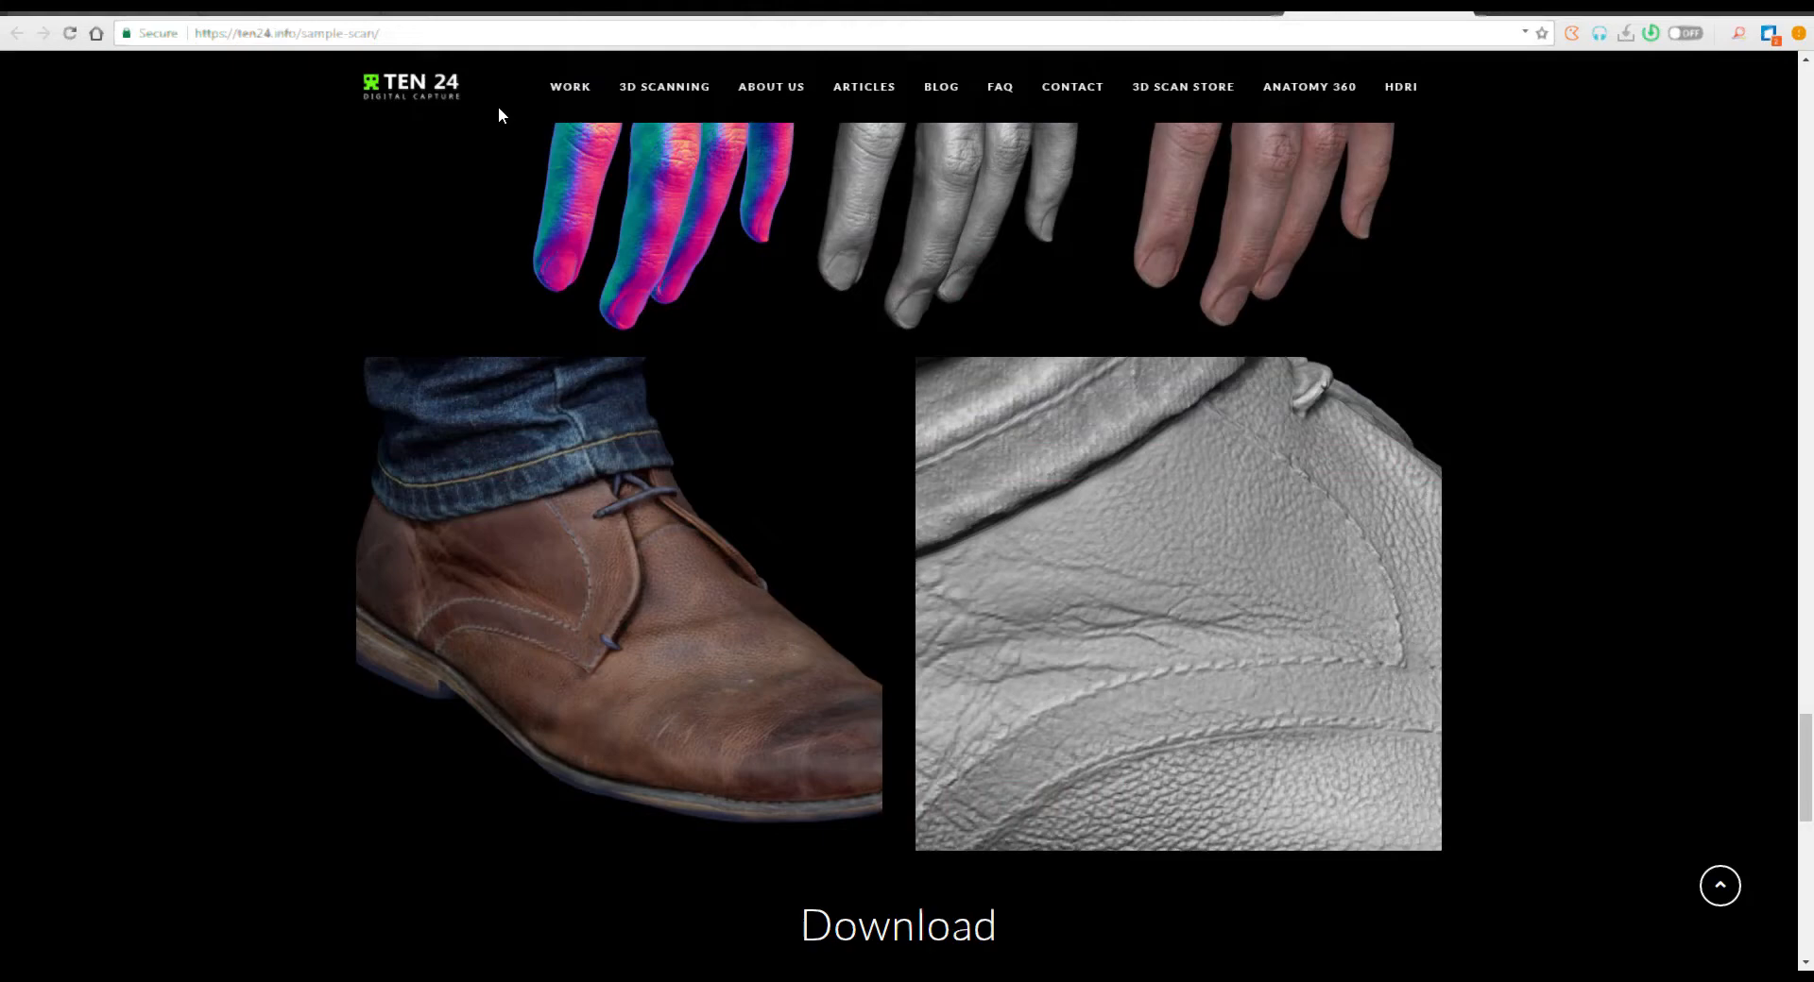
scroll("down", 3)
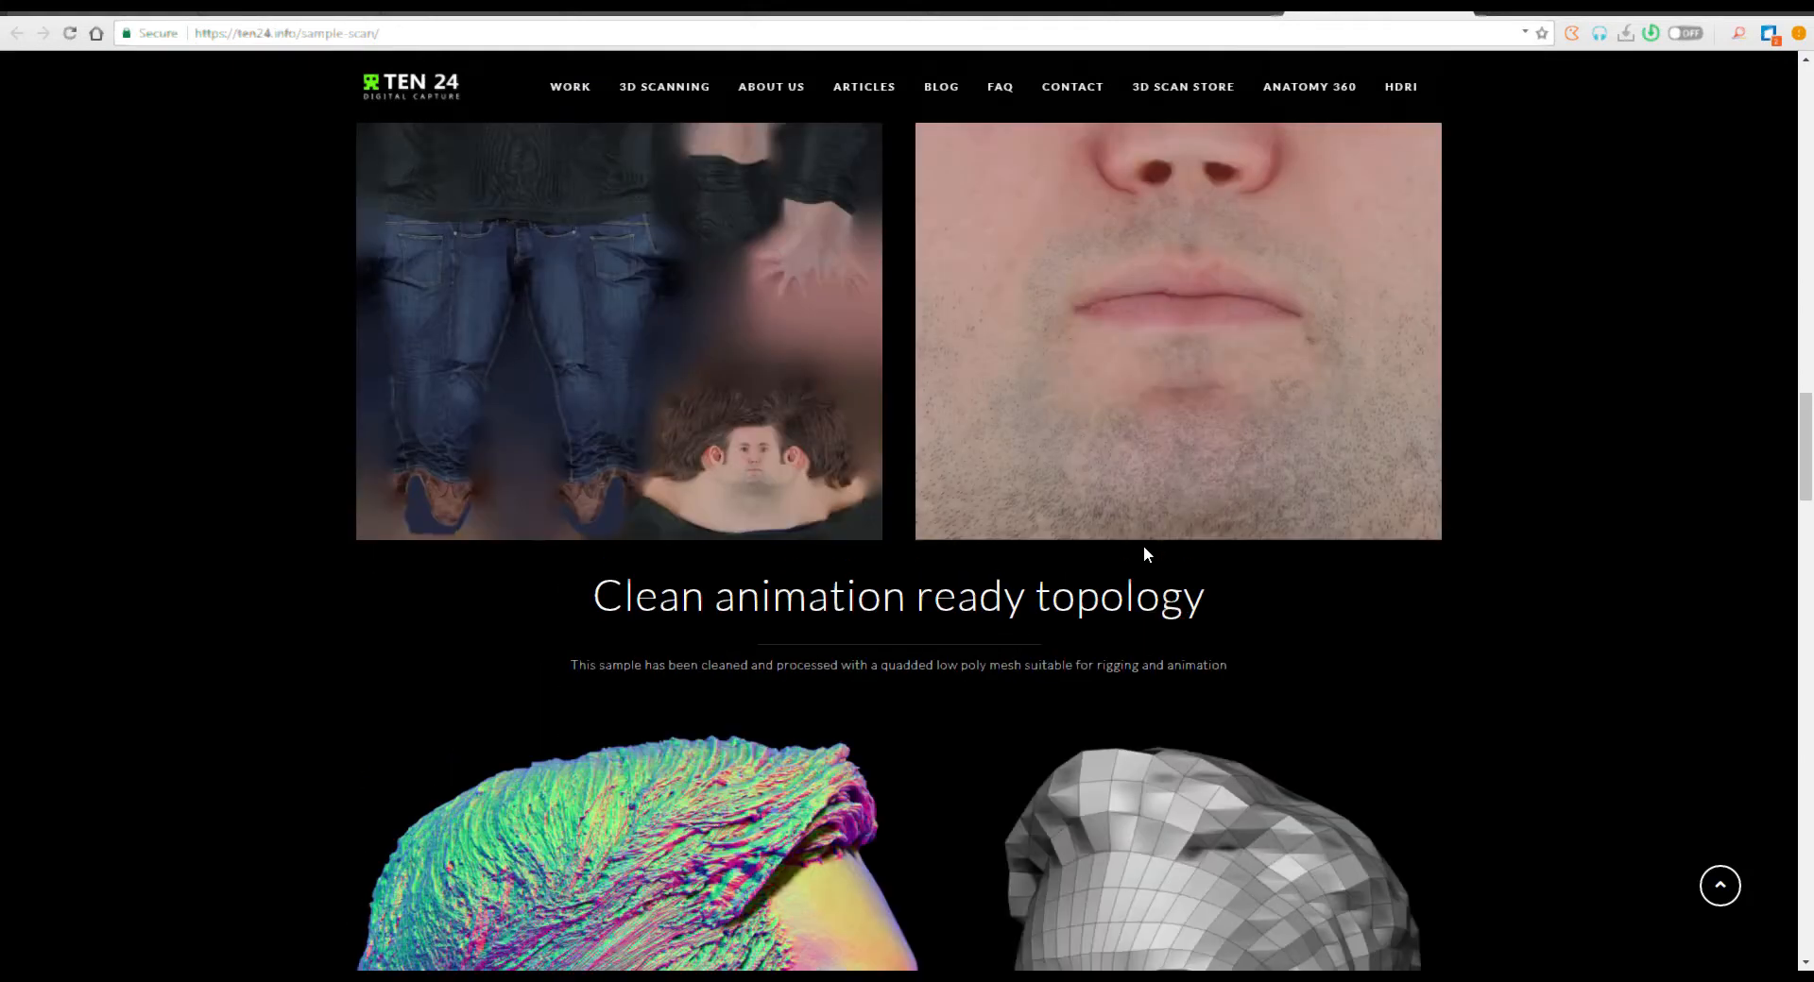
scroll("down", 3)
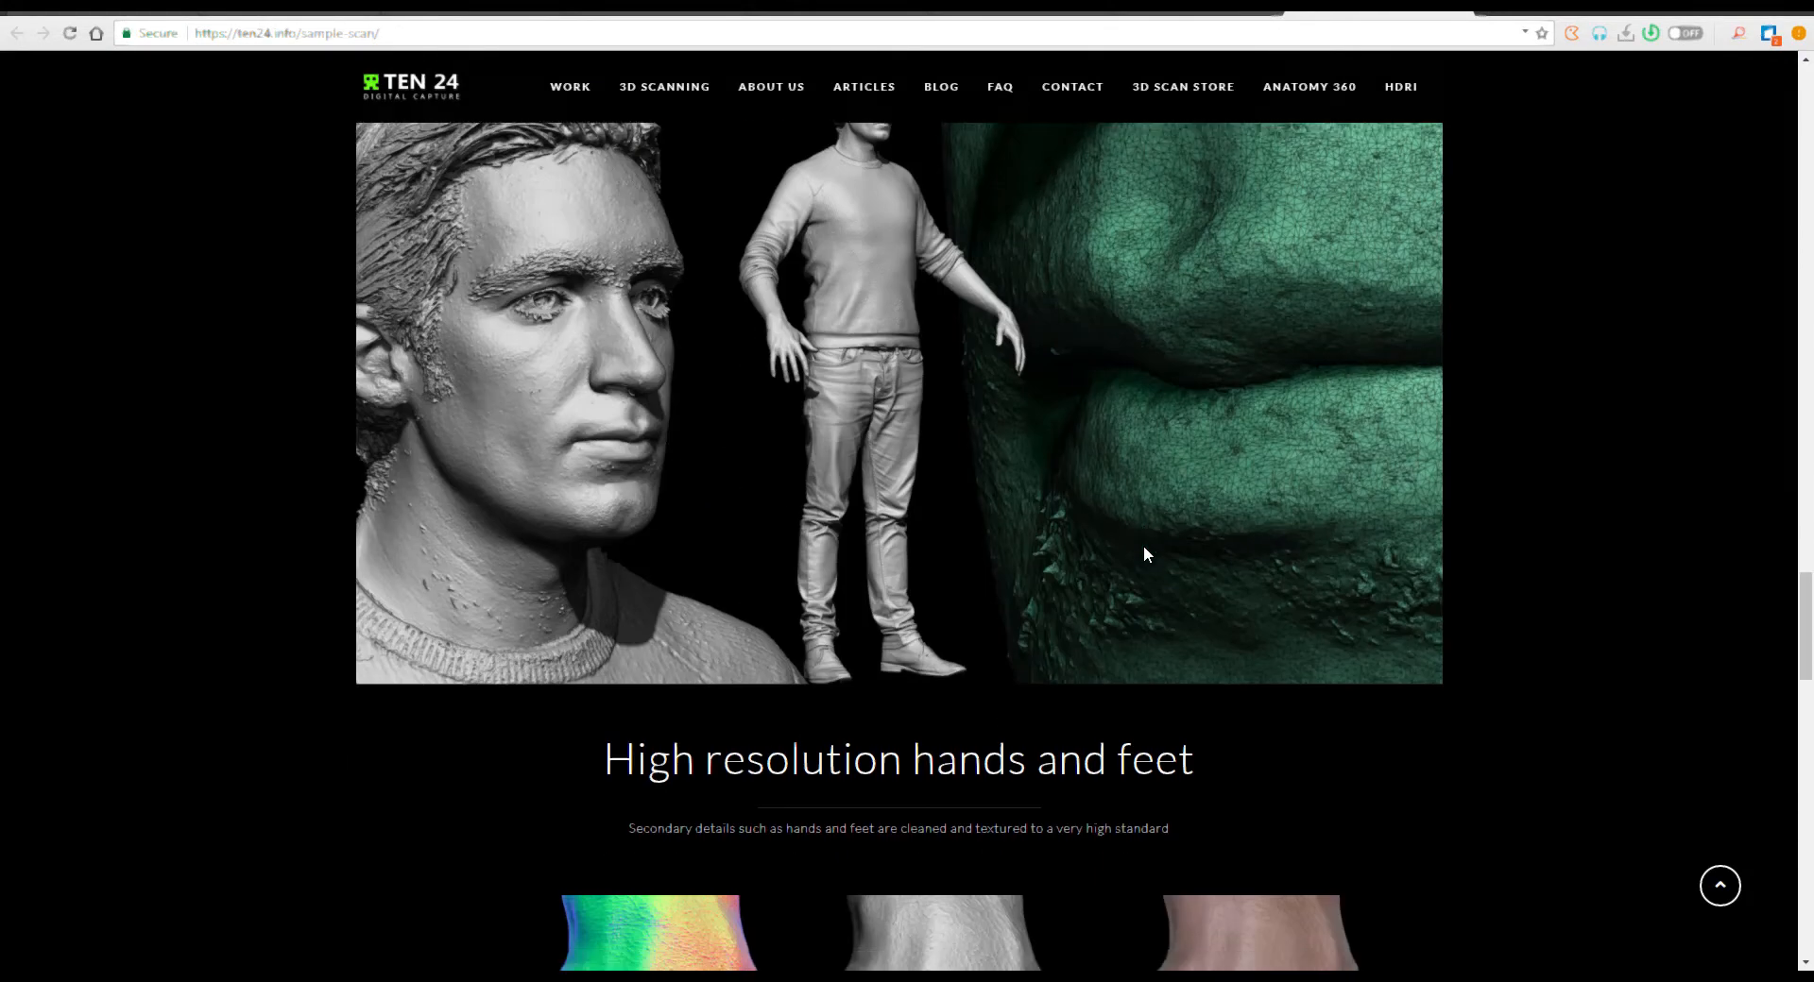
scroll("down", 3)
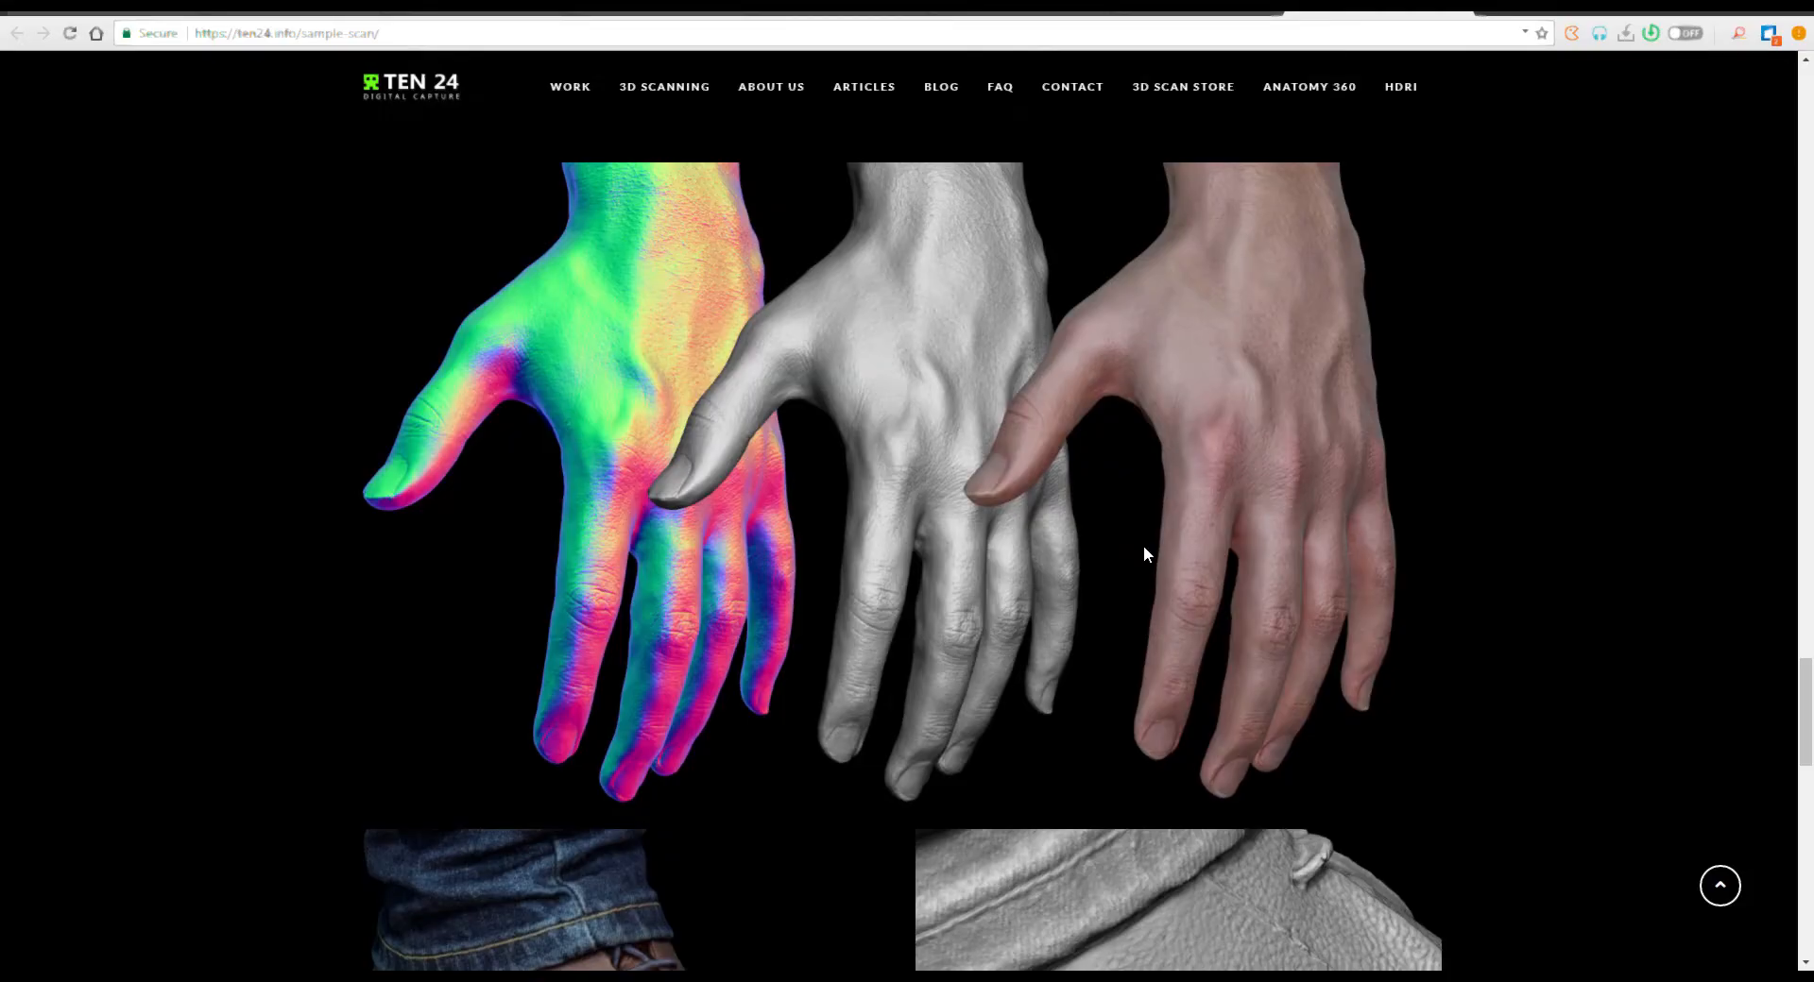
scroll("down", 3)
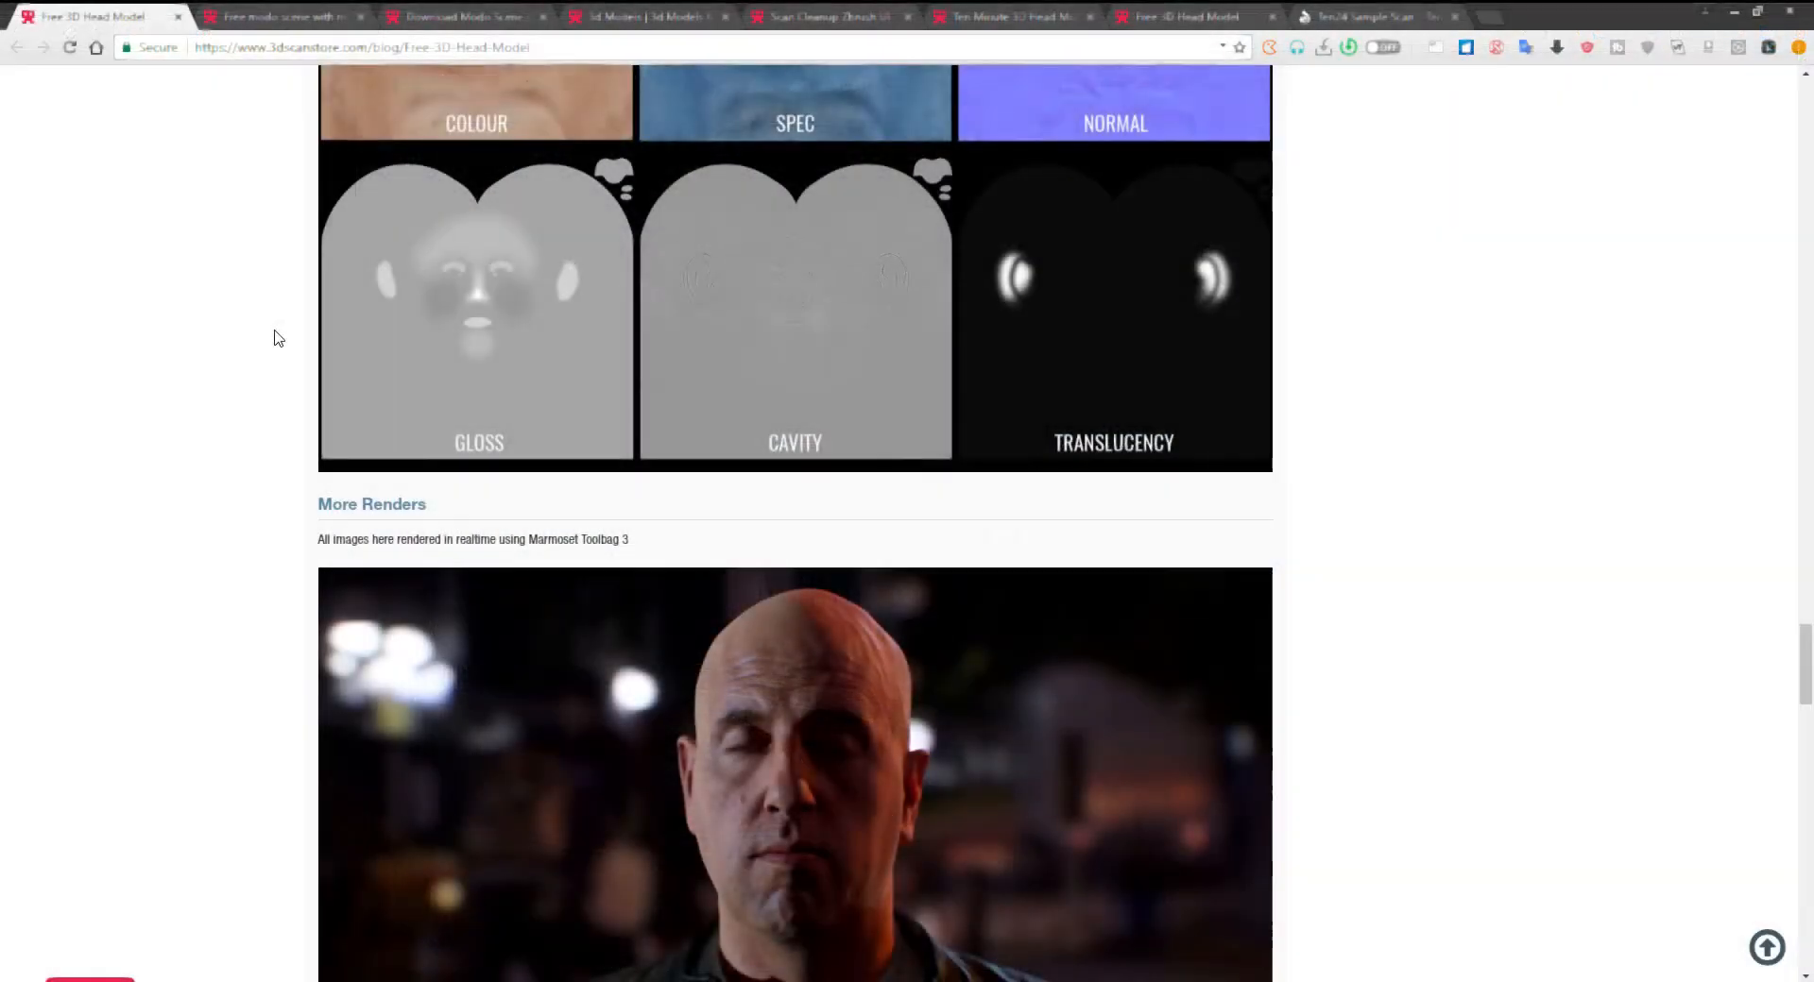
scroll("down", 3)
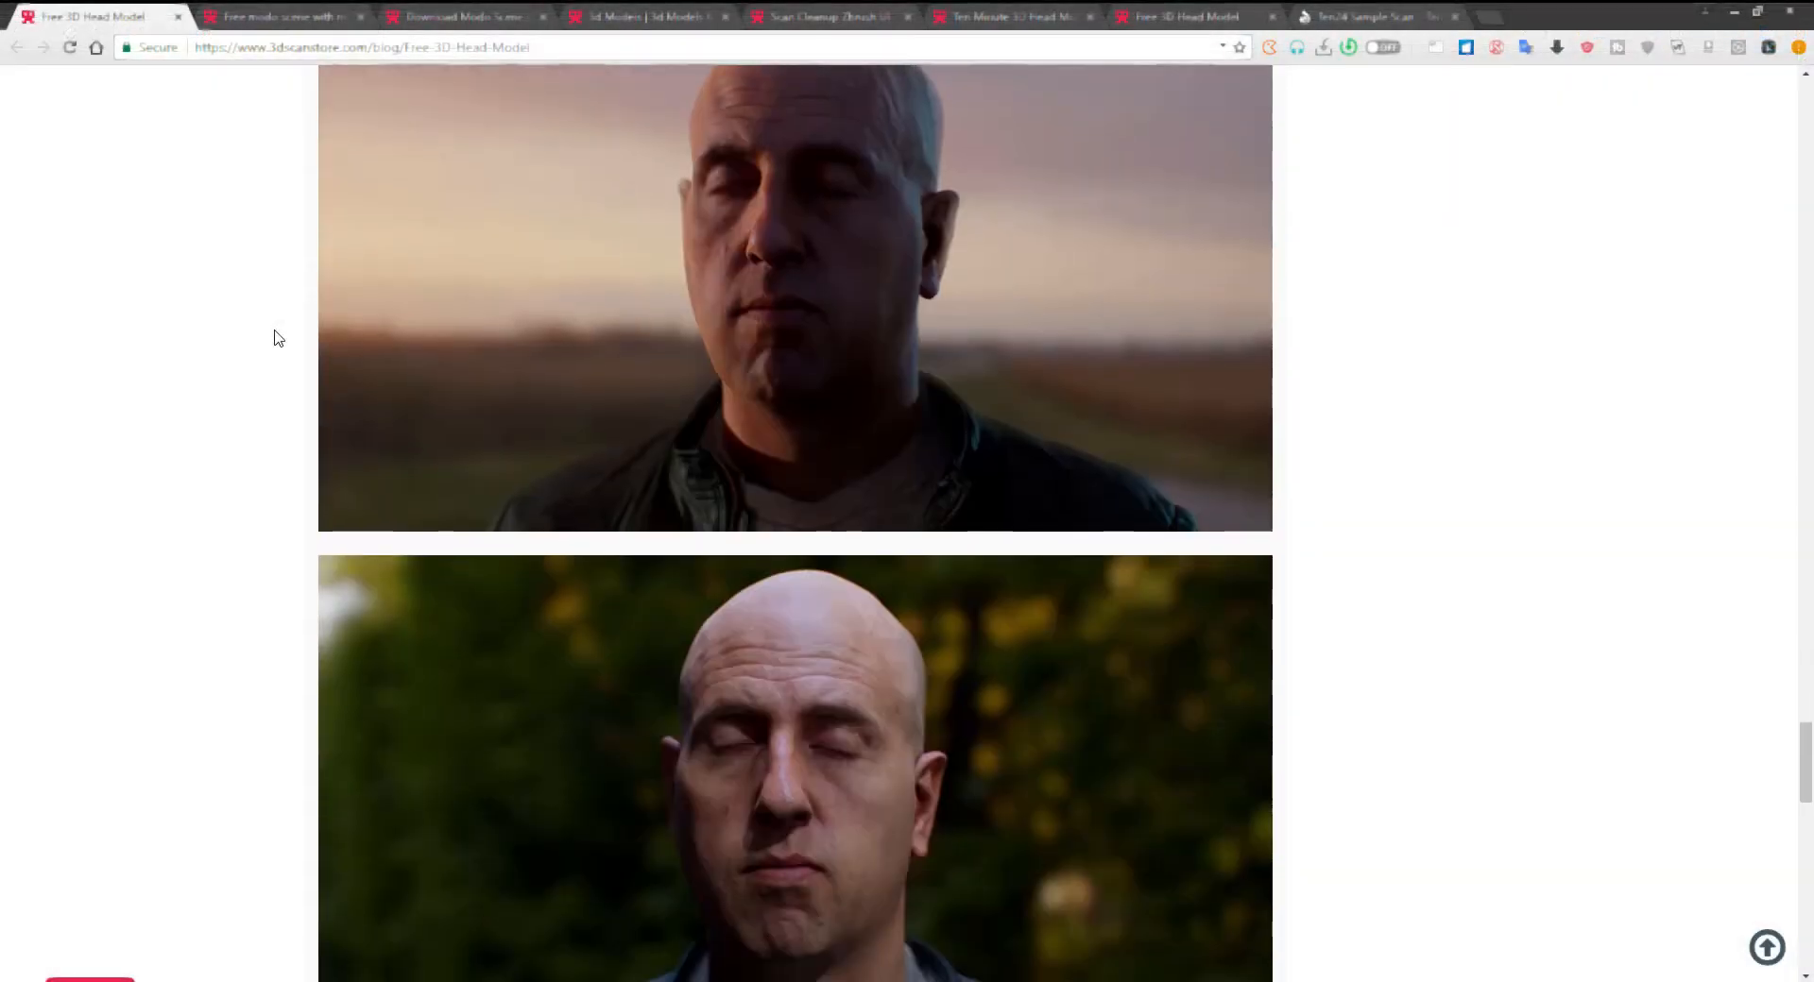
scroll("down", 3)
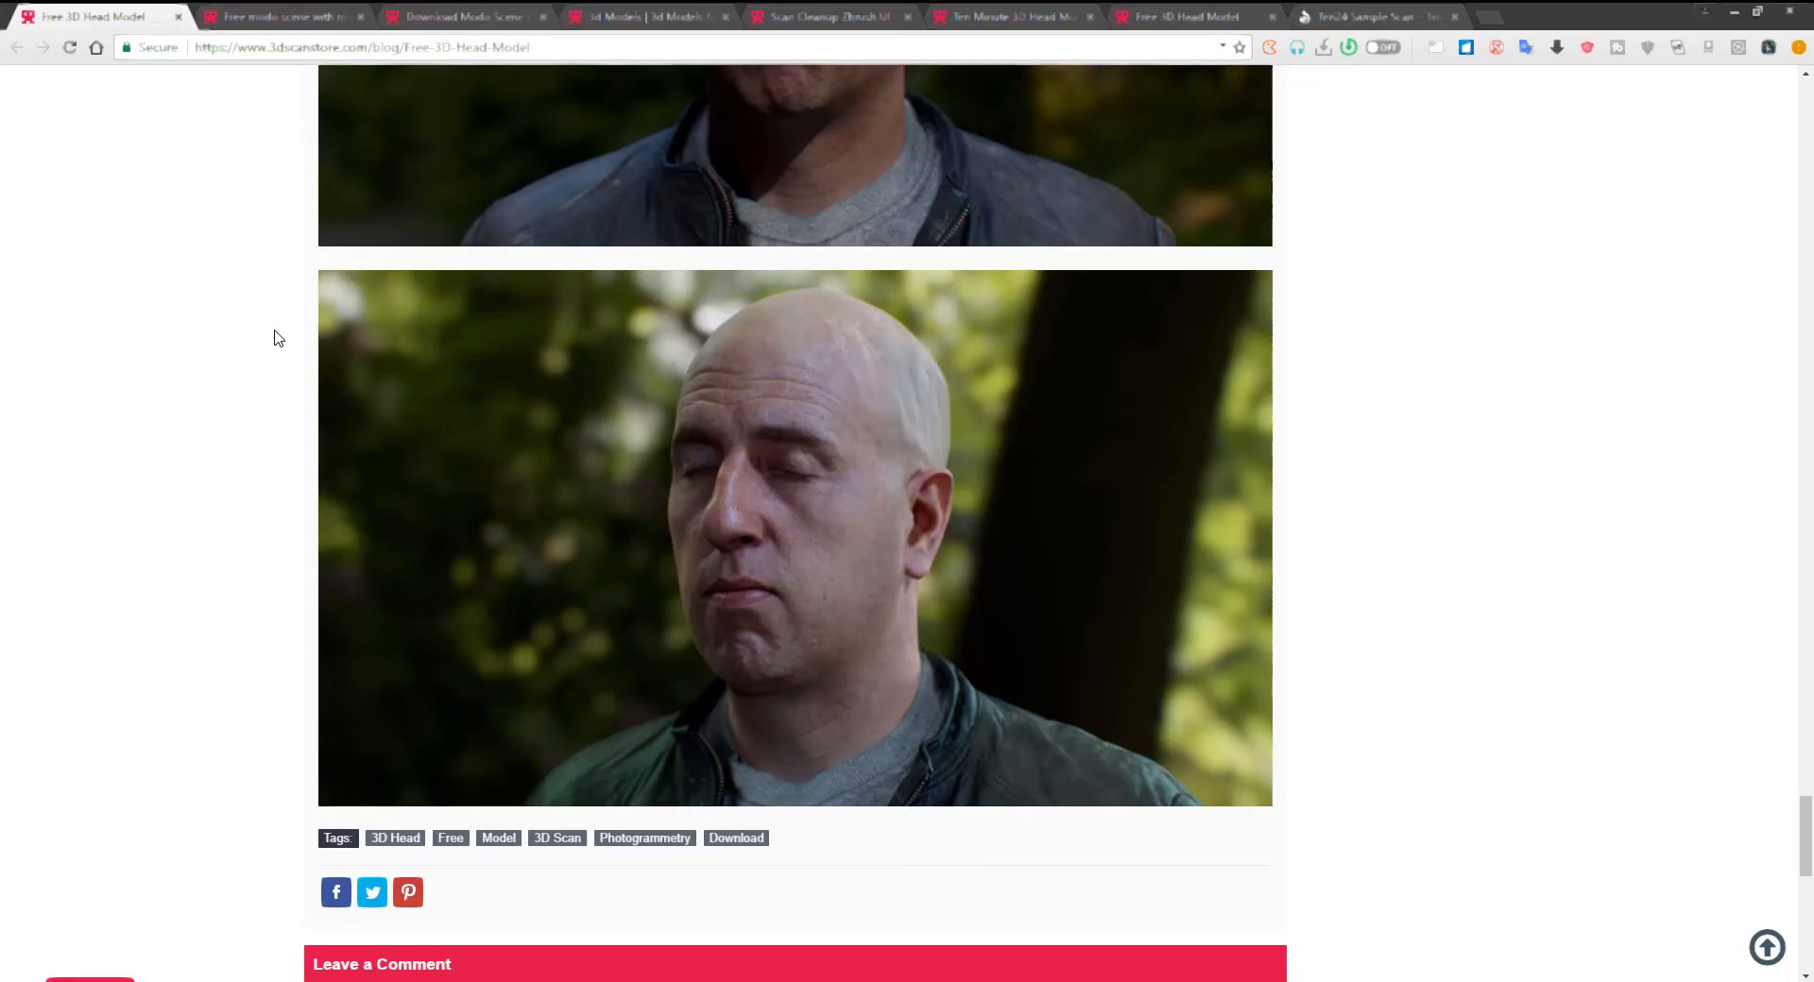
scroll("down", 3)
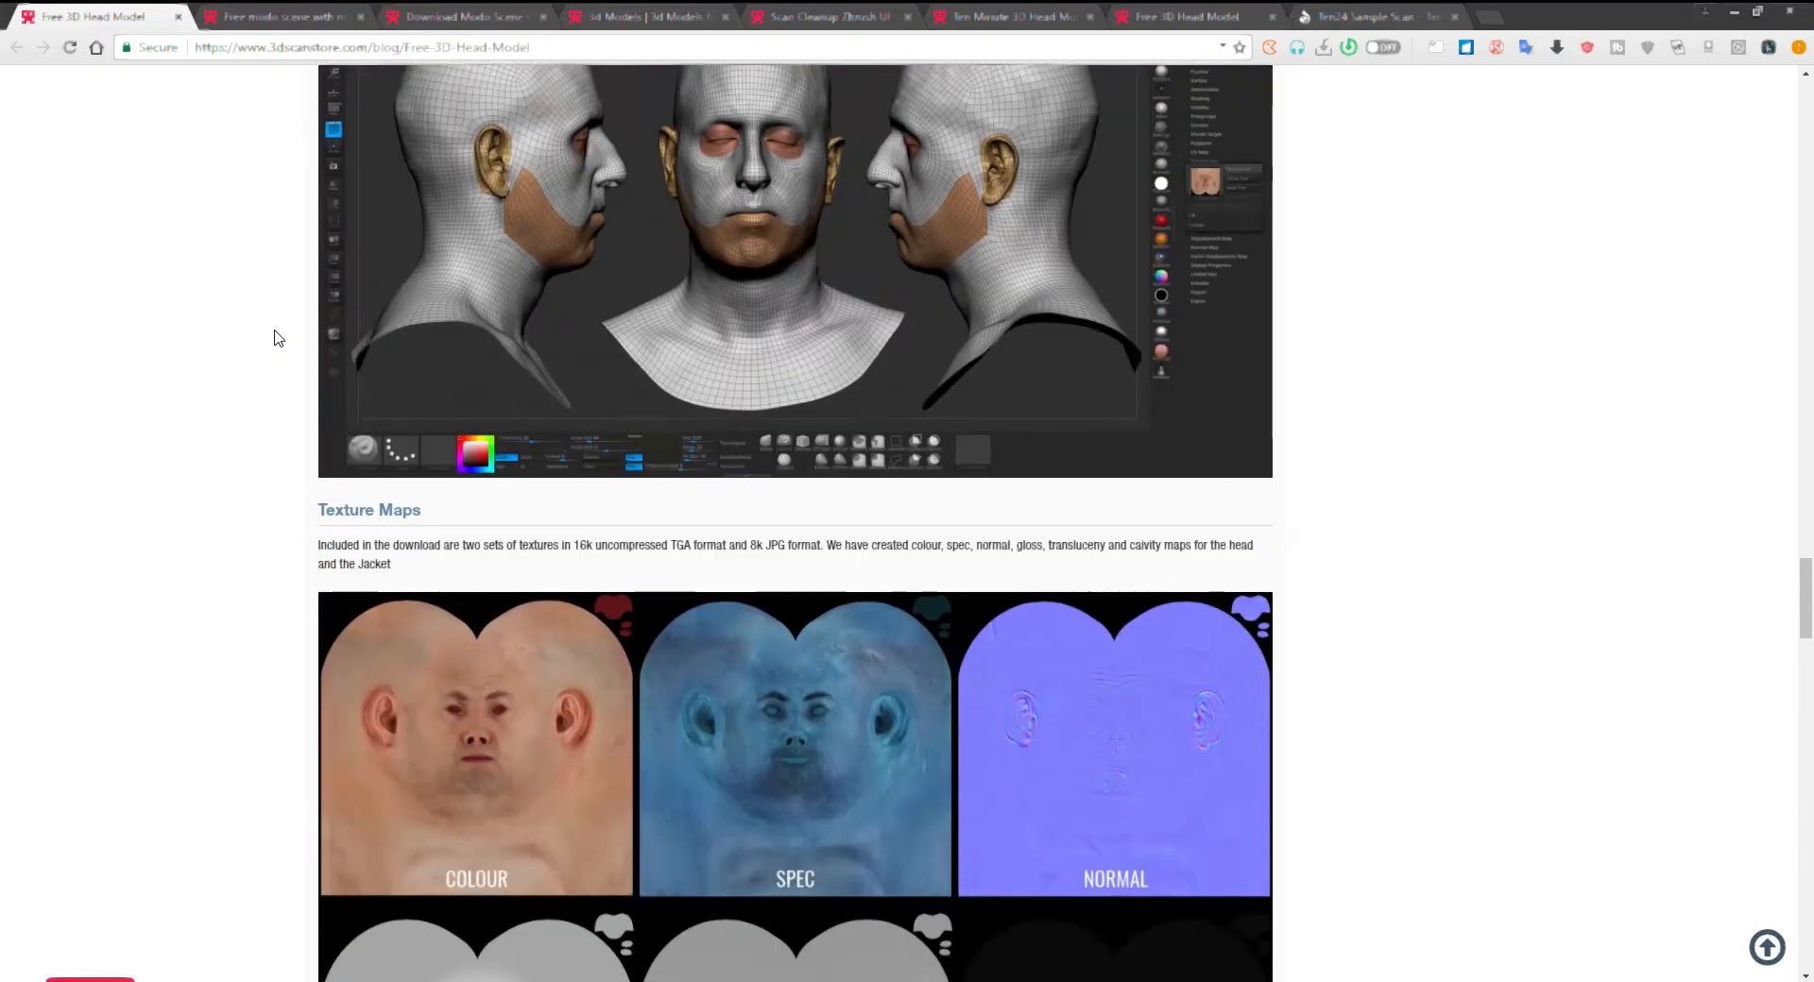
scroll("down", 3)
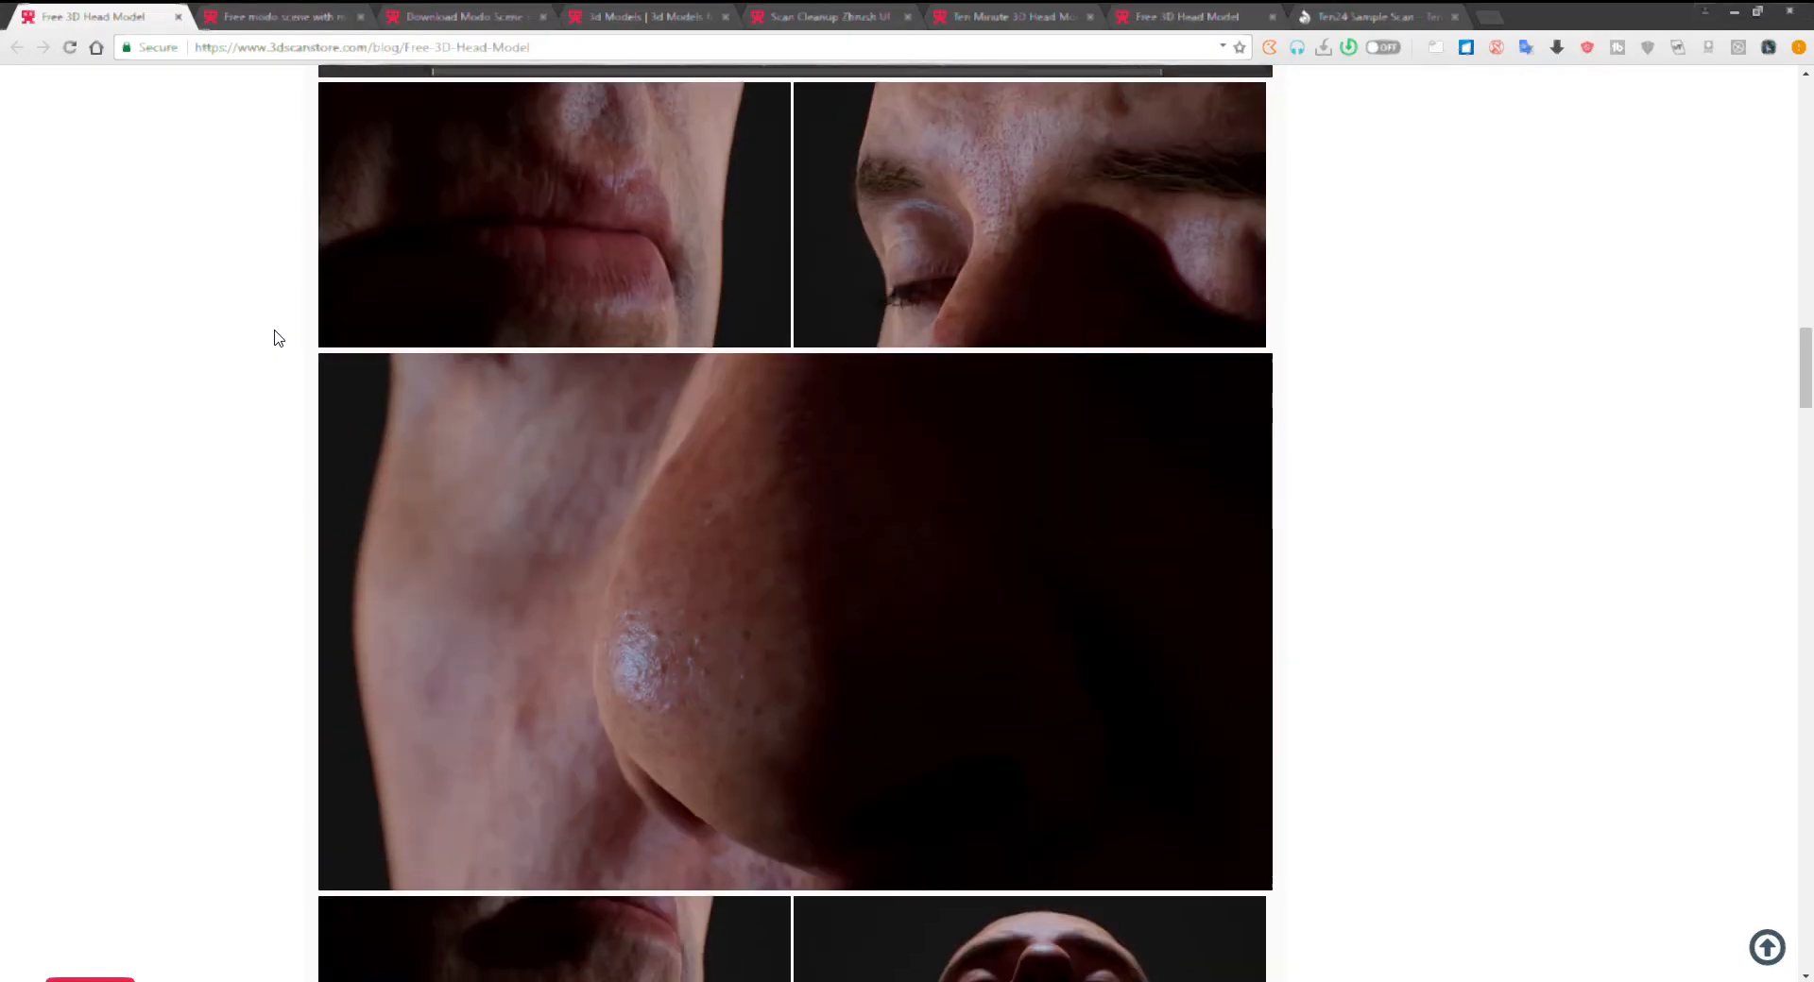
left_click(1375, 16)
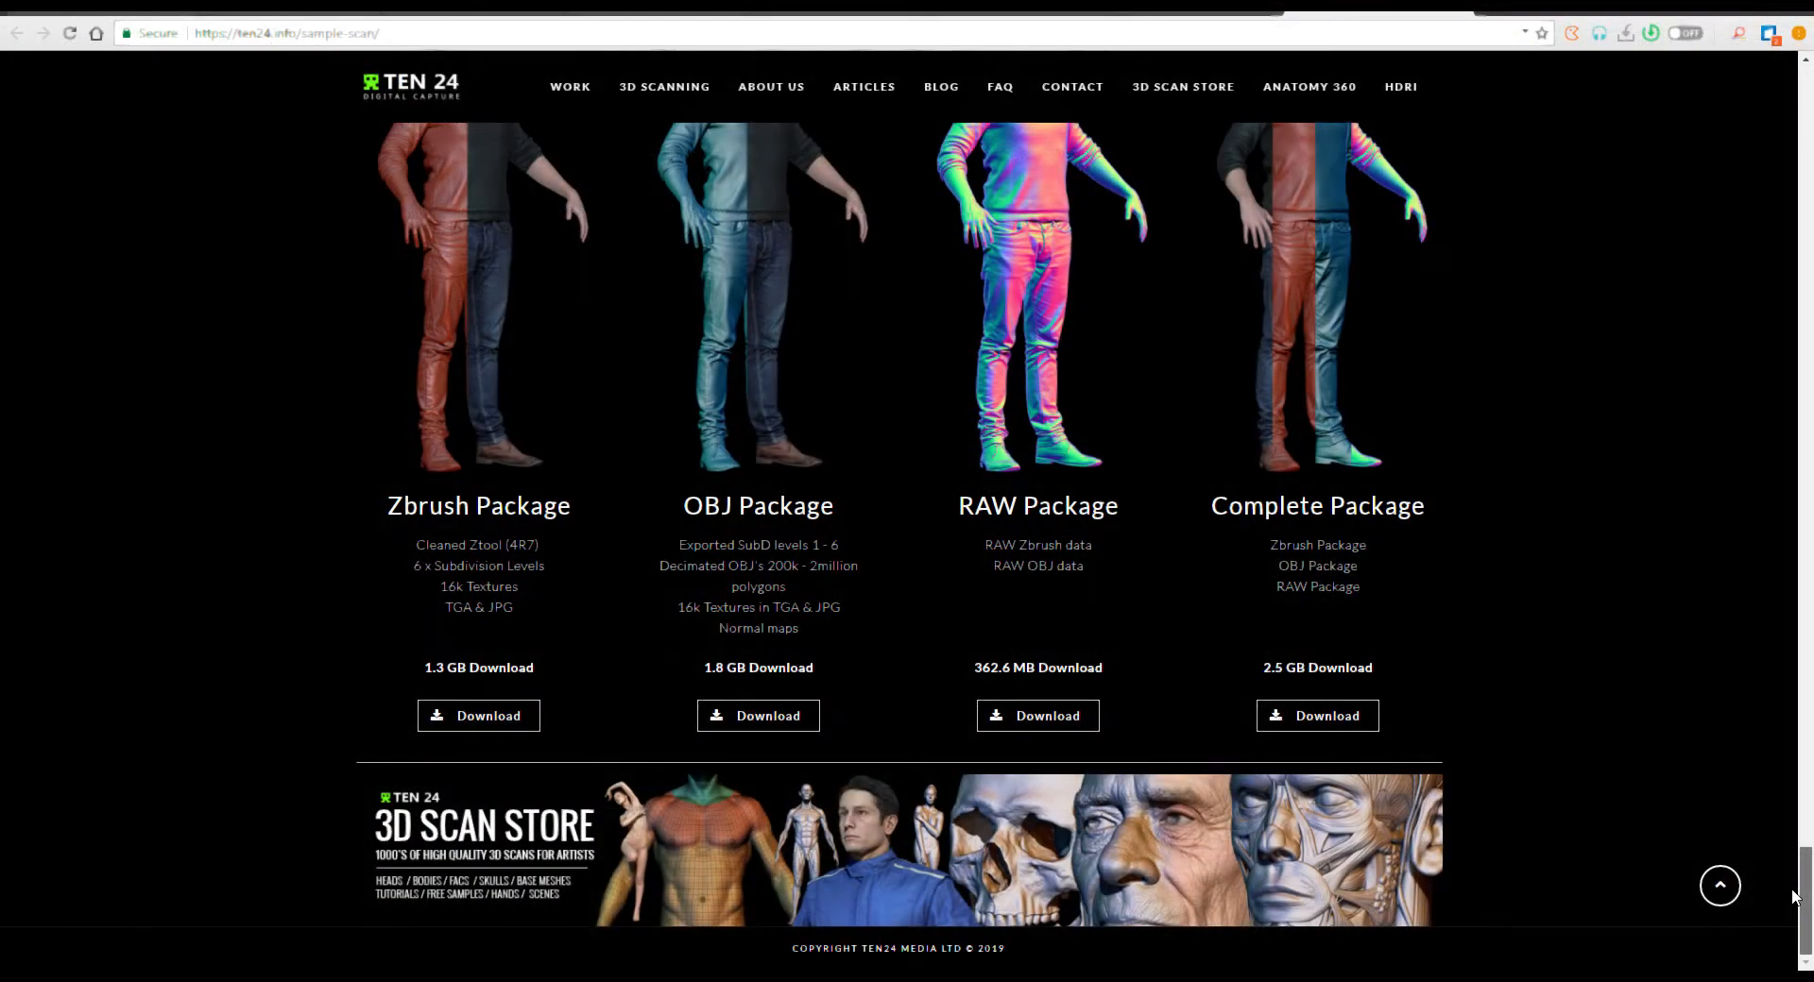
scroll("down", 3)
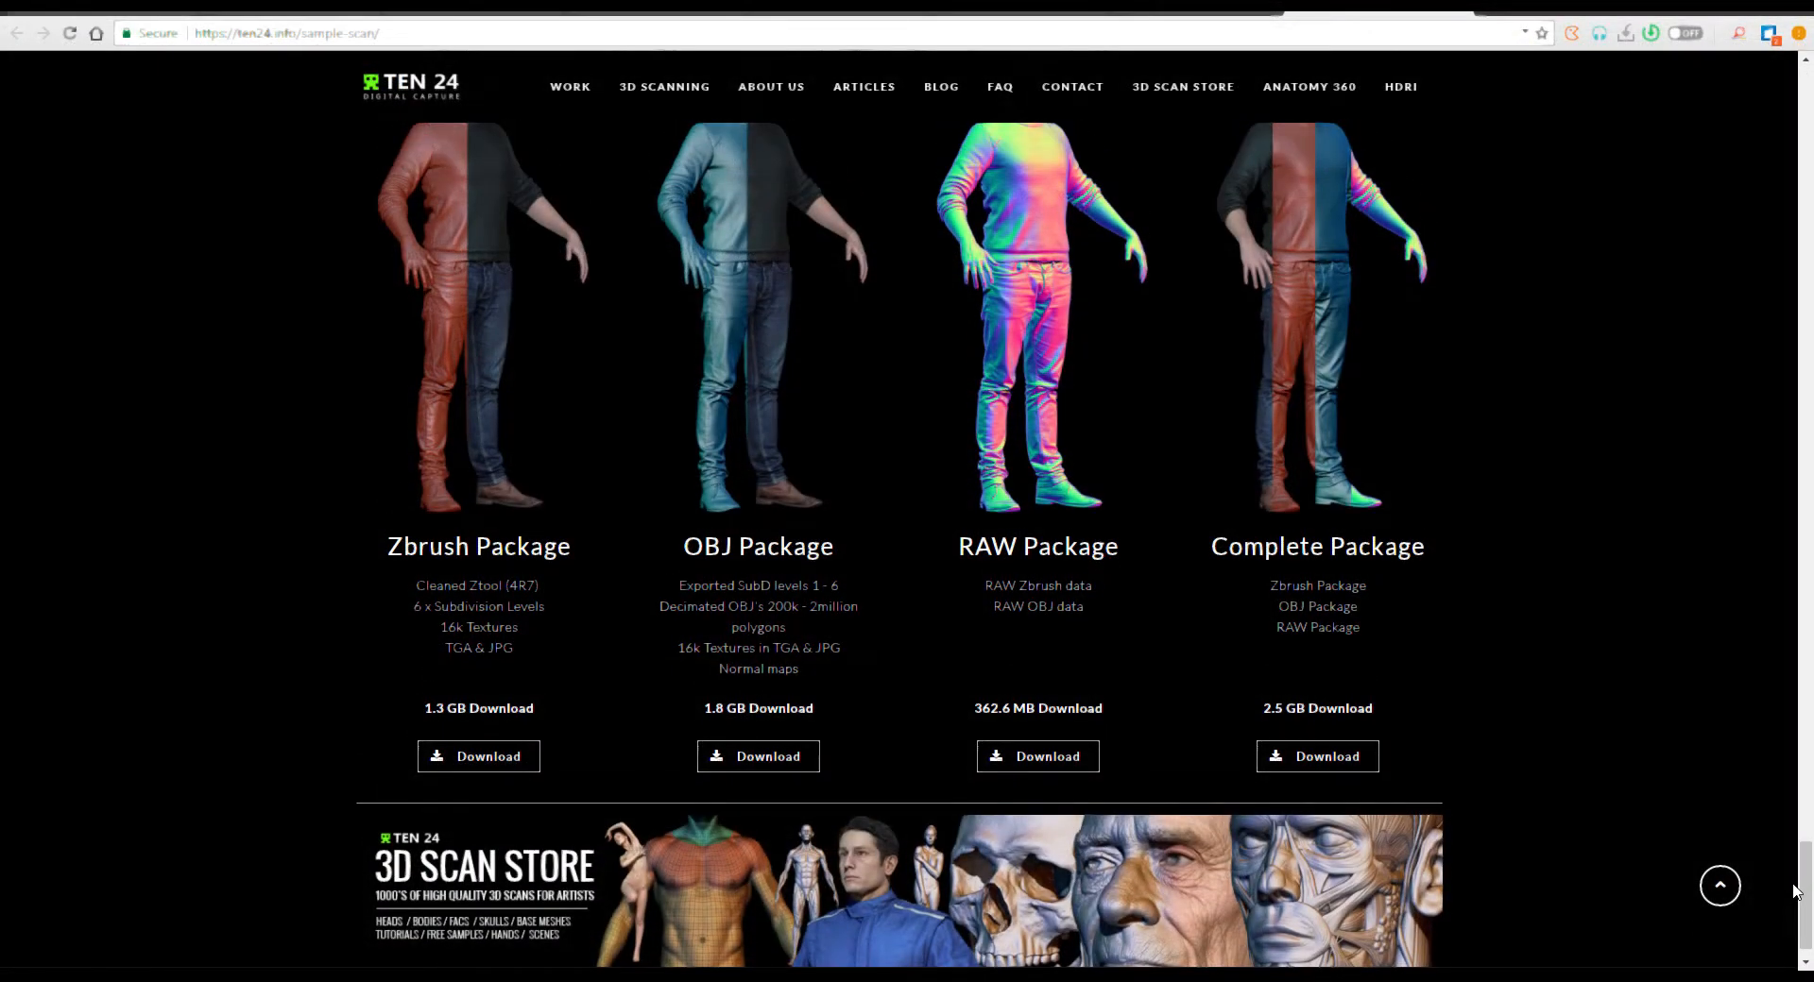
mouse_move(1422, 842)
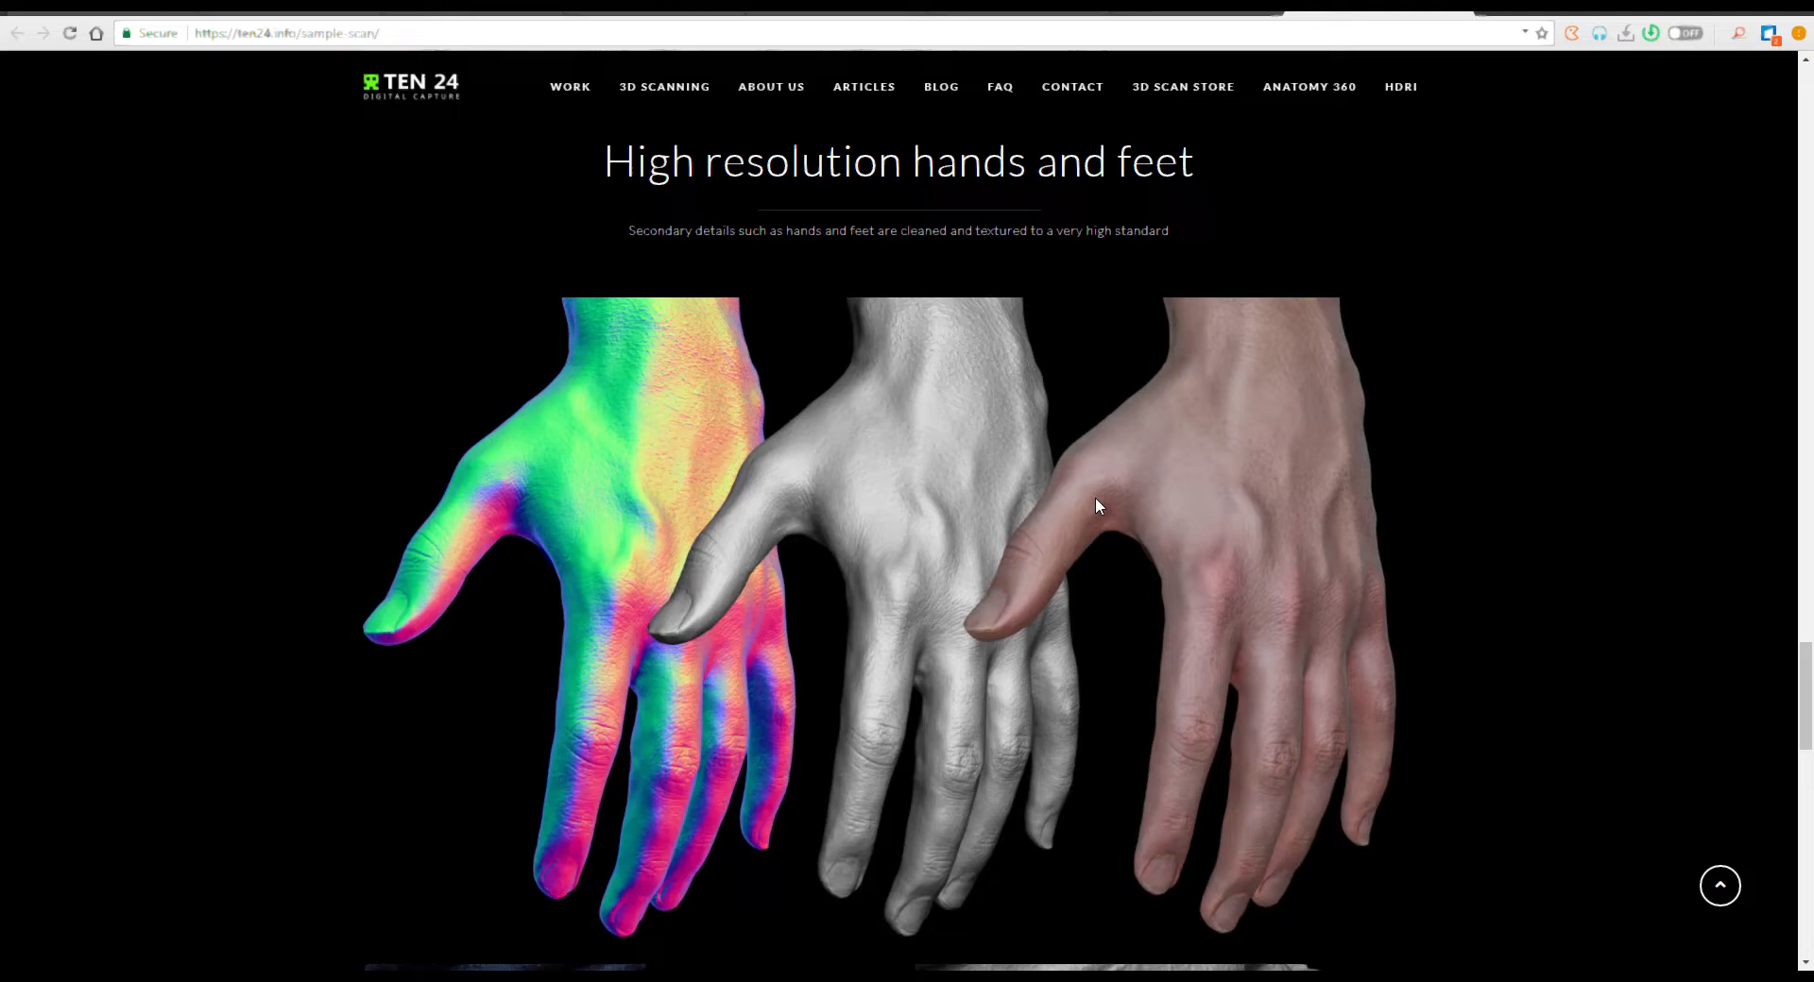
scroll("down", 3)
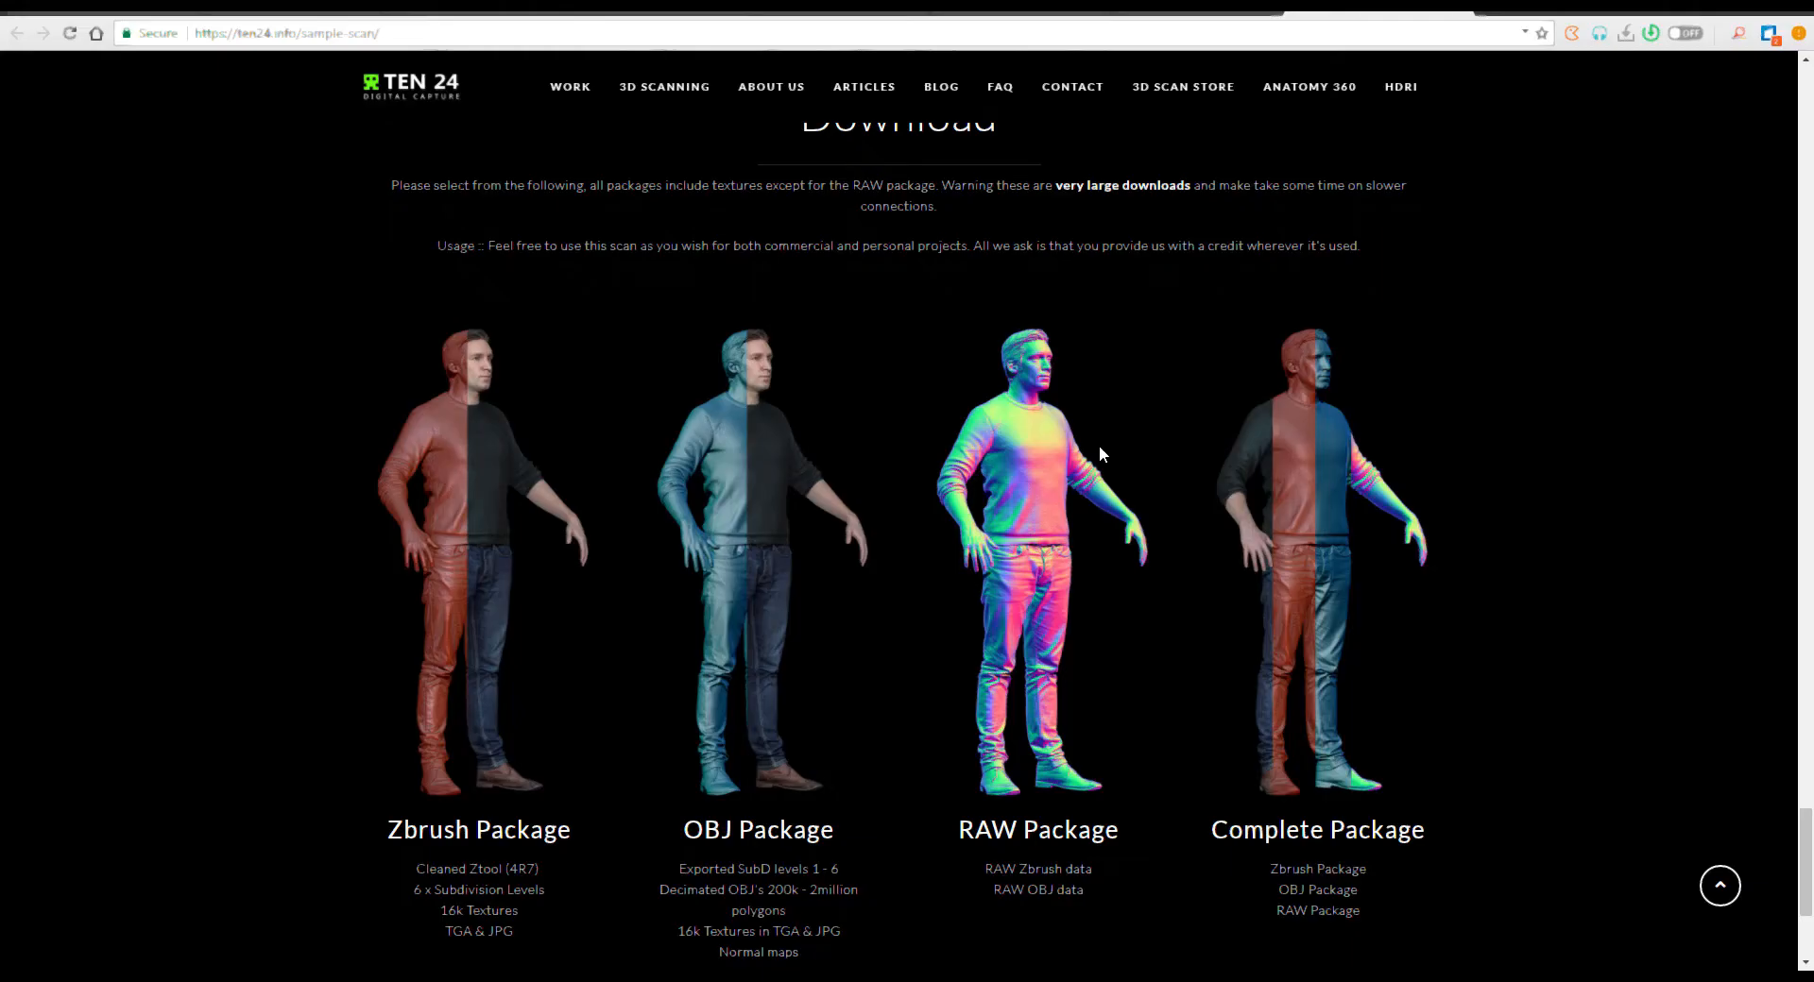
scroll("down", 3)
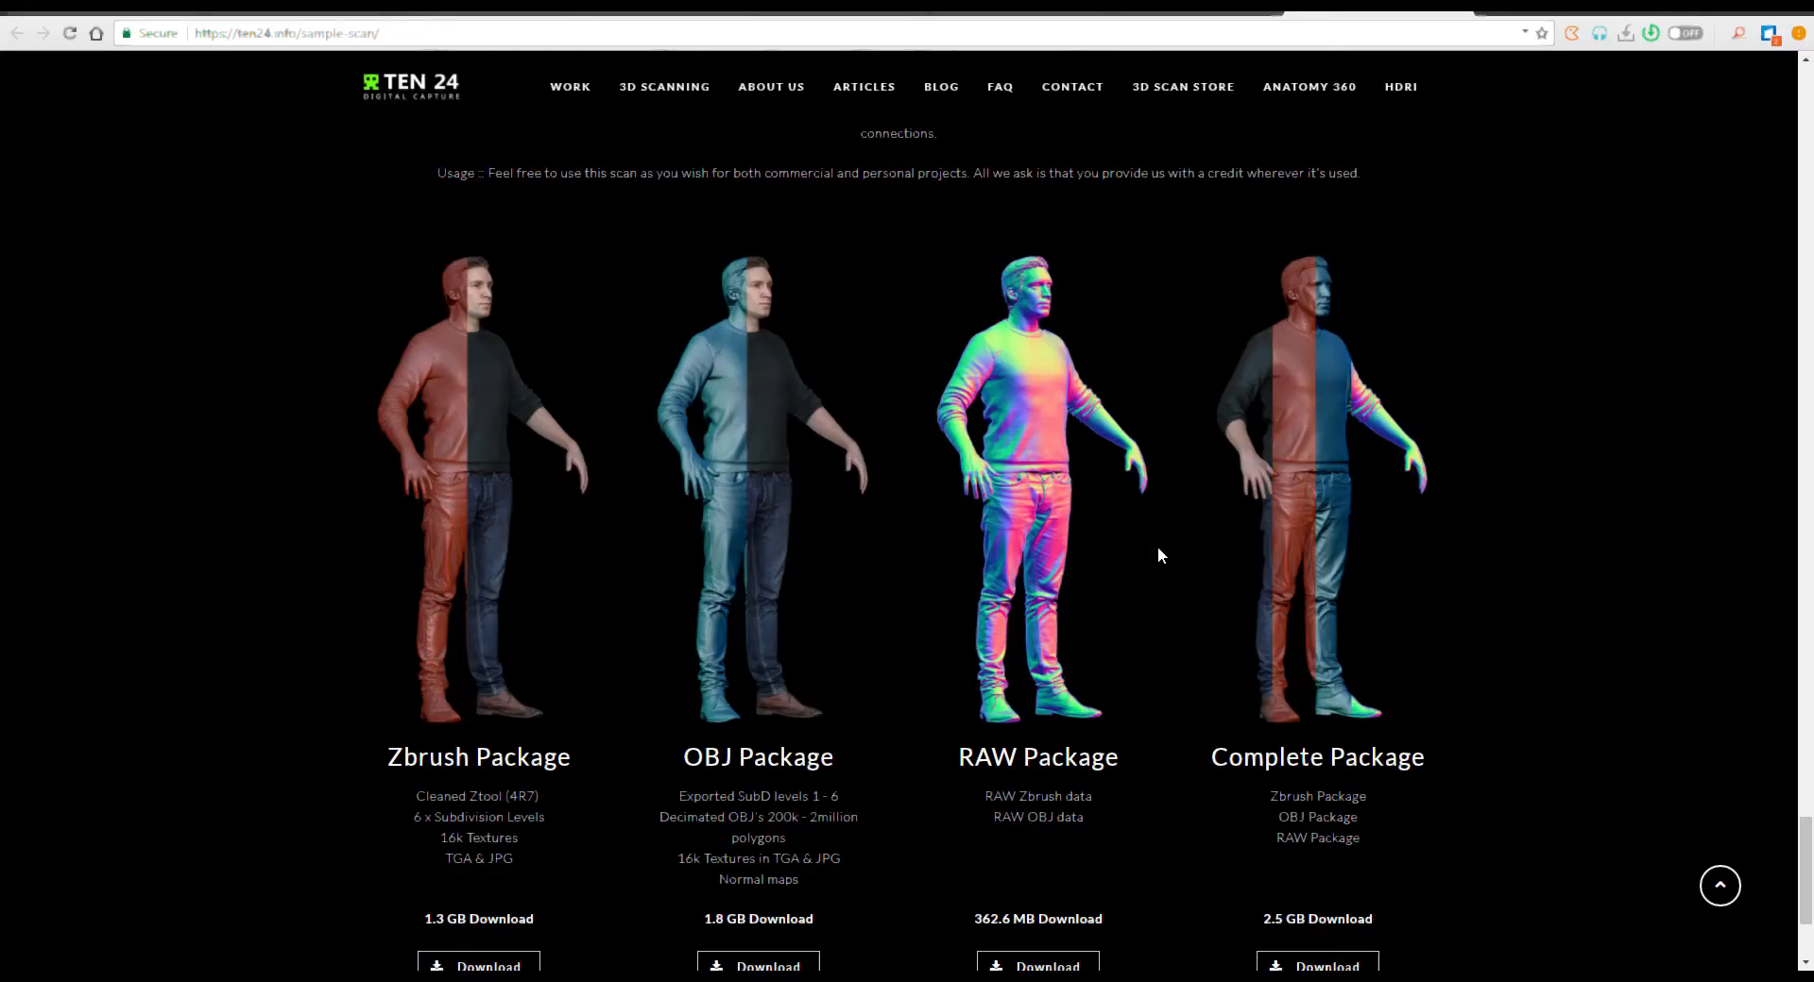
scroll("down", 3)
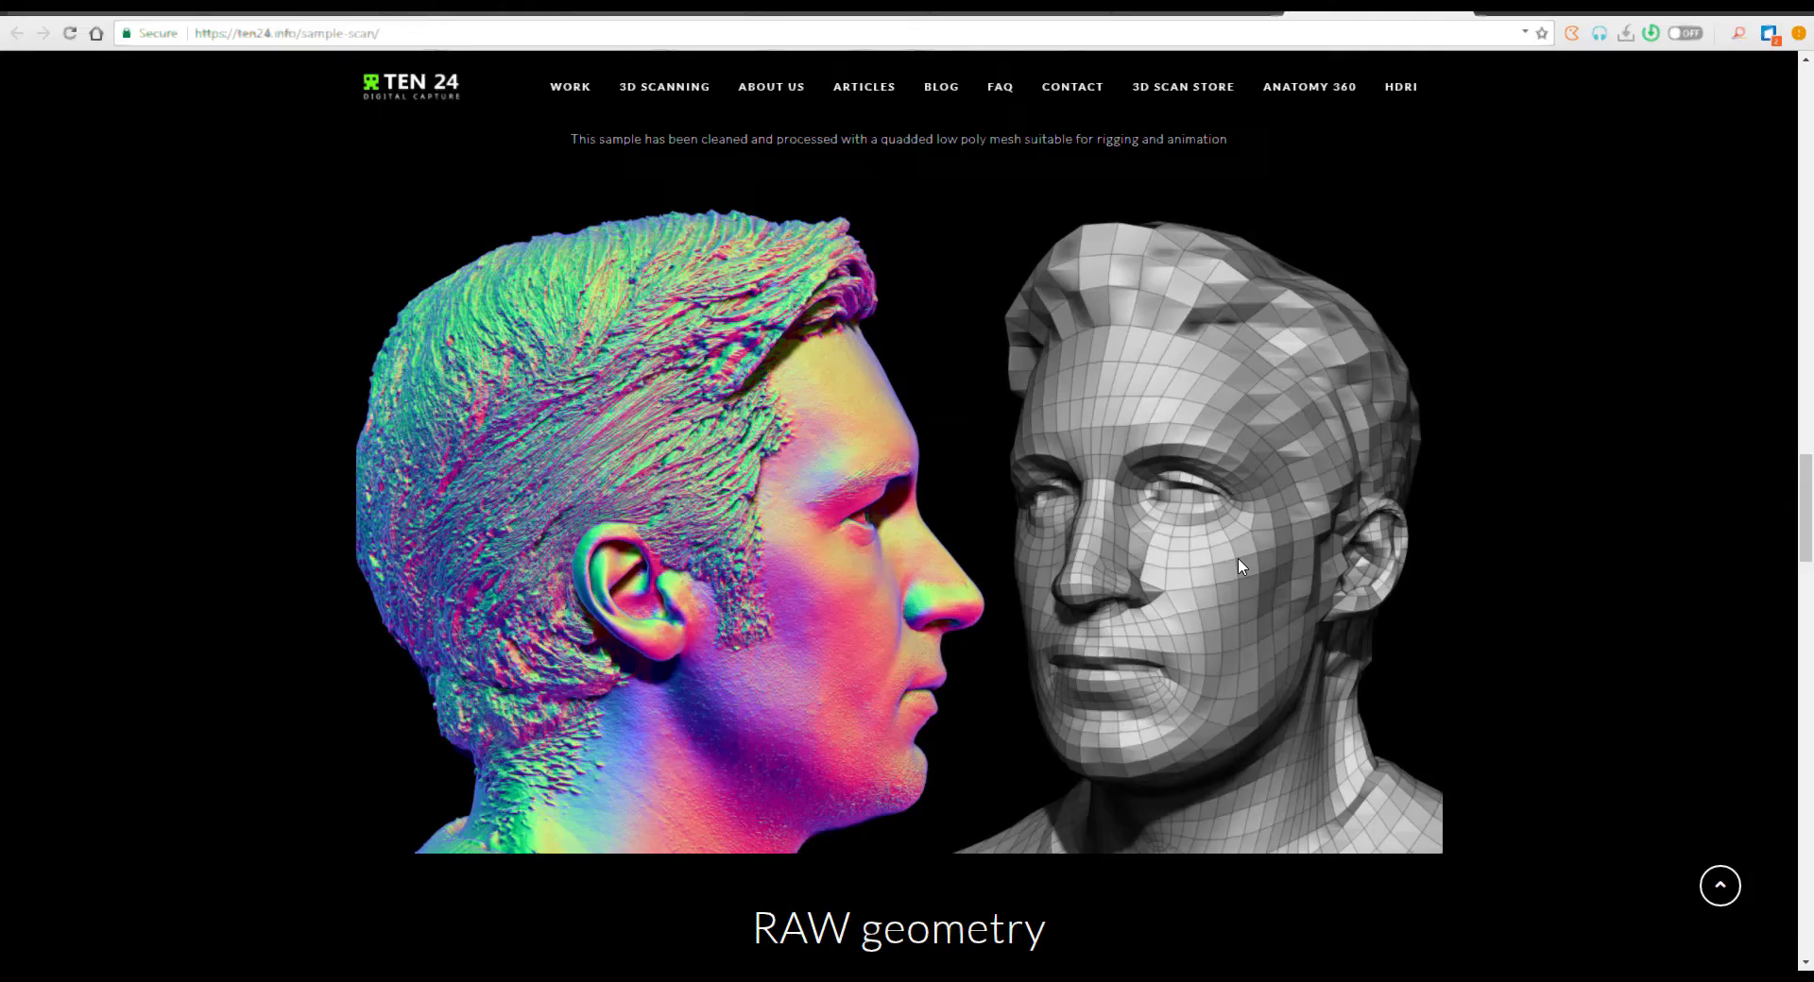
mouse_move(1137, 80)
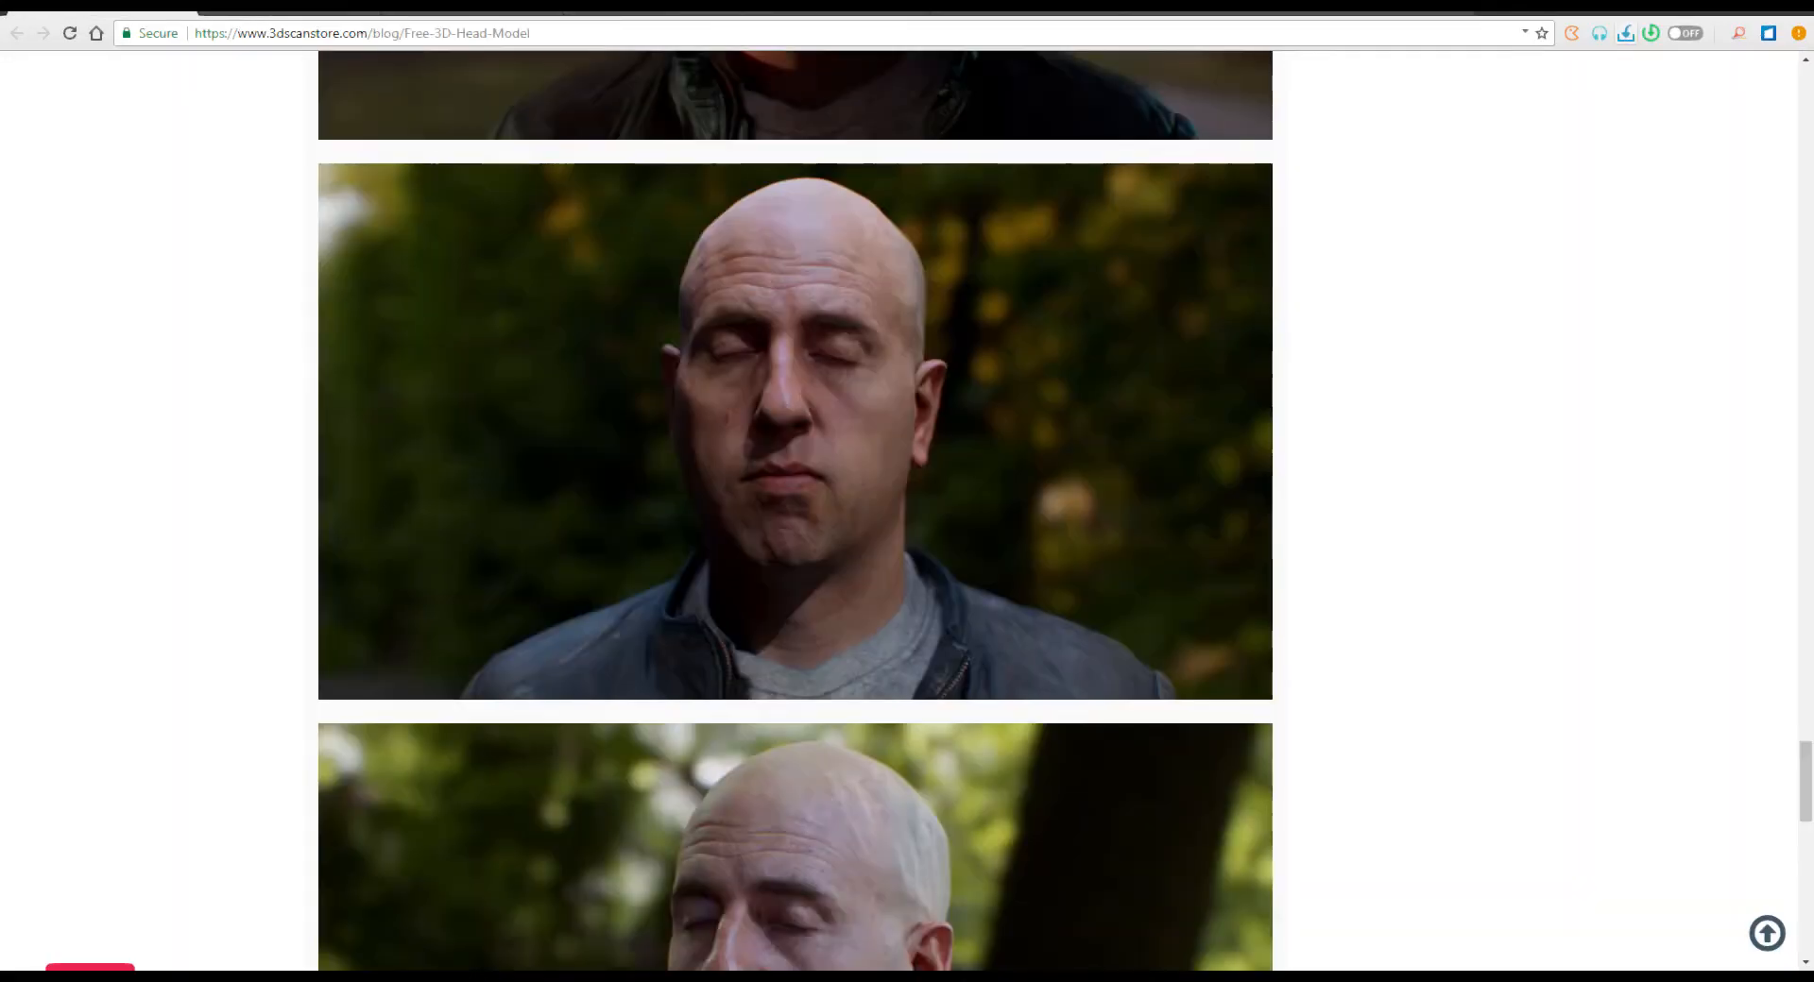
Scroll the Free 3D Head Model post from its renders to the header image and Download form
scroll("down", 3)
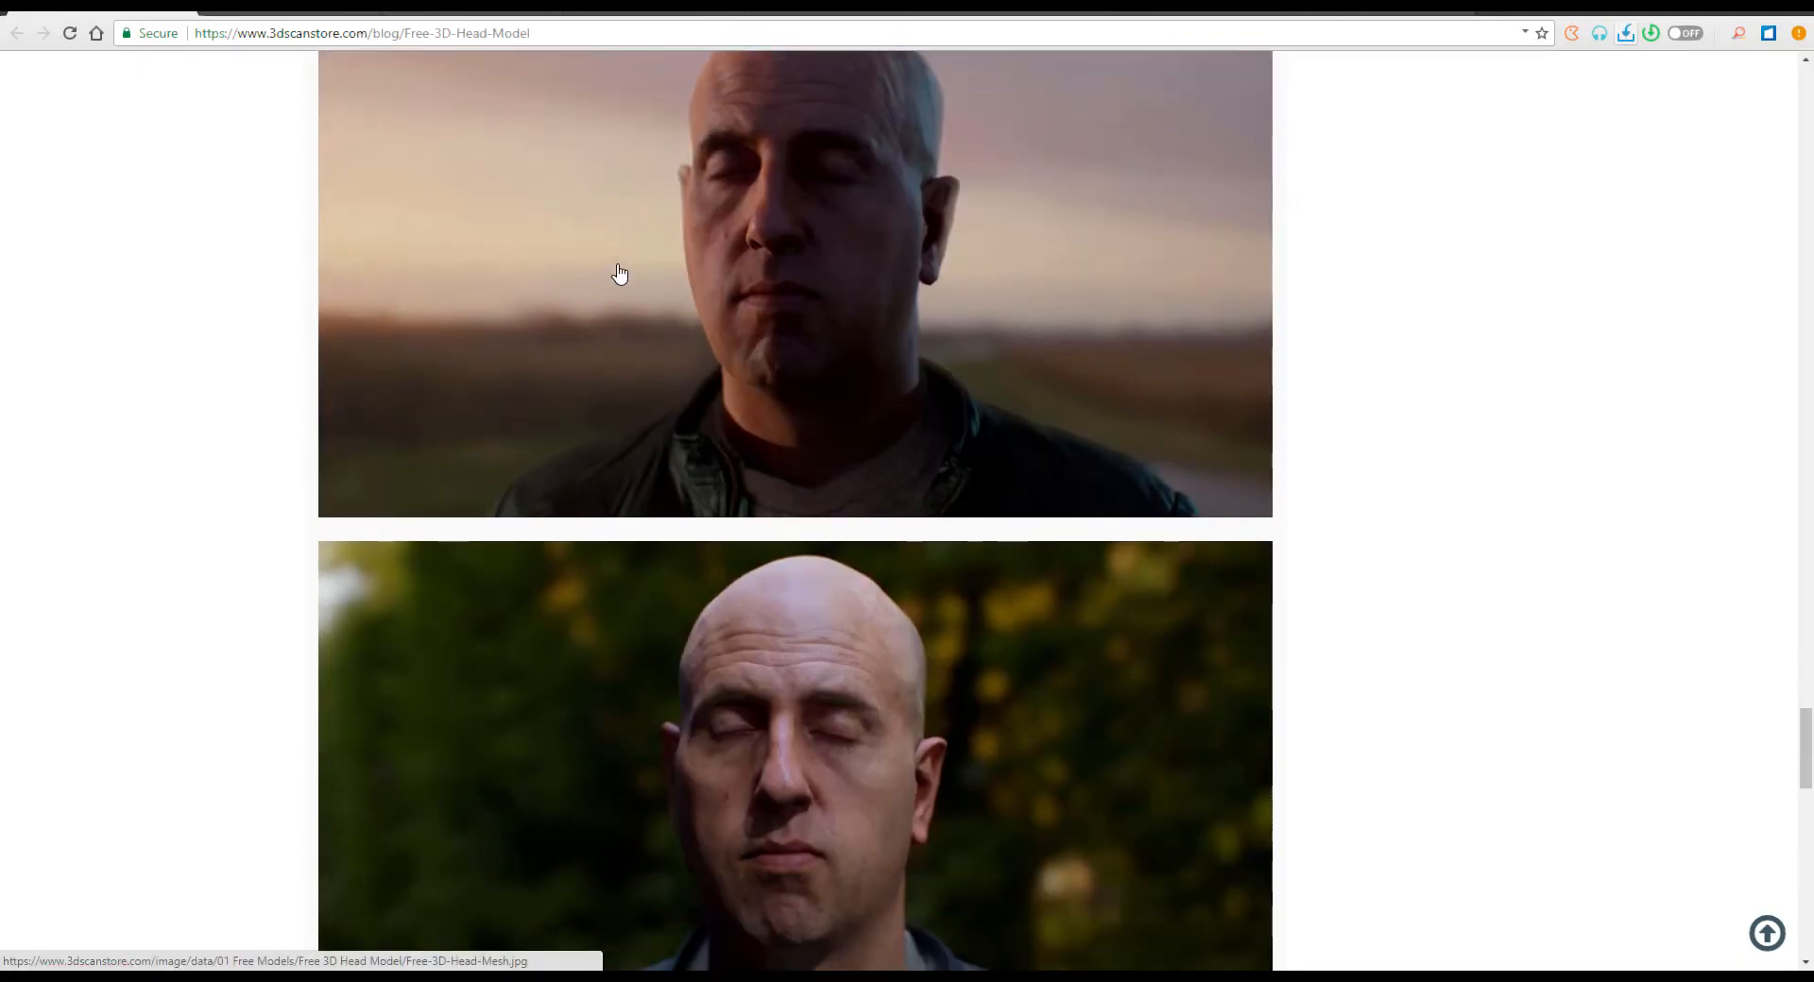
scroll("down", 3)
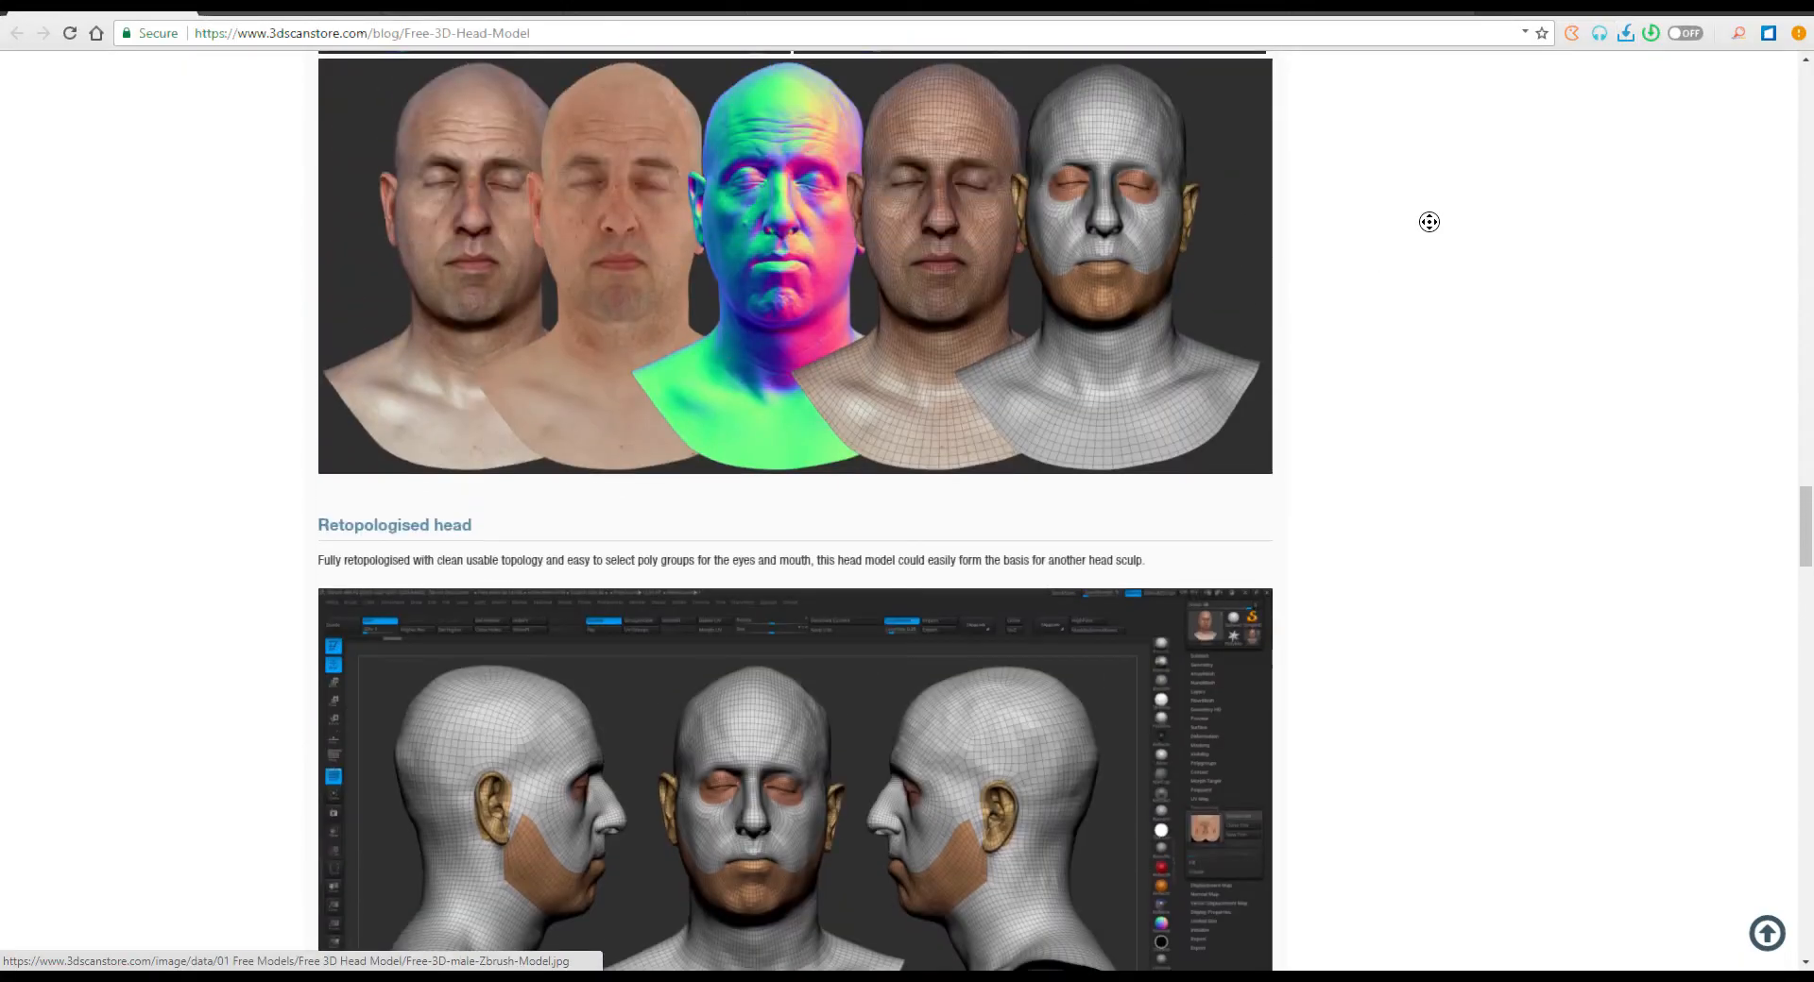
scroll("down", 3)
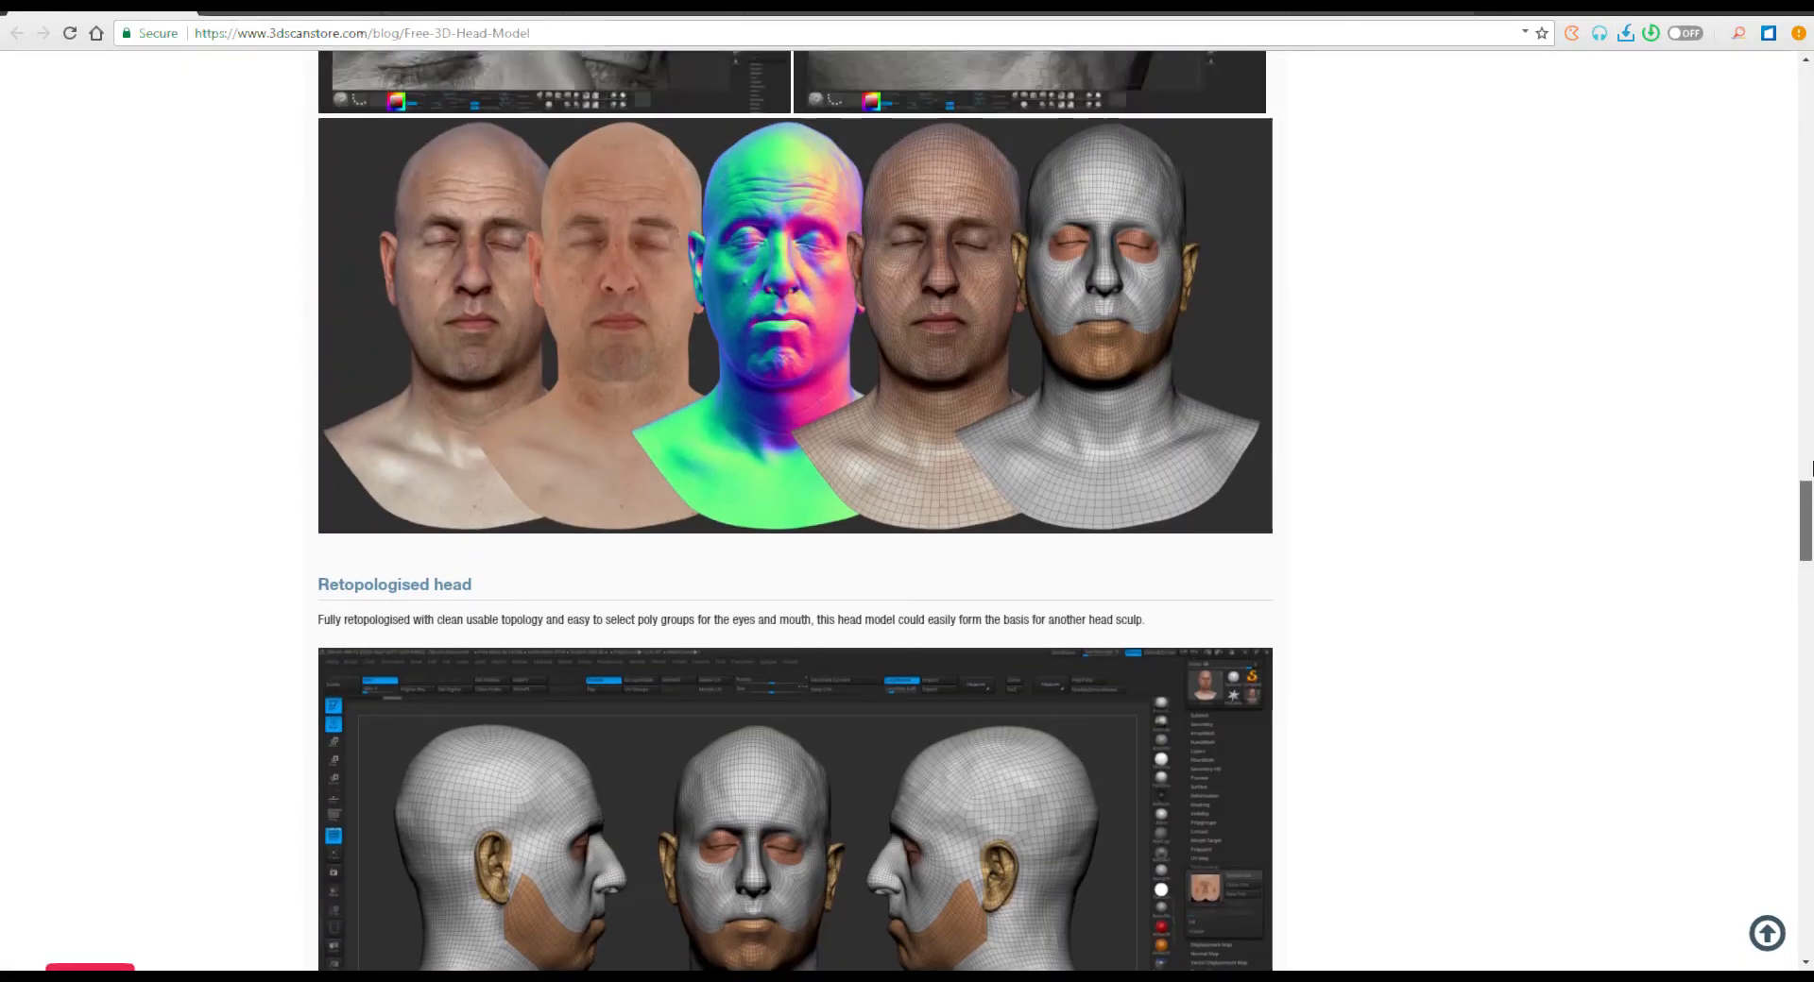
scroll("up", 3)
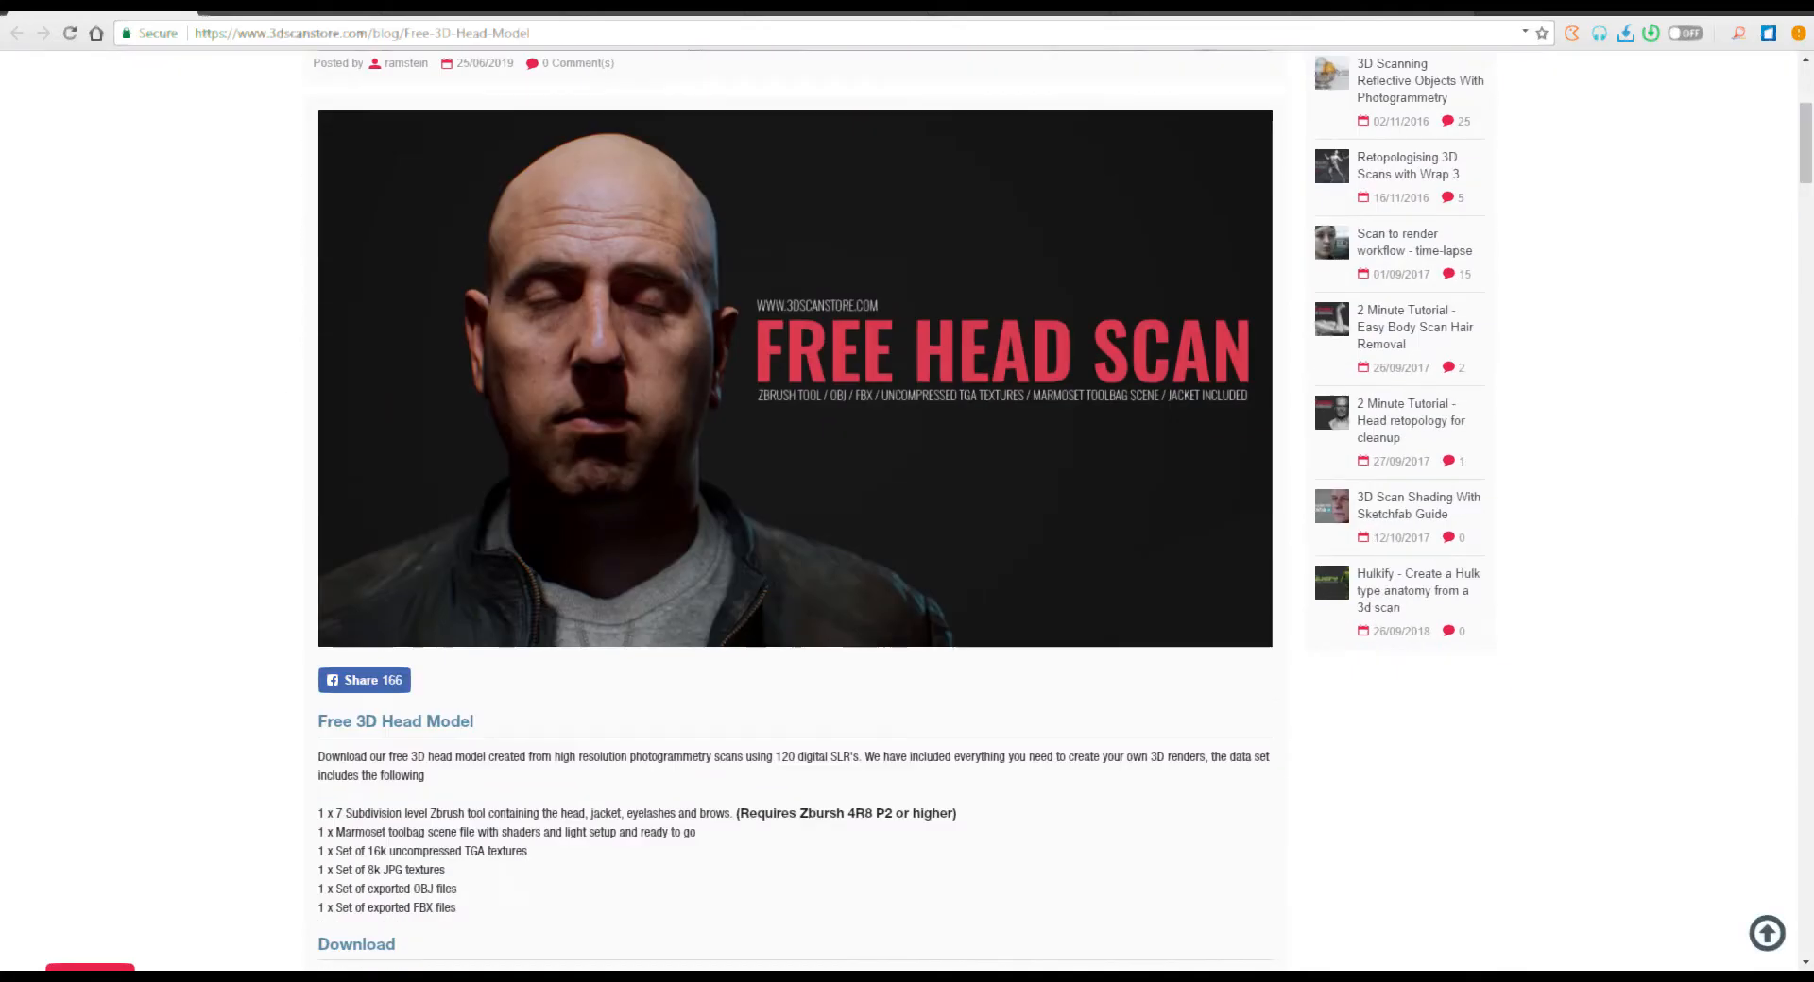
mouse_move(1070, 376)
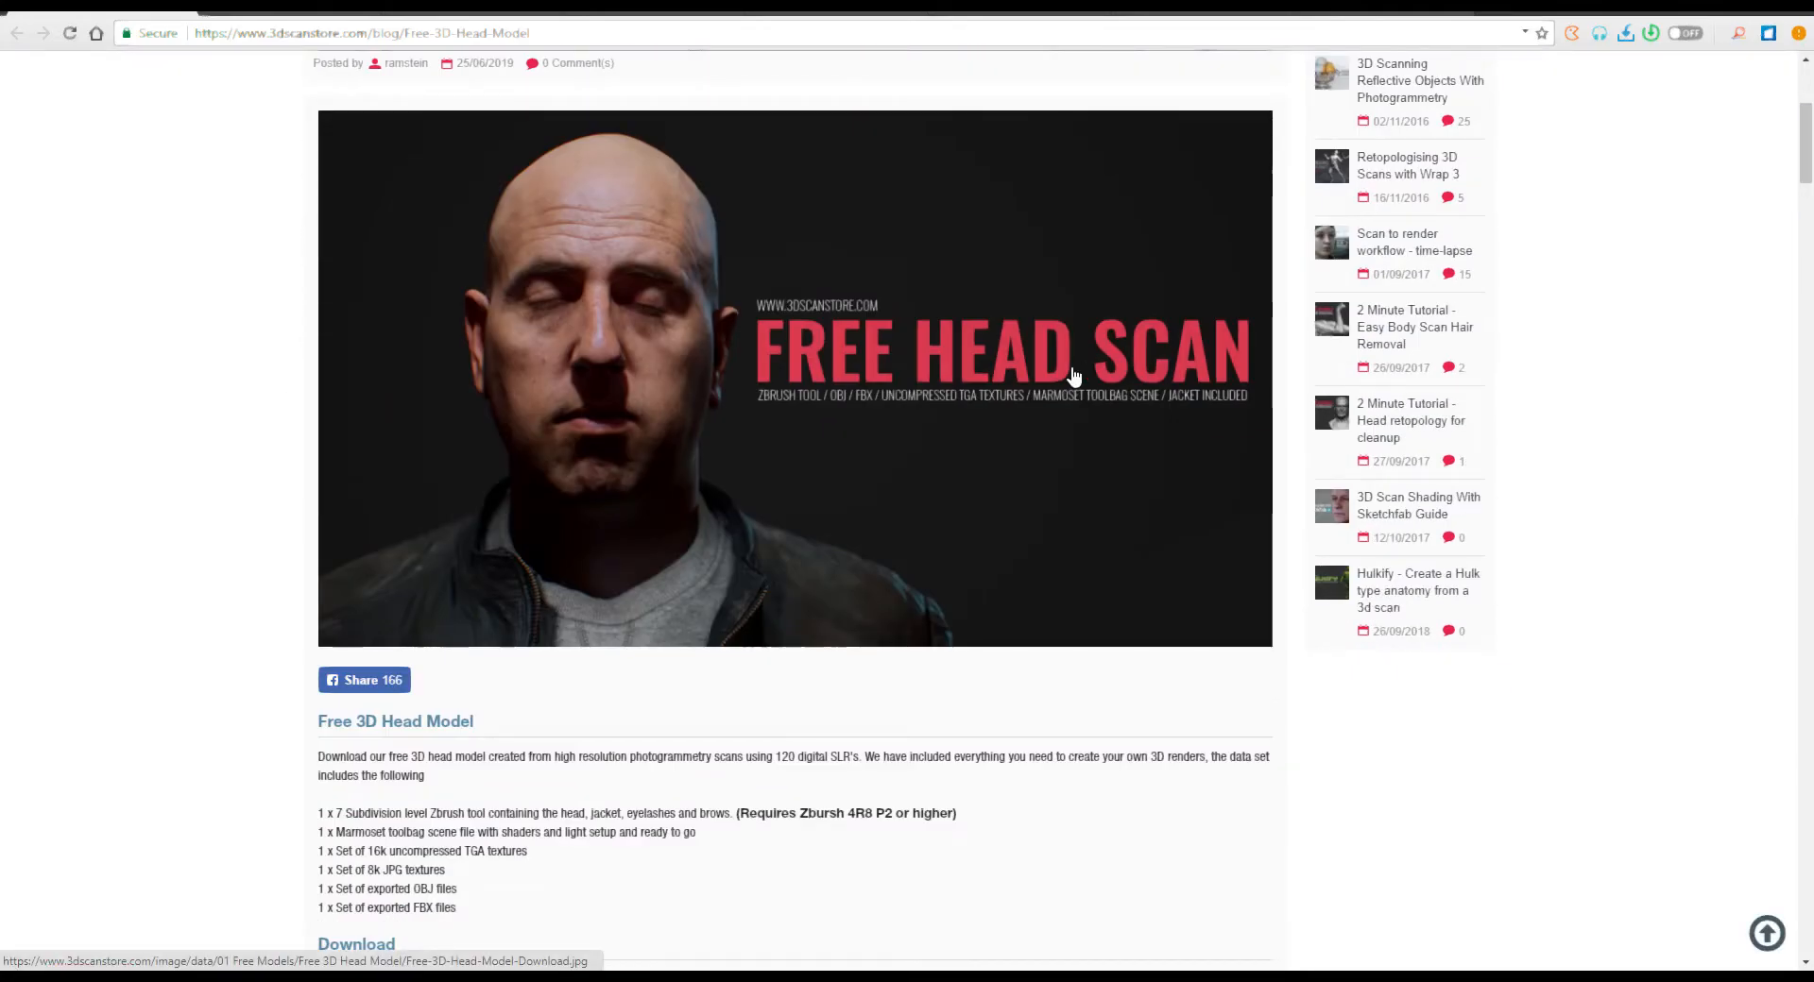
scroll("down", 3)
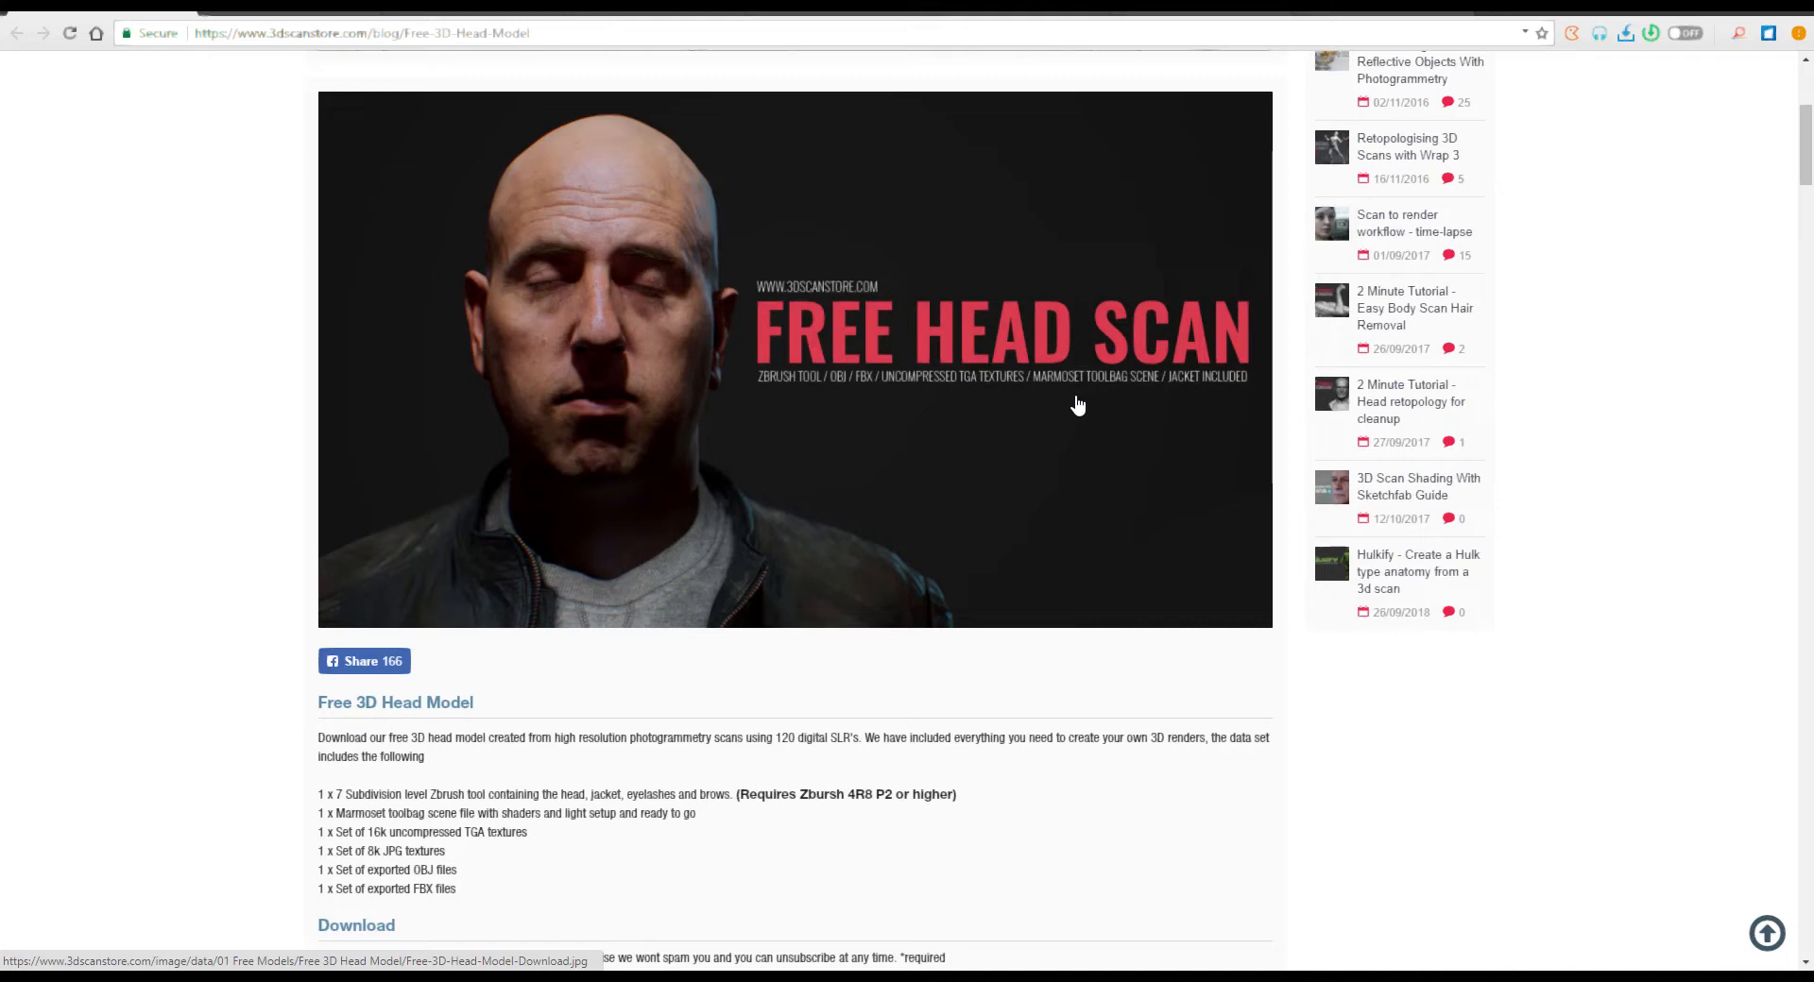
scroll("down", 3)
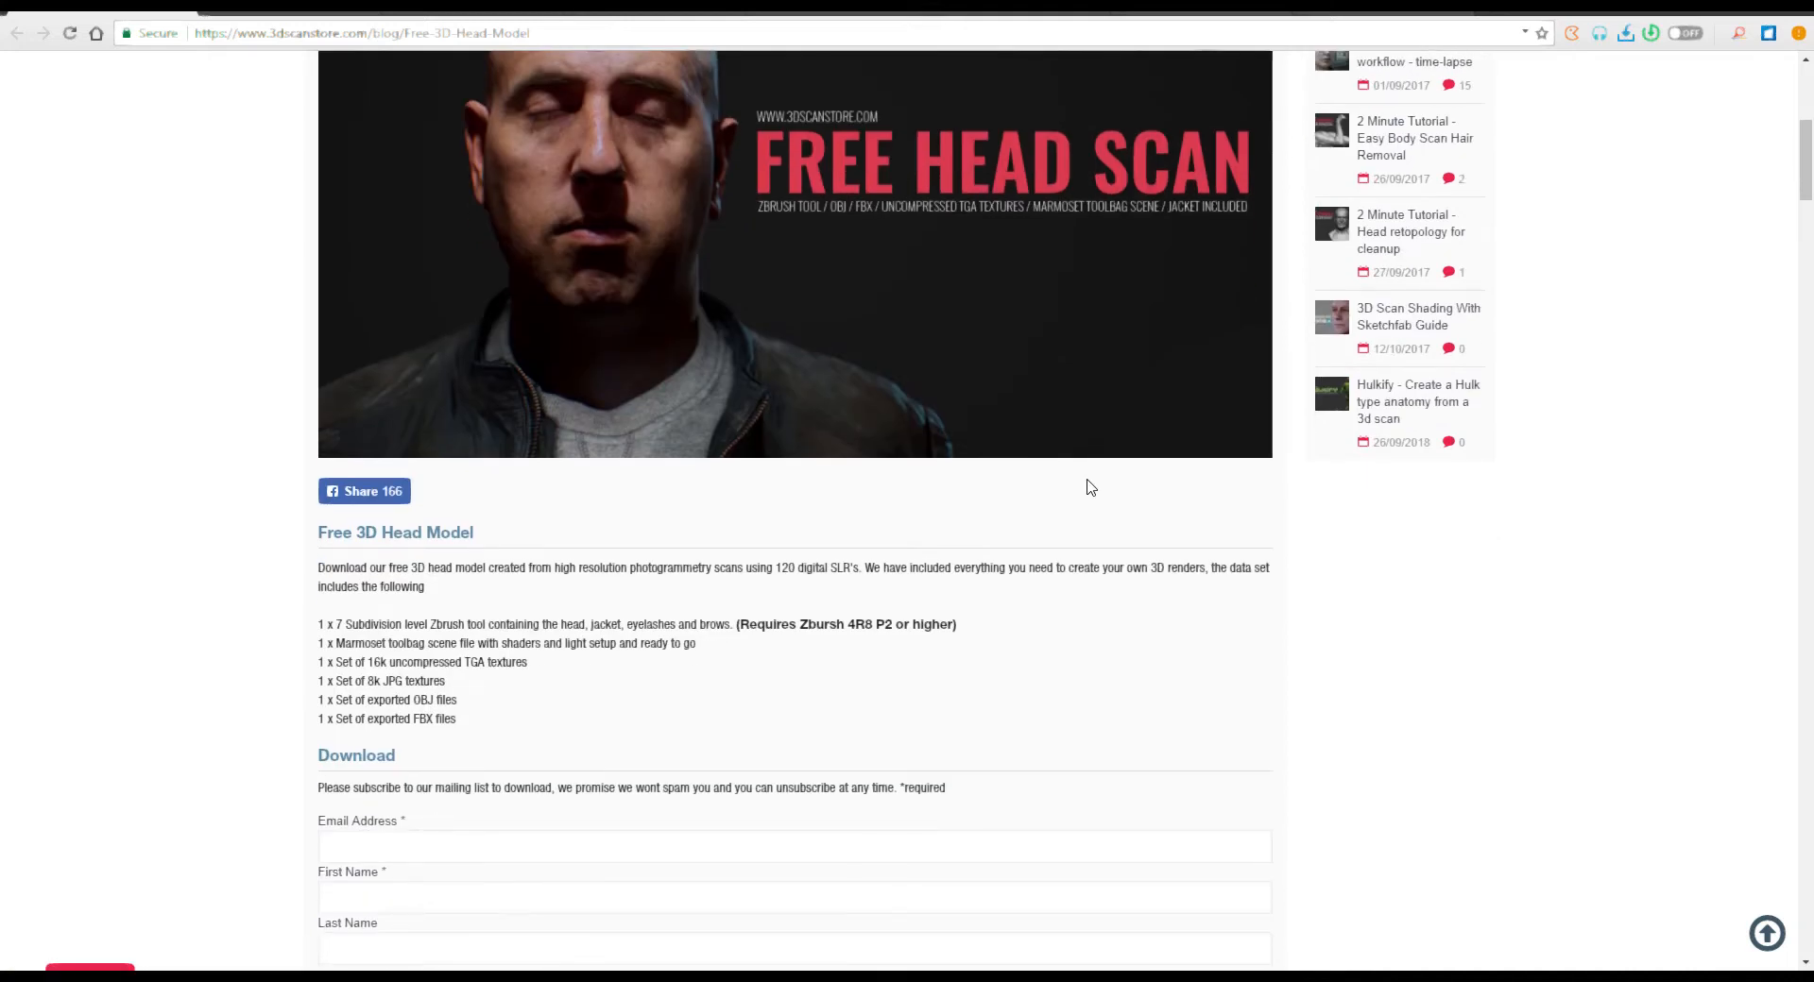
mouse_move(484, 711)
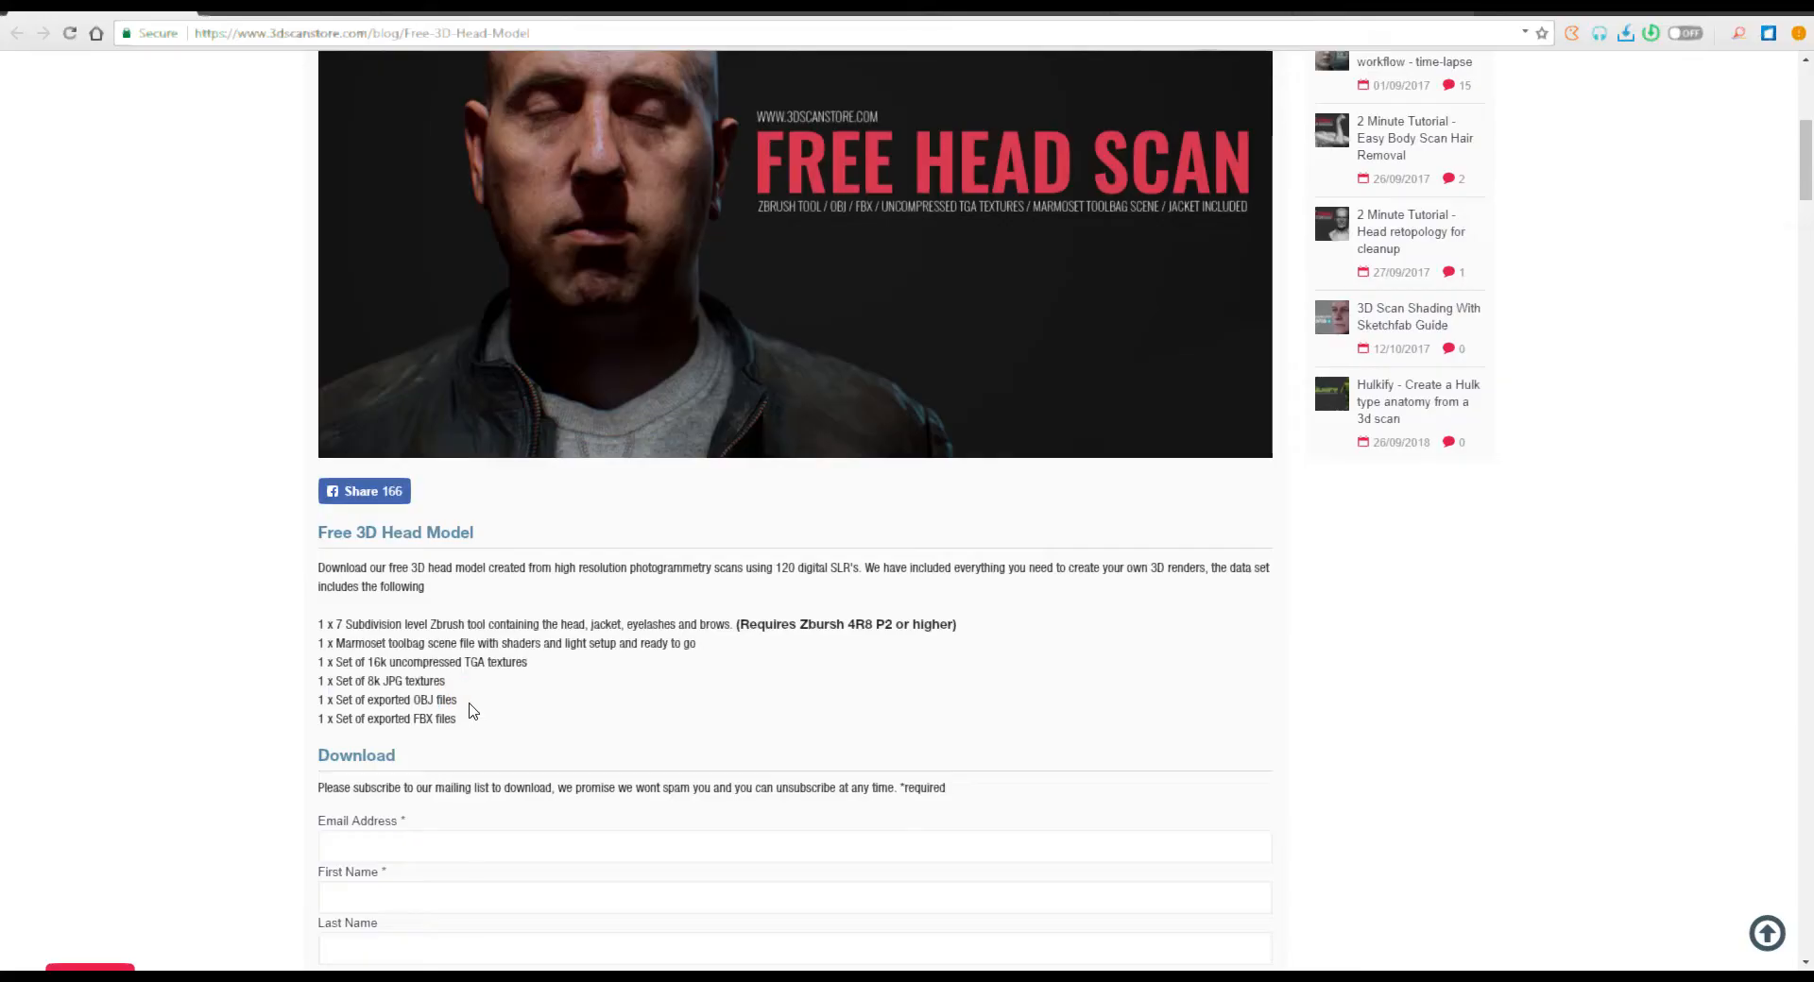
double_click(393, 719)
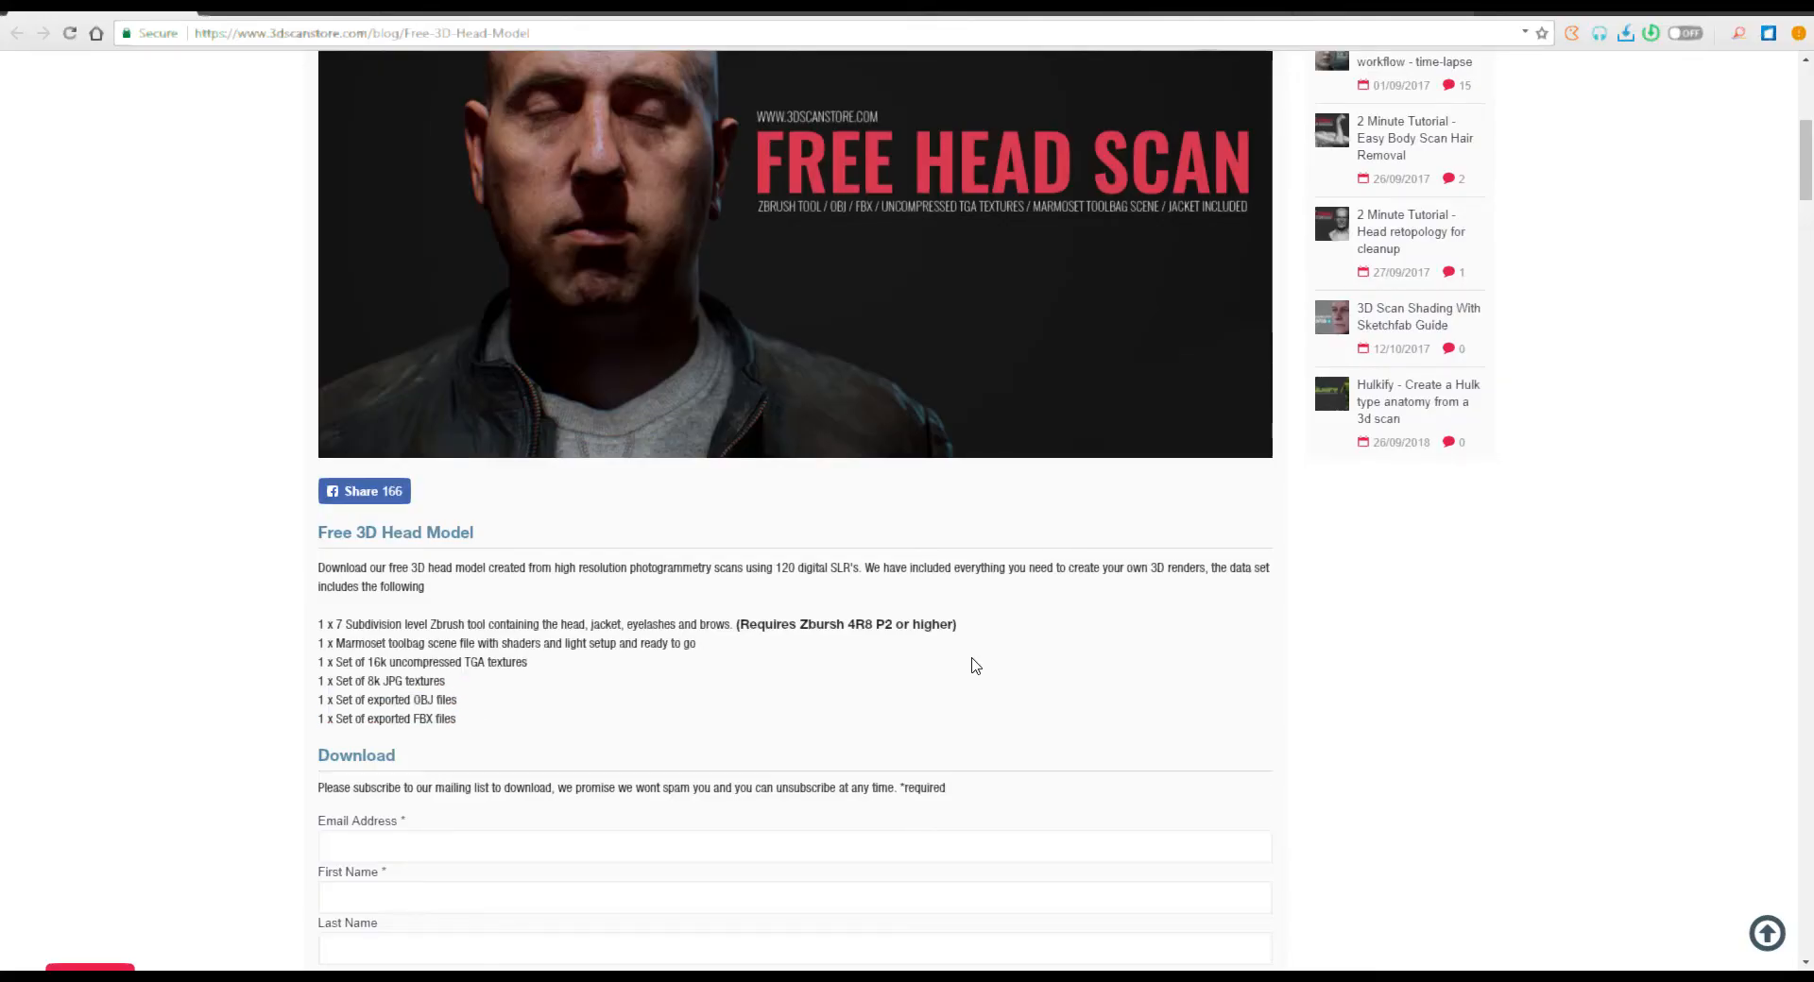
scroll("down", 3)
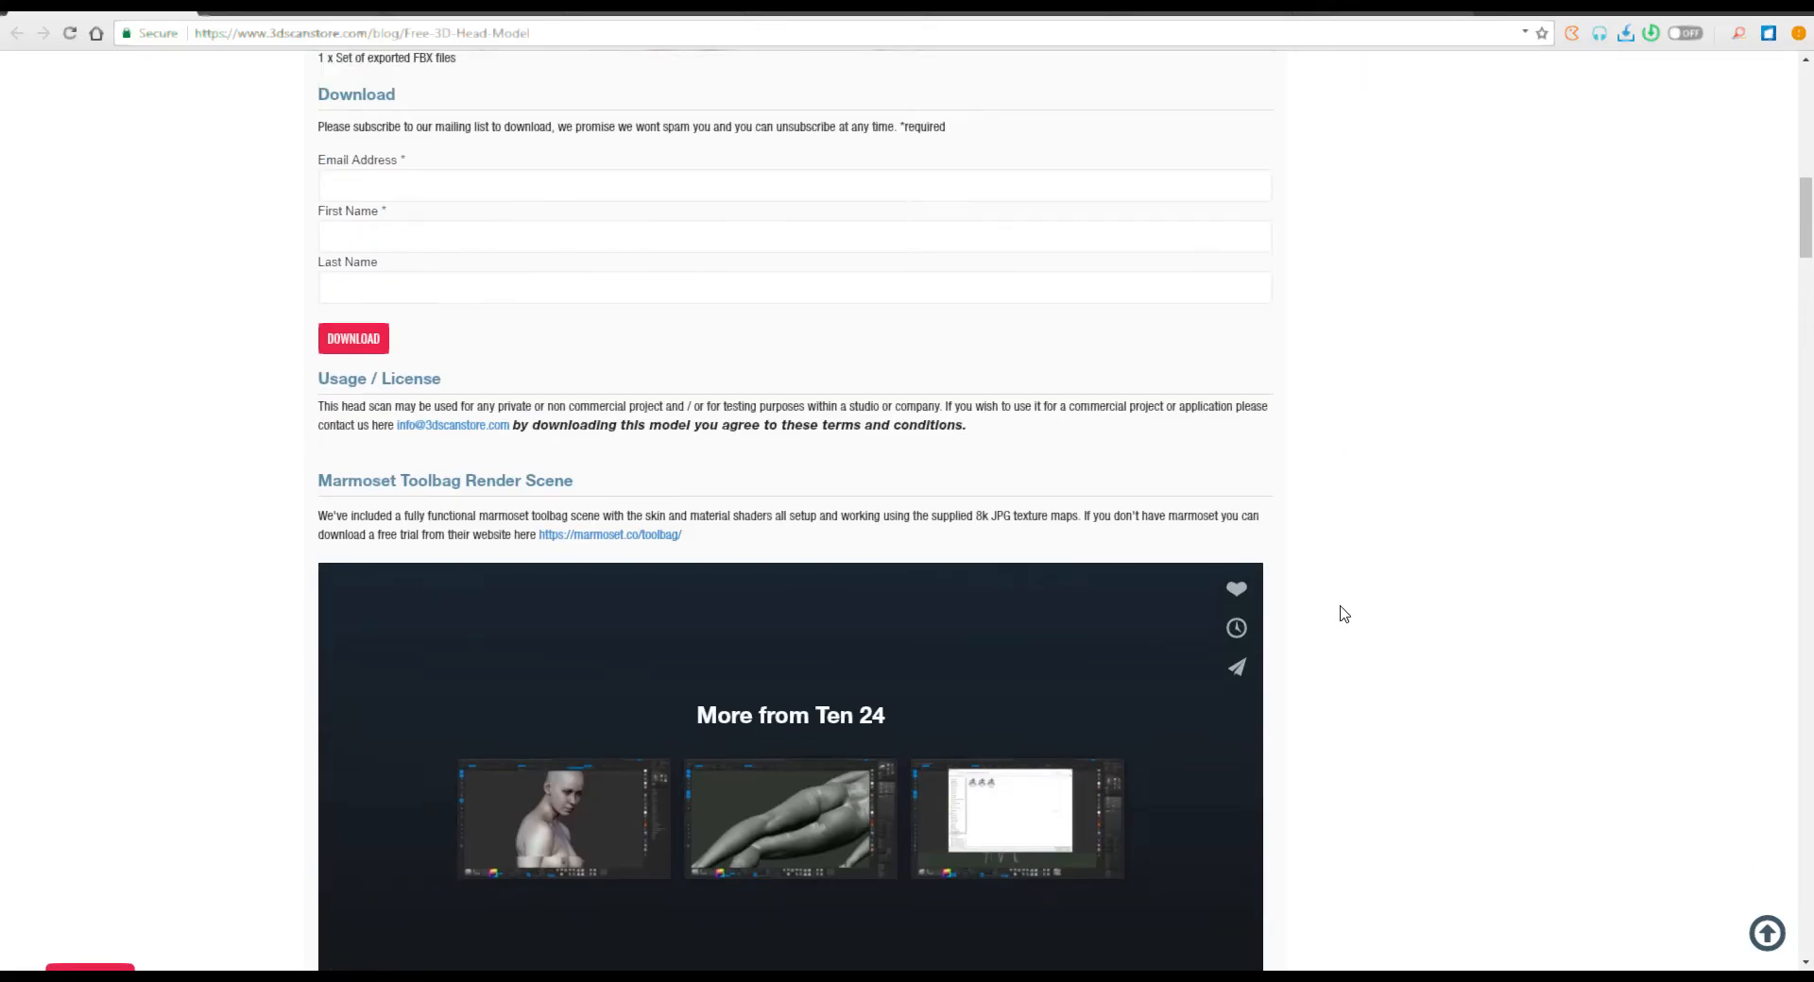
scroll("down", 3)
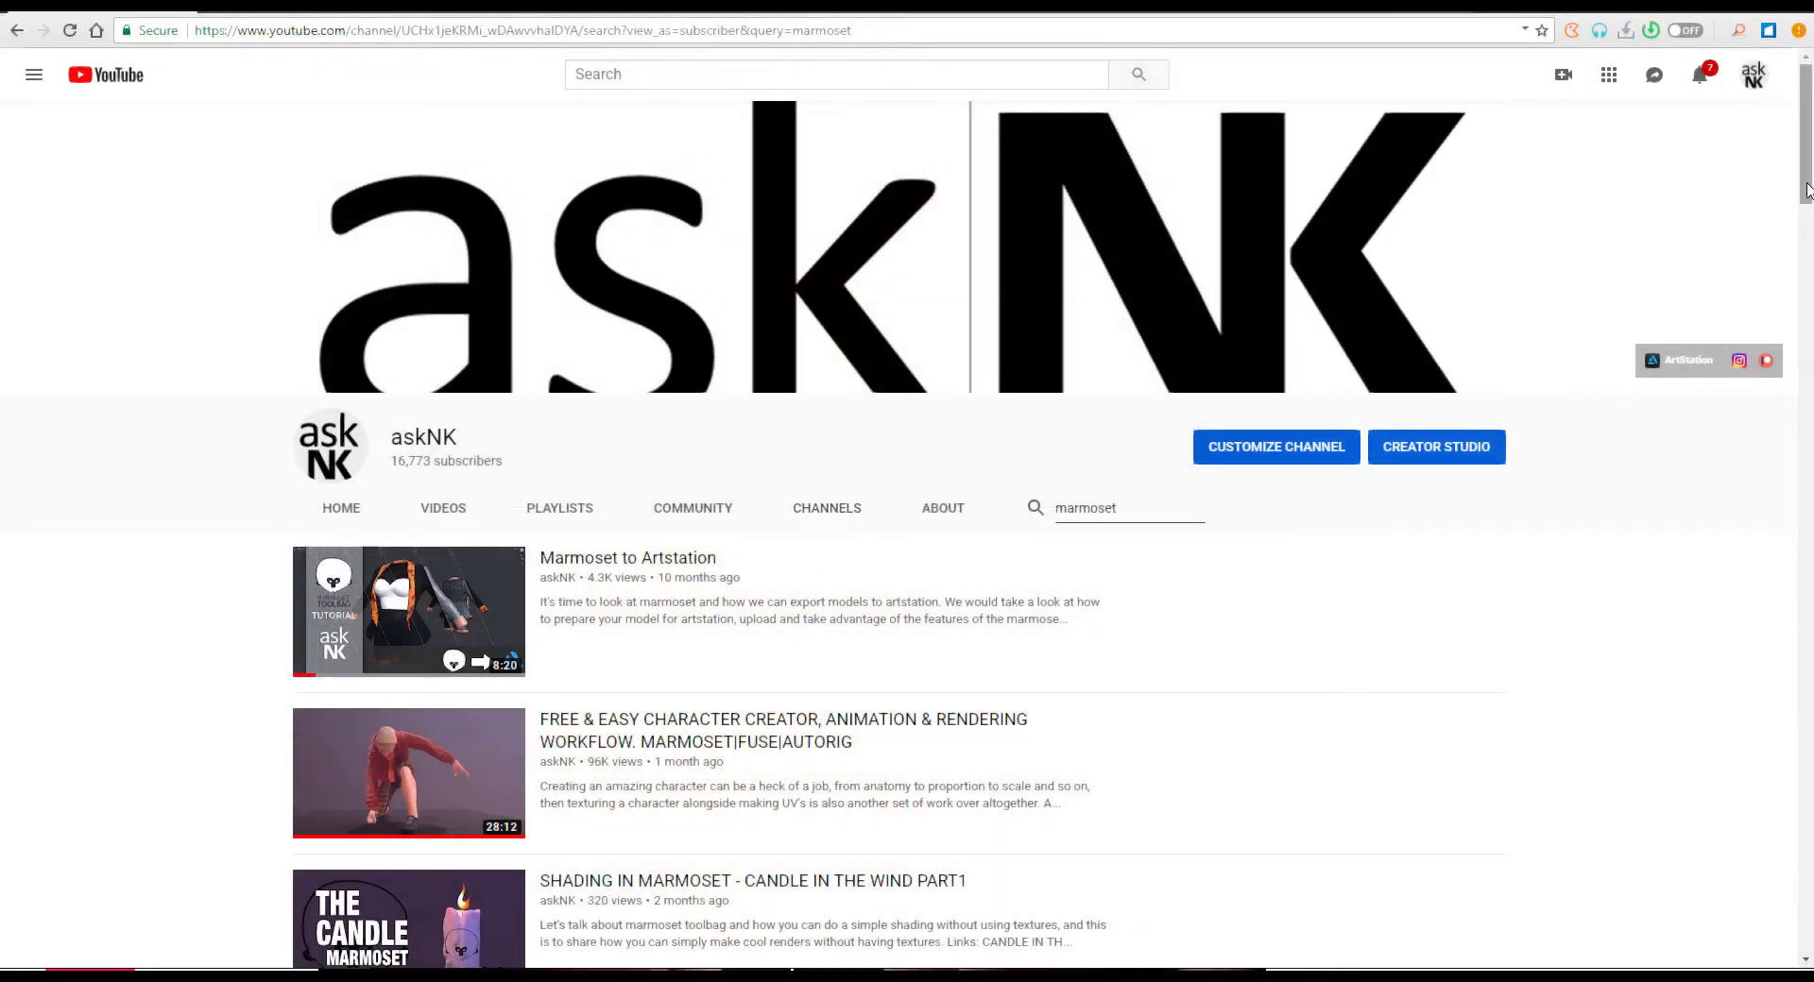
Scroll through the channel's marmoset video search results
scroll("down", 3)
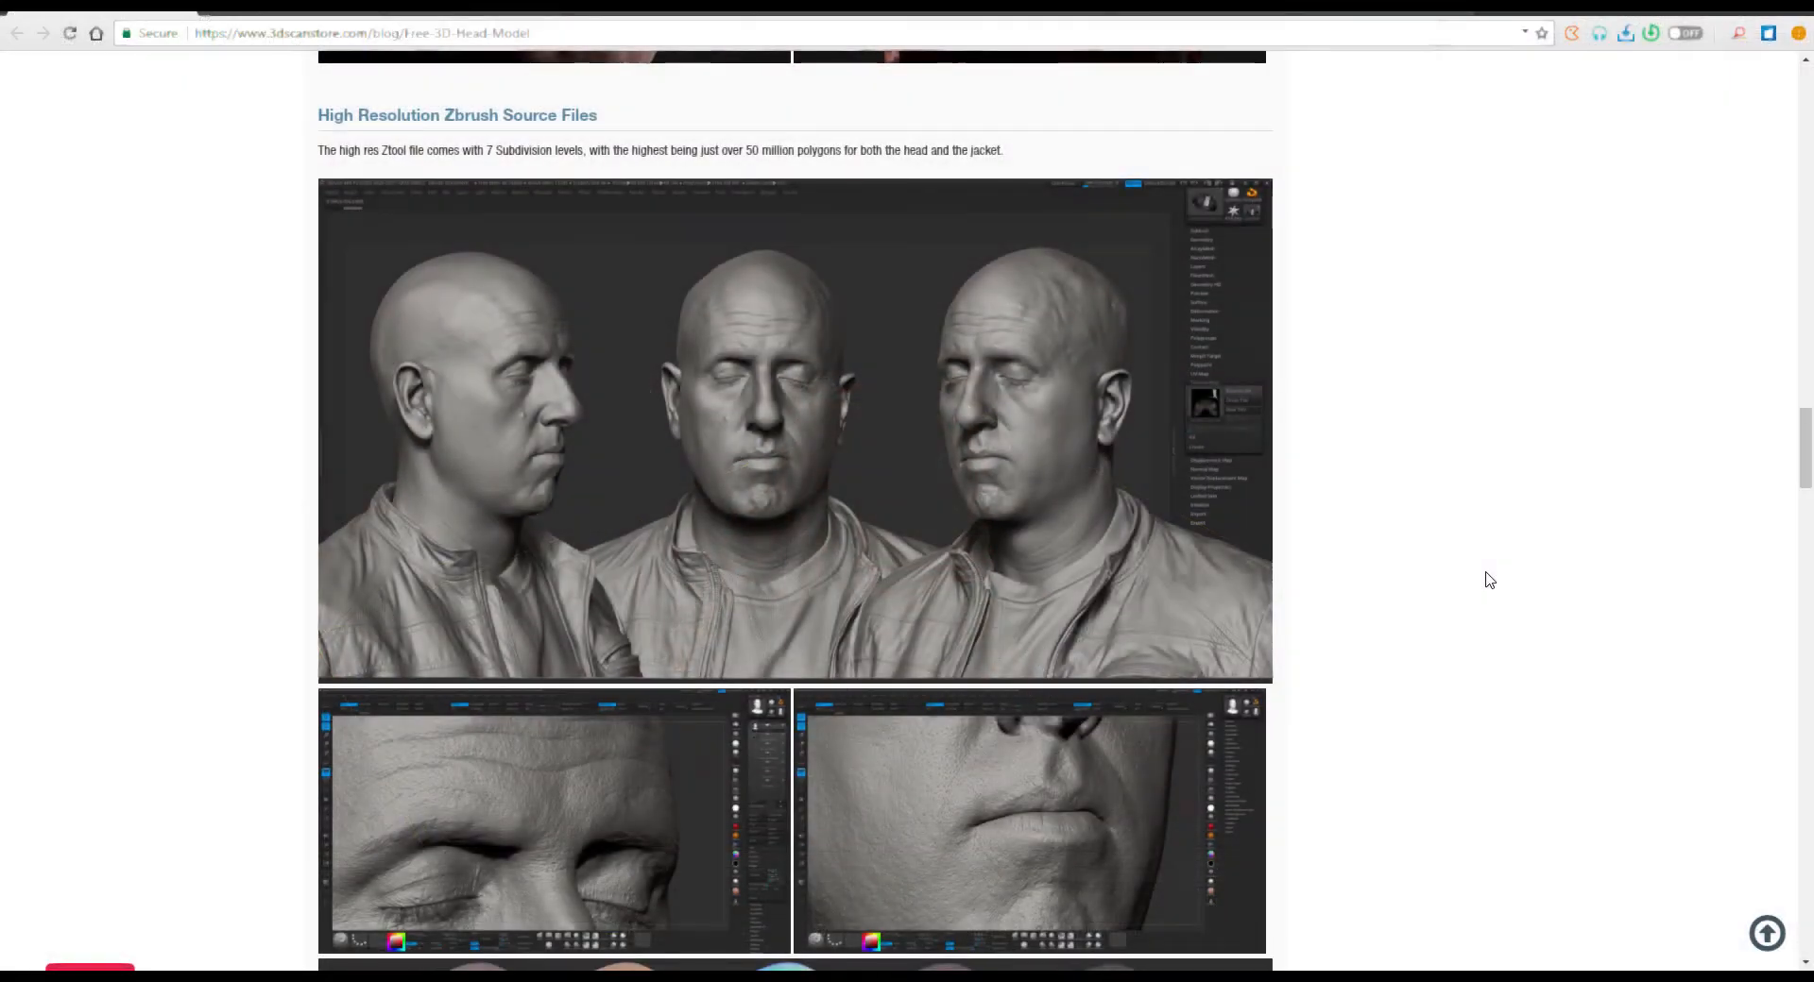
Scroll through the ZBrush source, Retopologised head, Texture Maps and More Renders sections
scroll("down", 3)
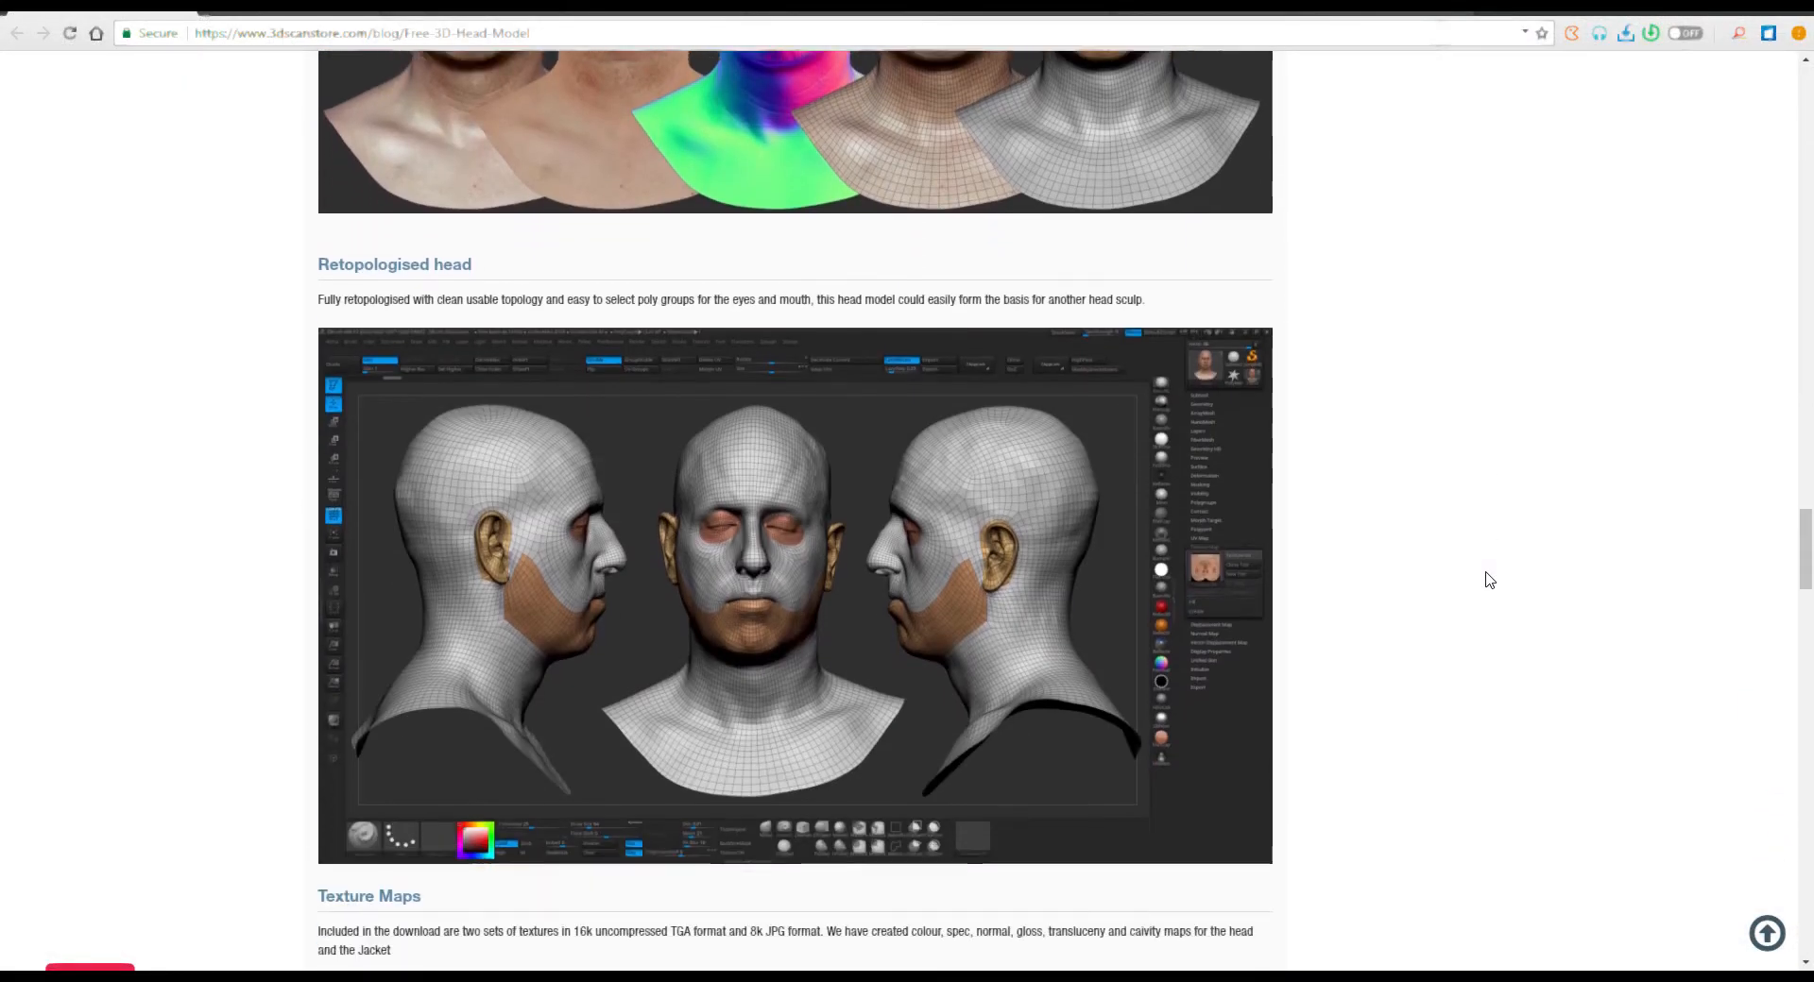
scroll("down", 3)
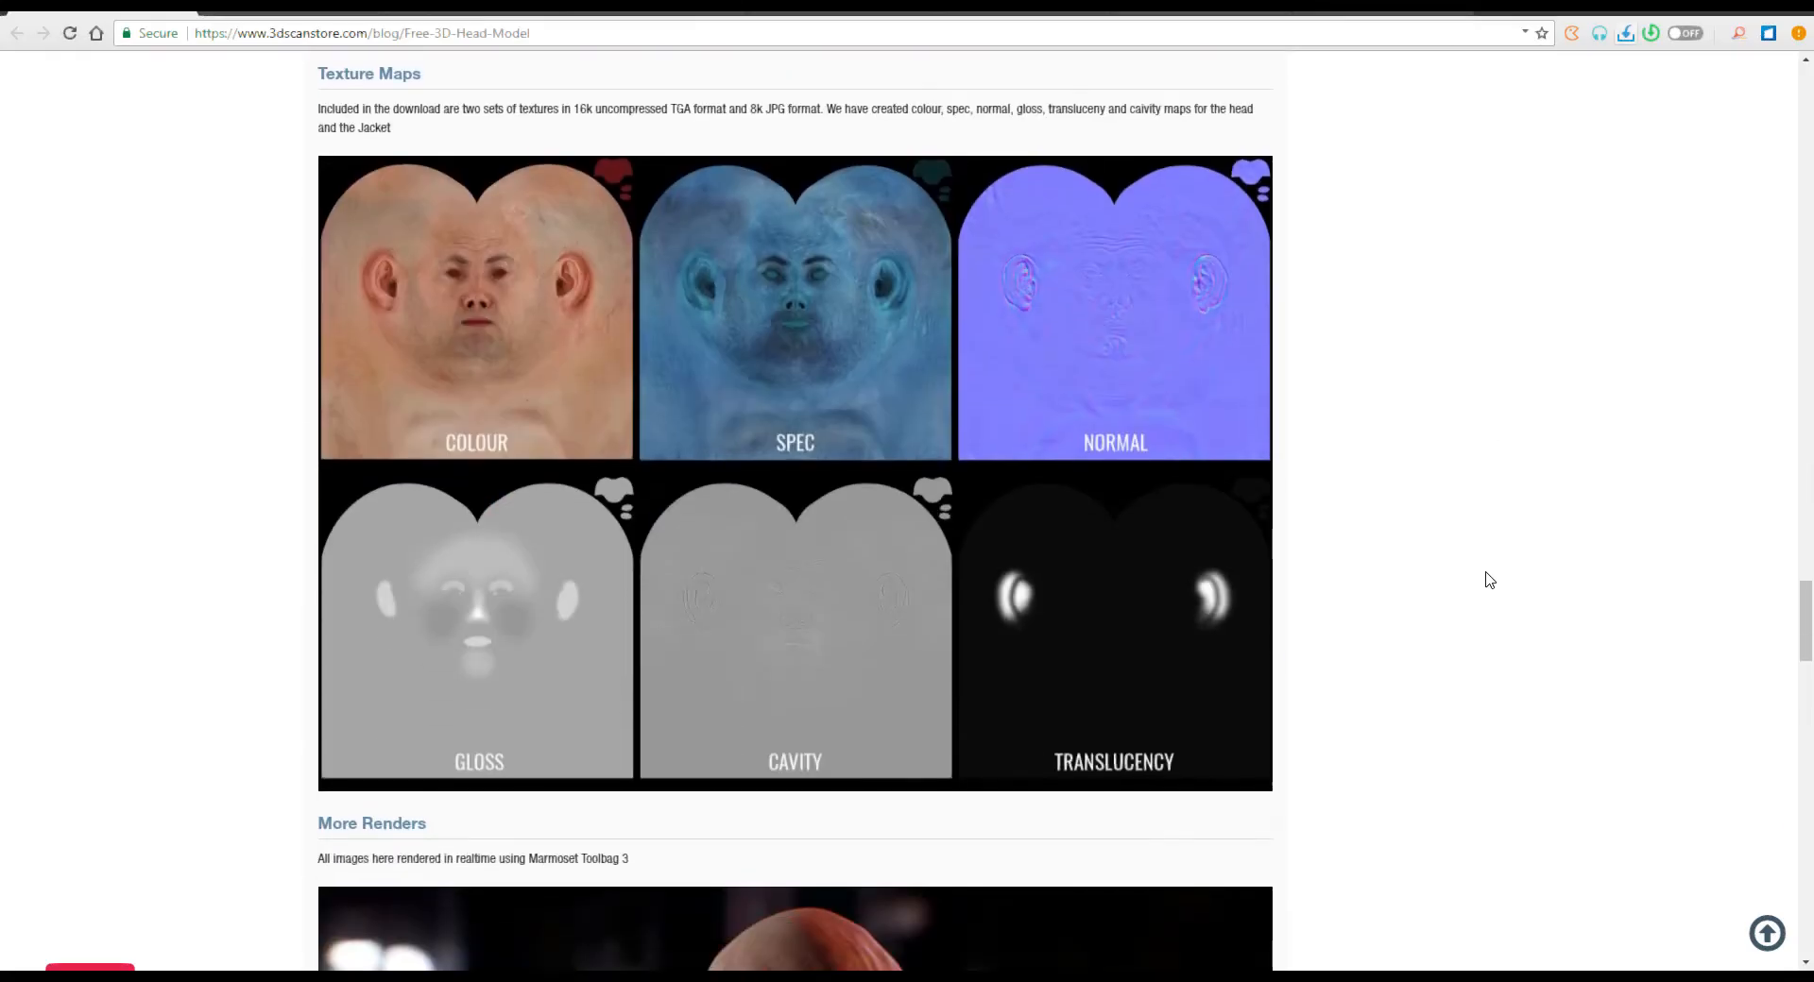
scroll("down", 3)
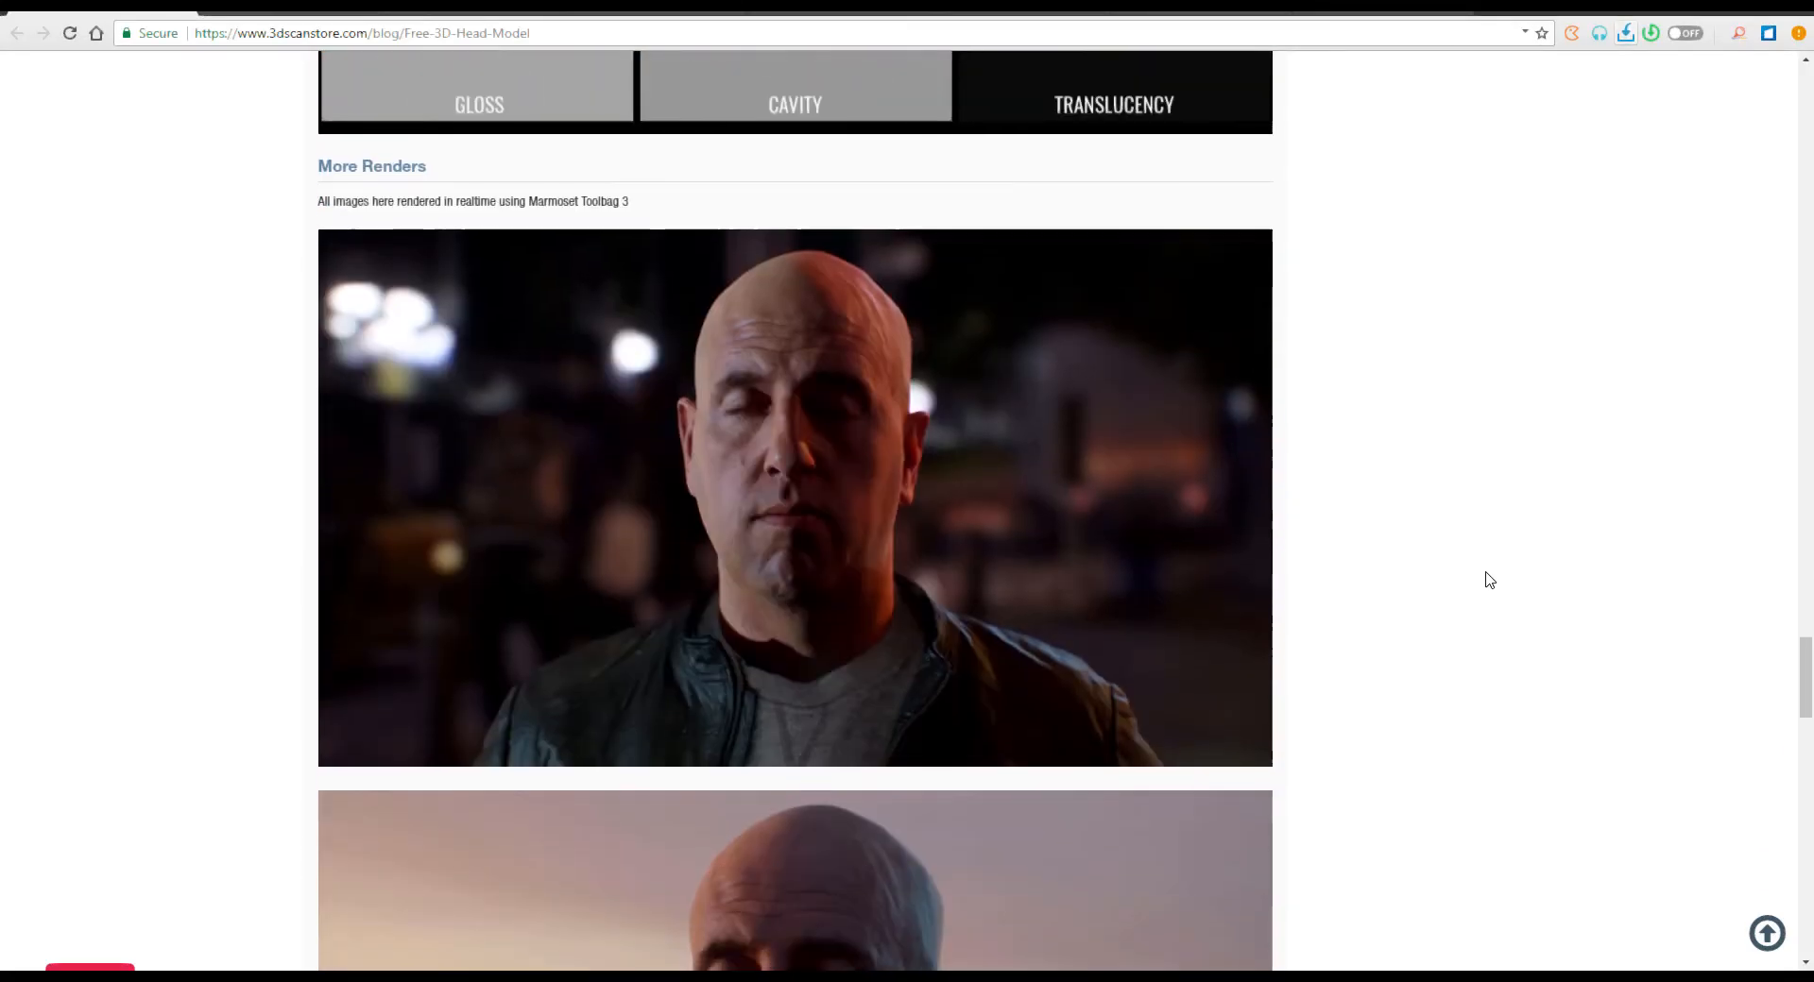
scroll("down", 3)
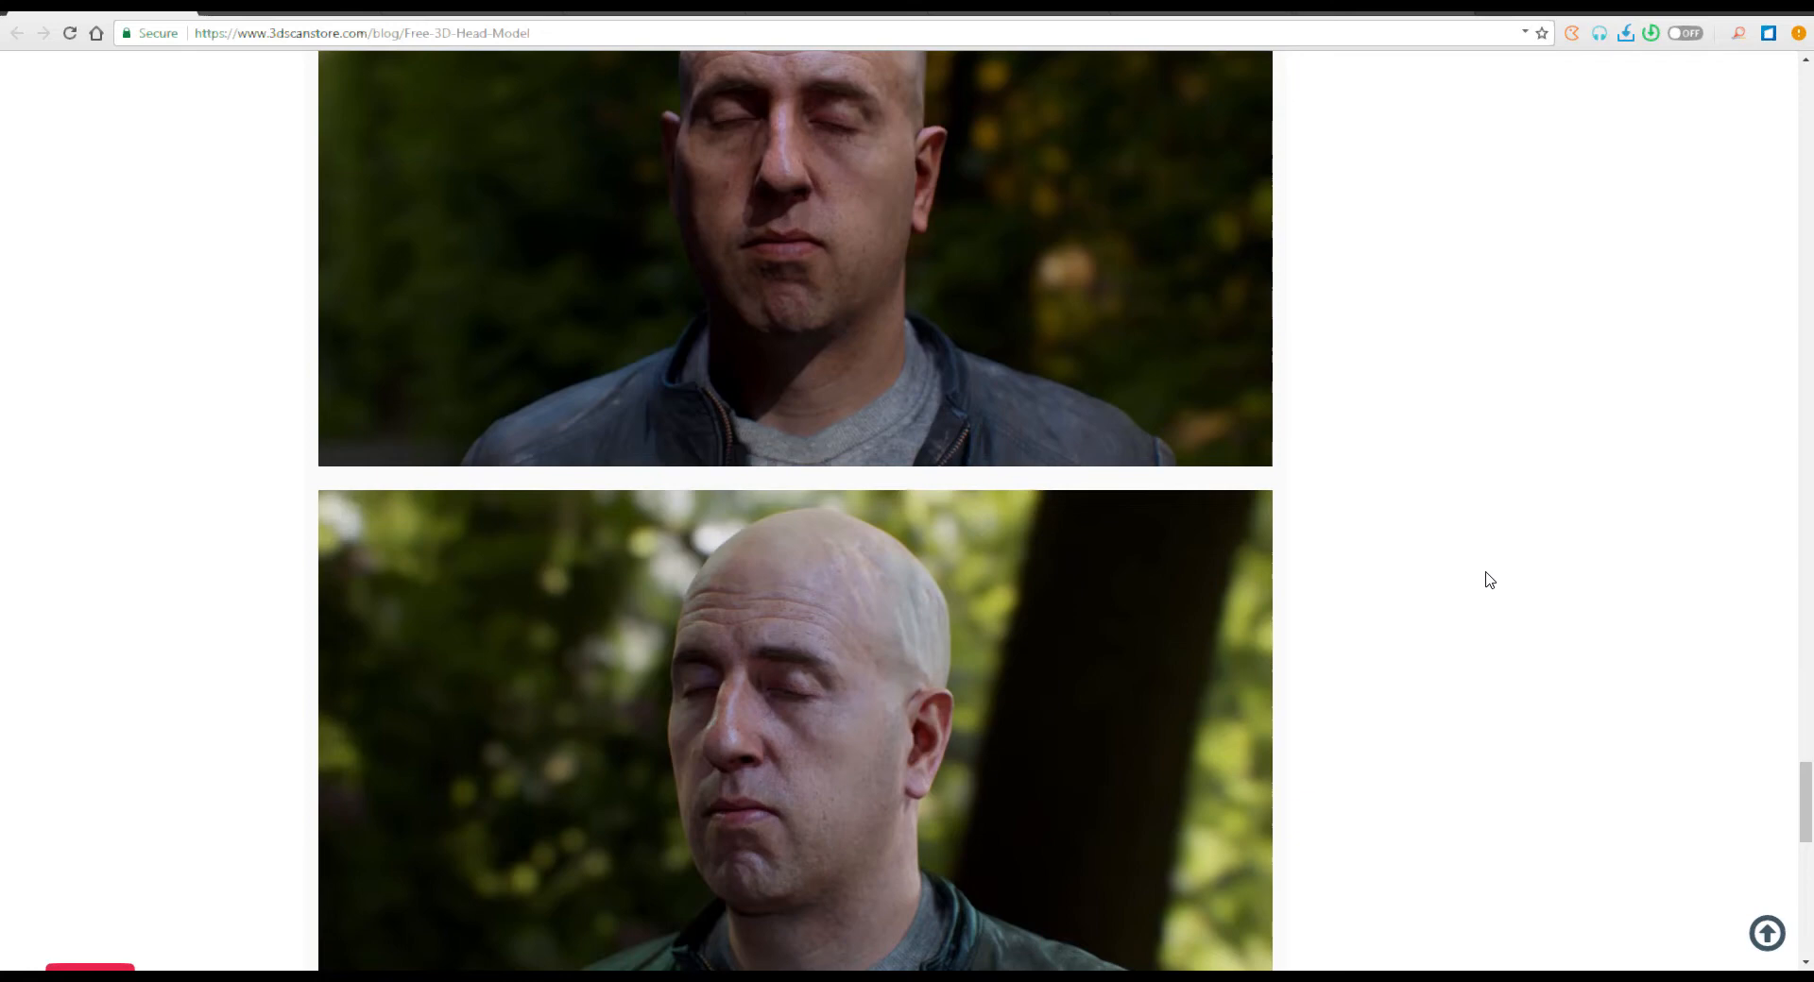
scroll("down", 3)
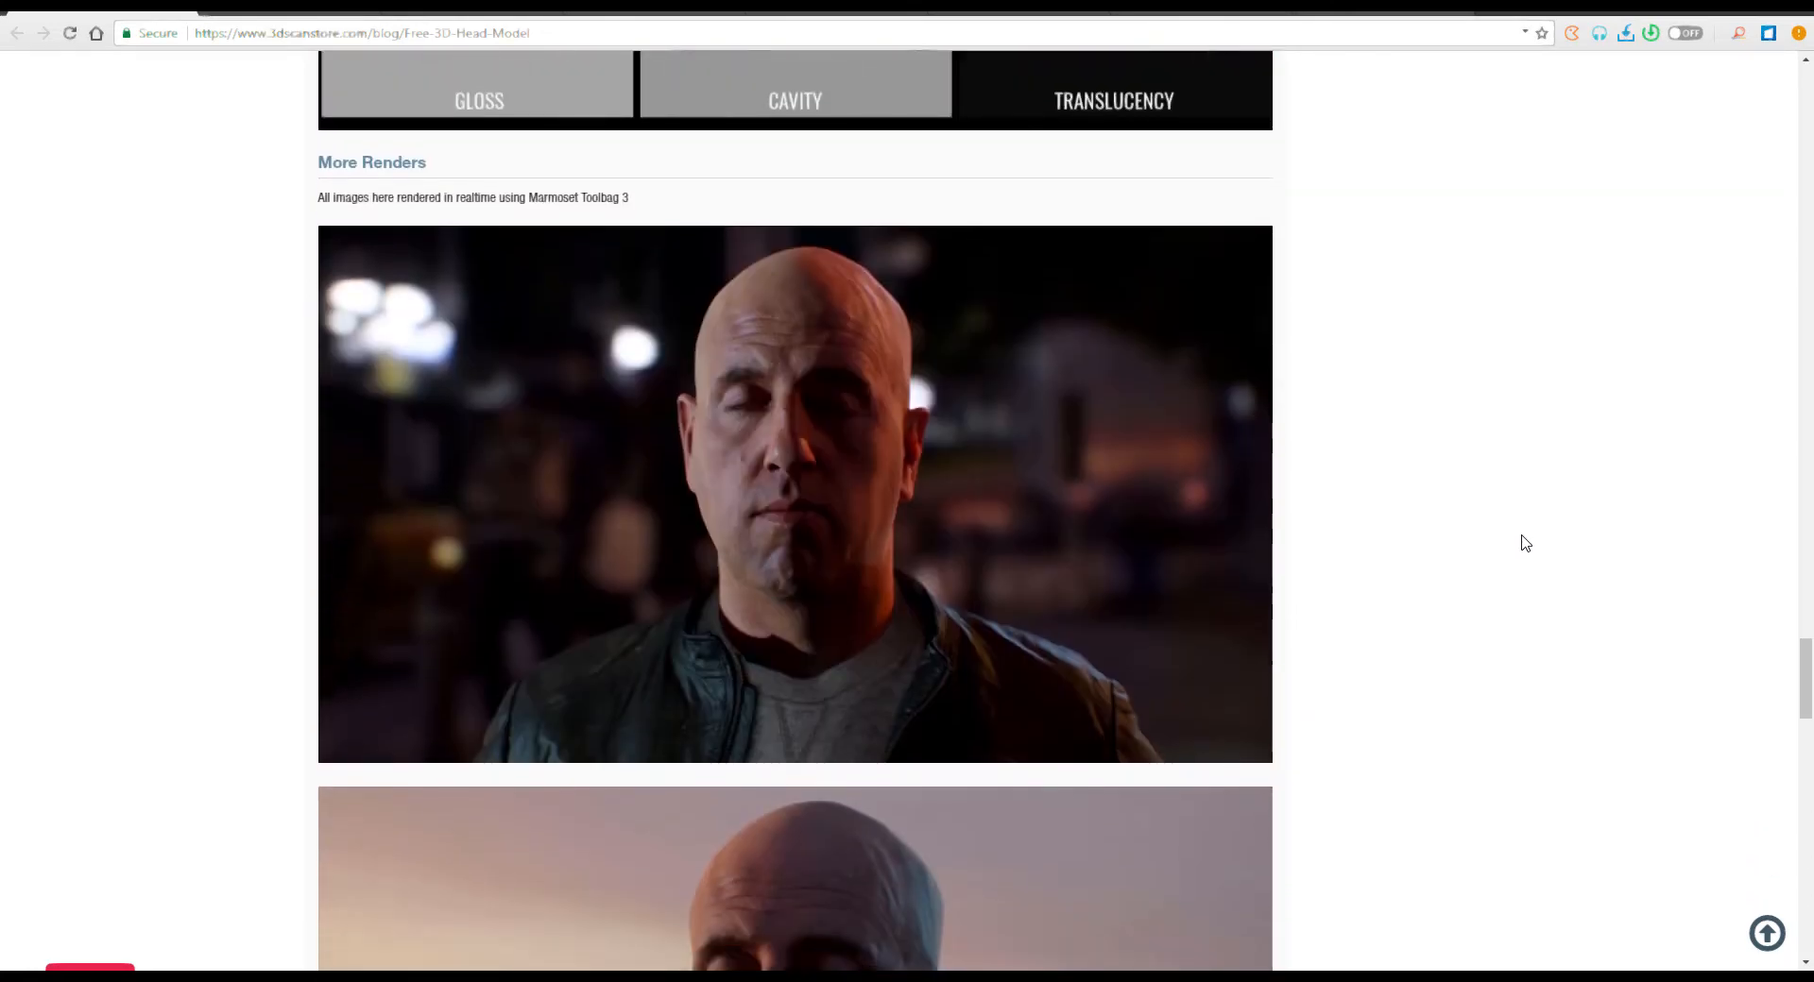
scroll("down", 3)
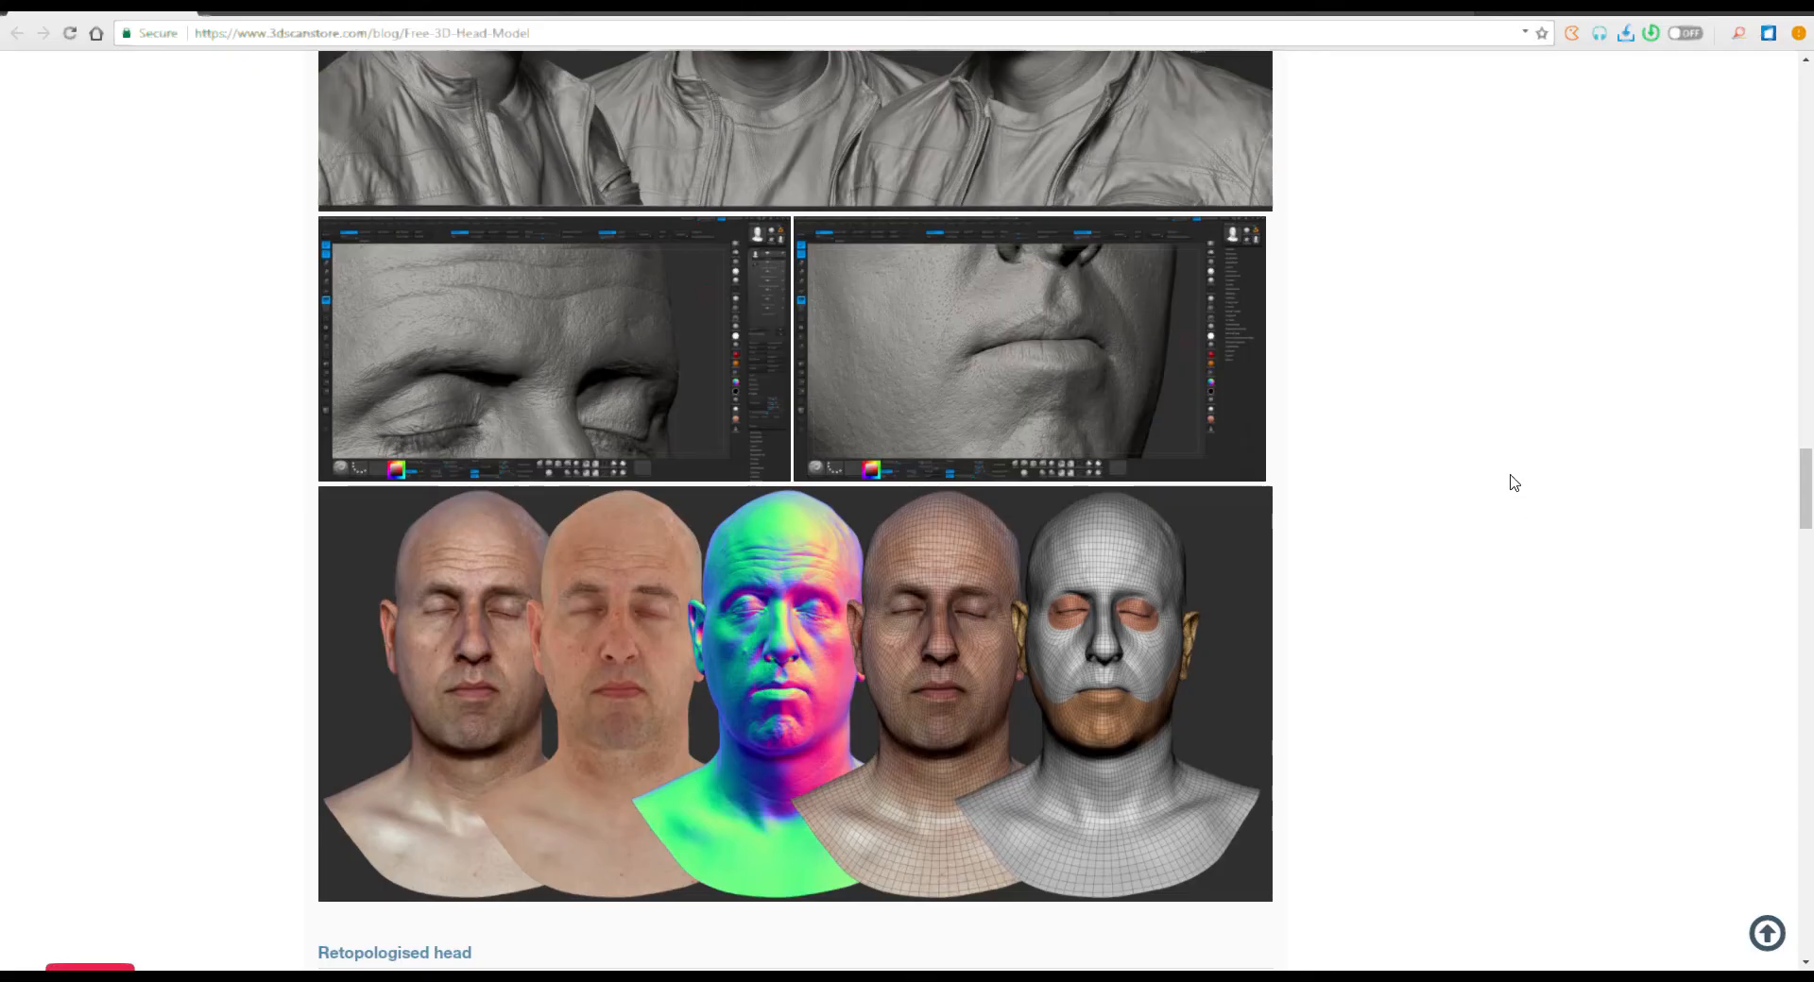
mouse_move(1116, 665)
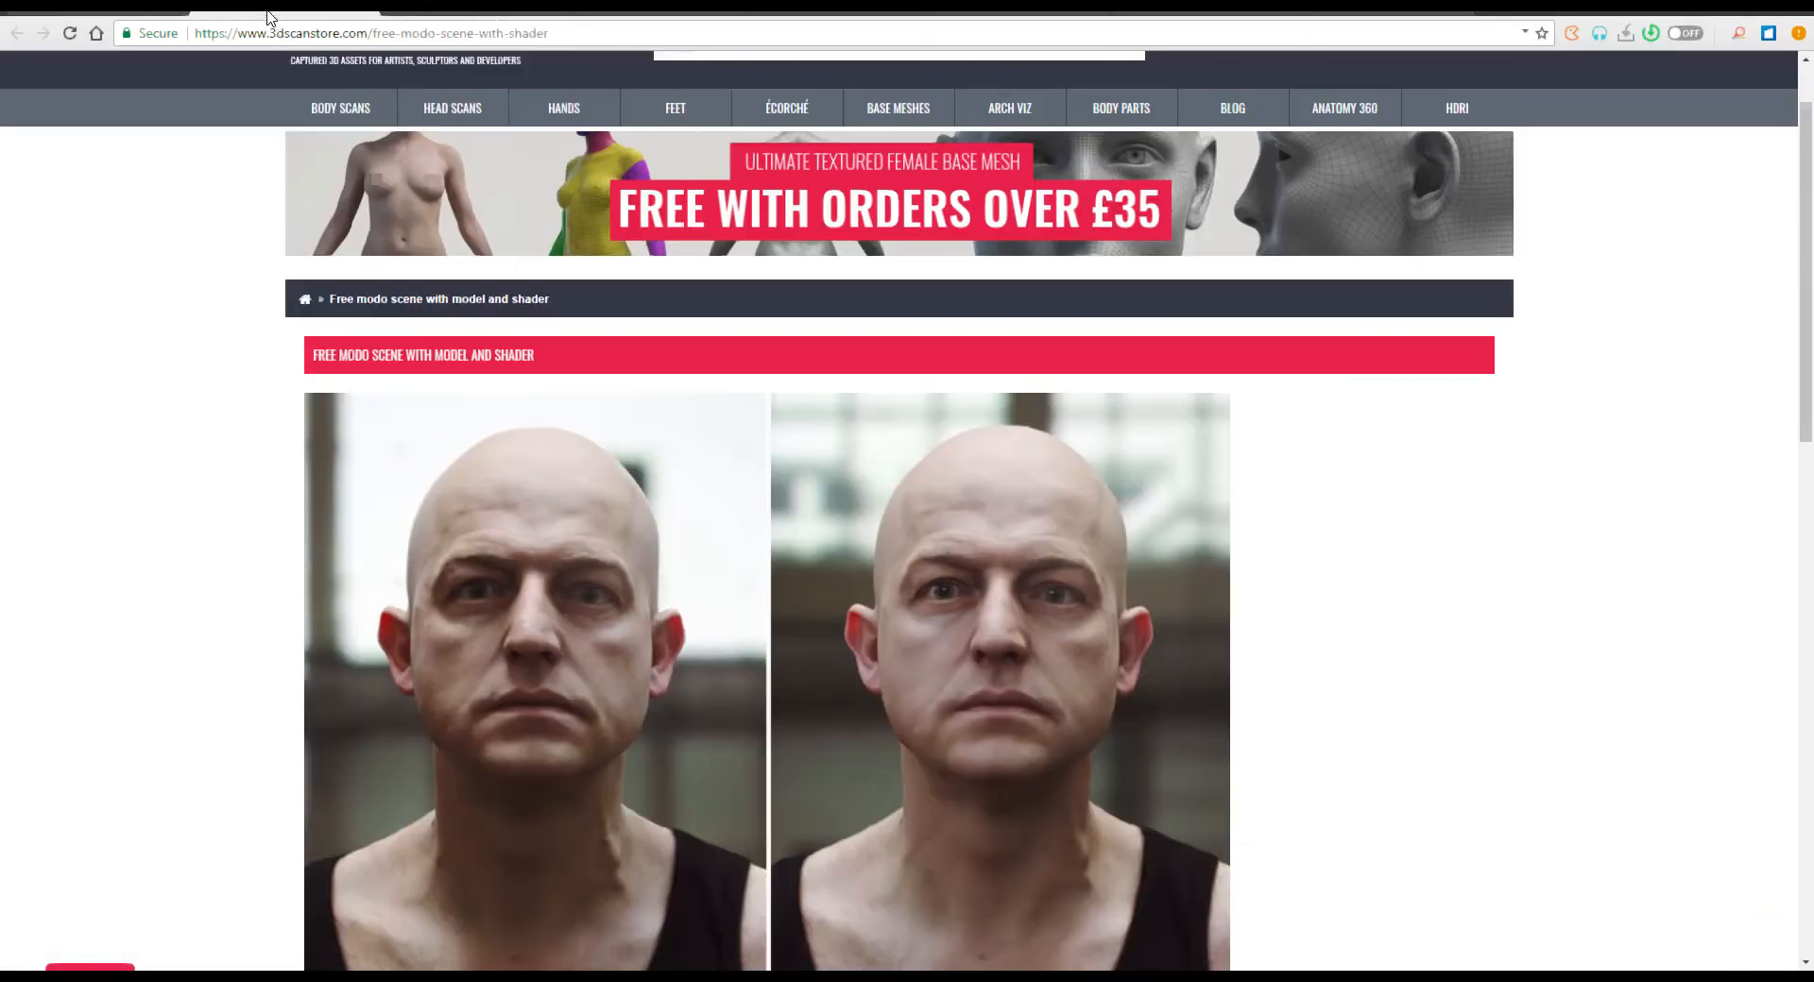
scroll("down", 3)
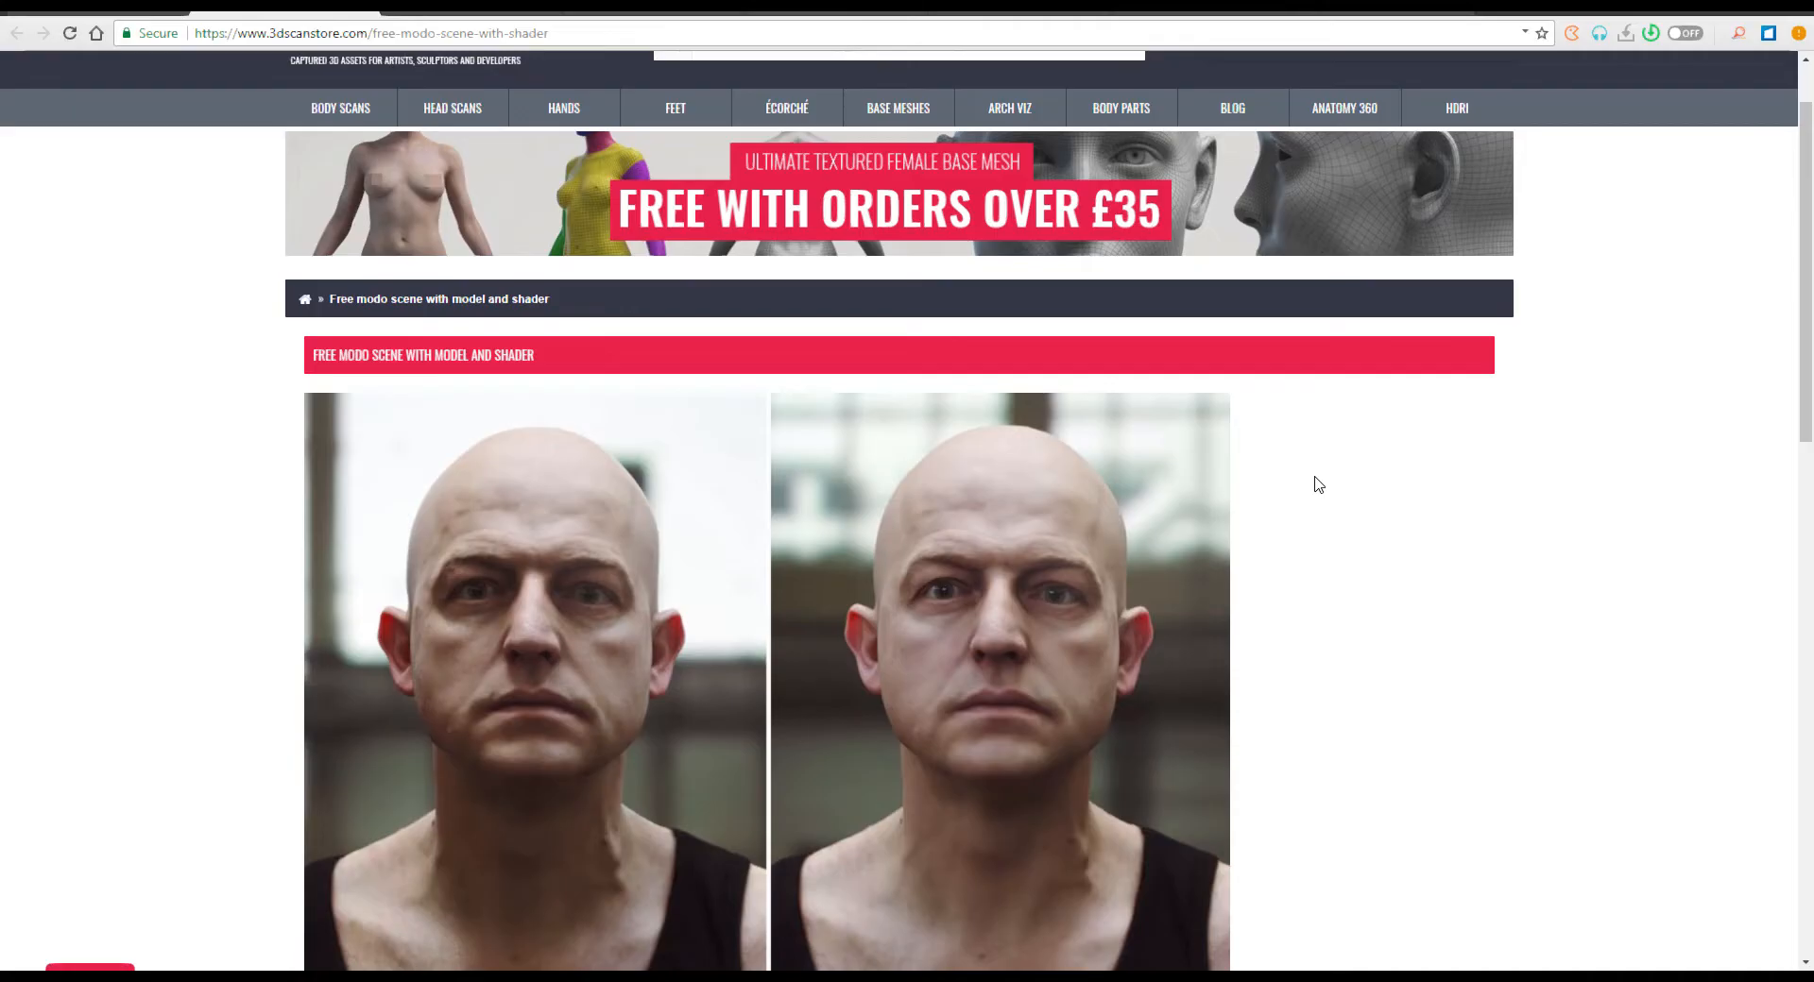
scroll("down", 3)
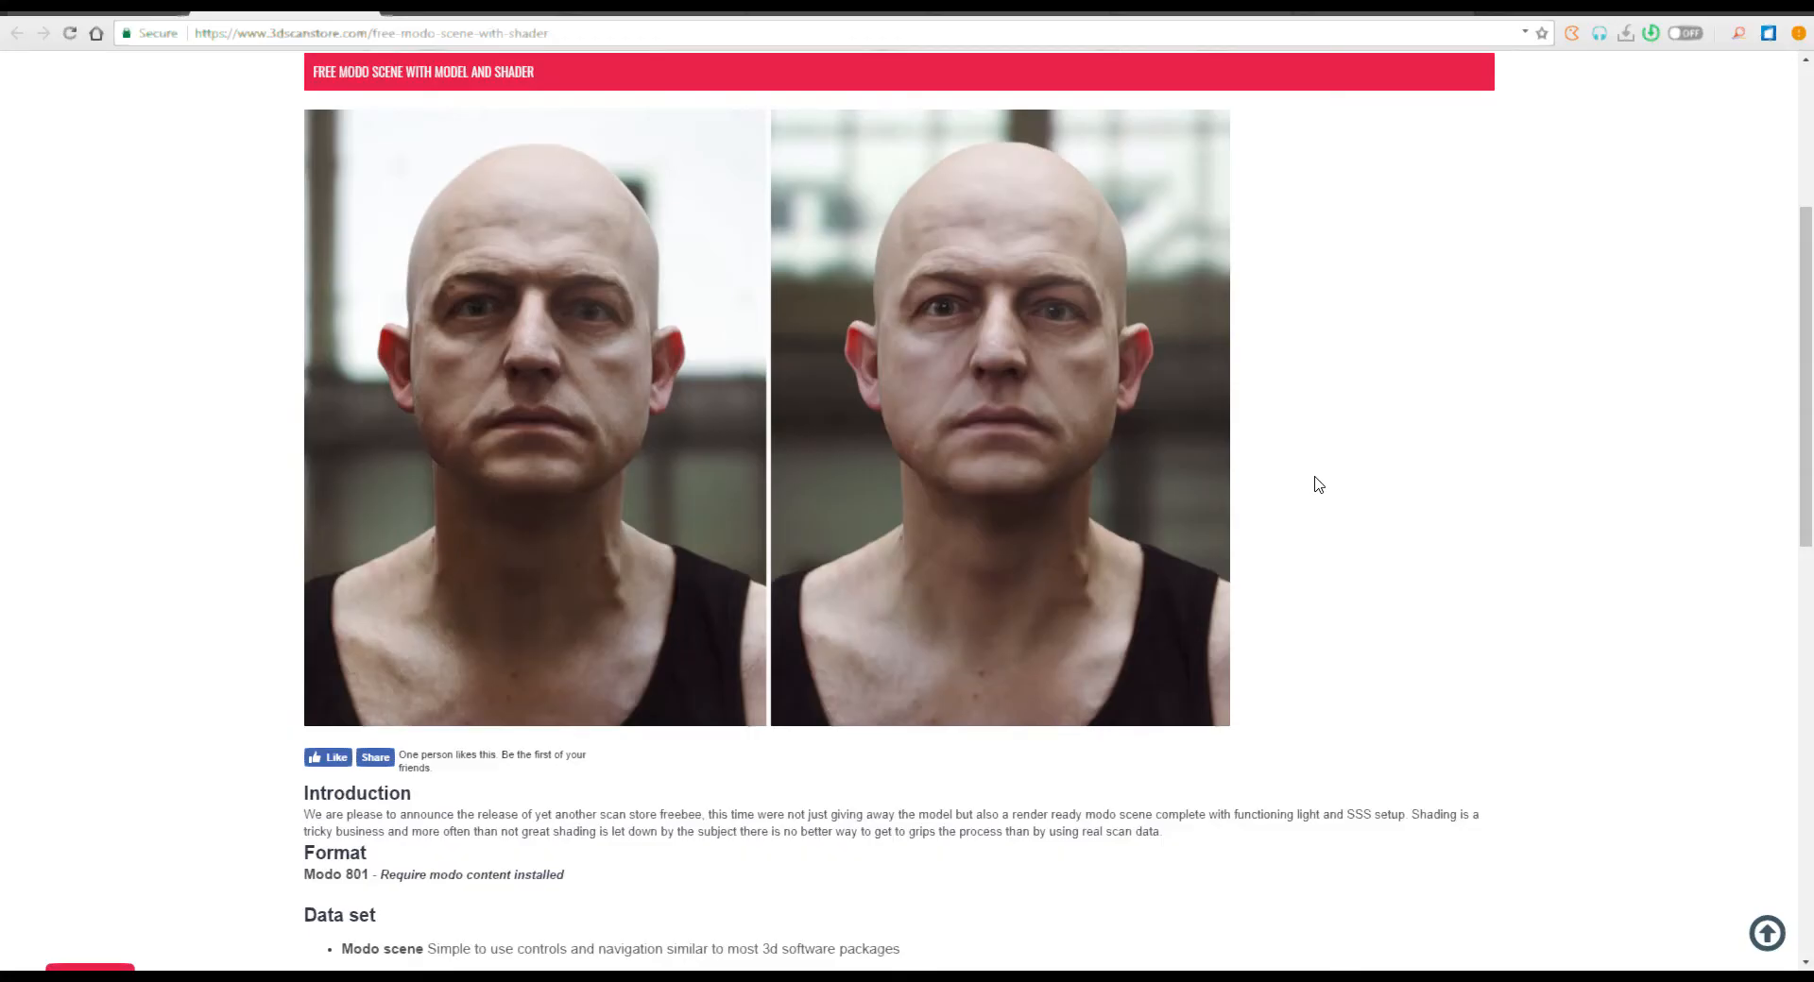
scroll("down", 3)
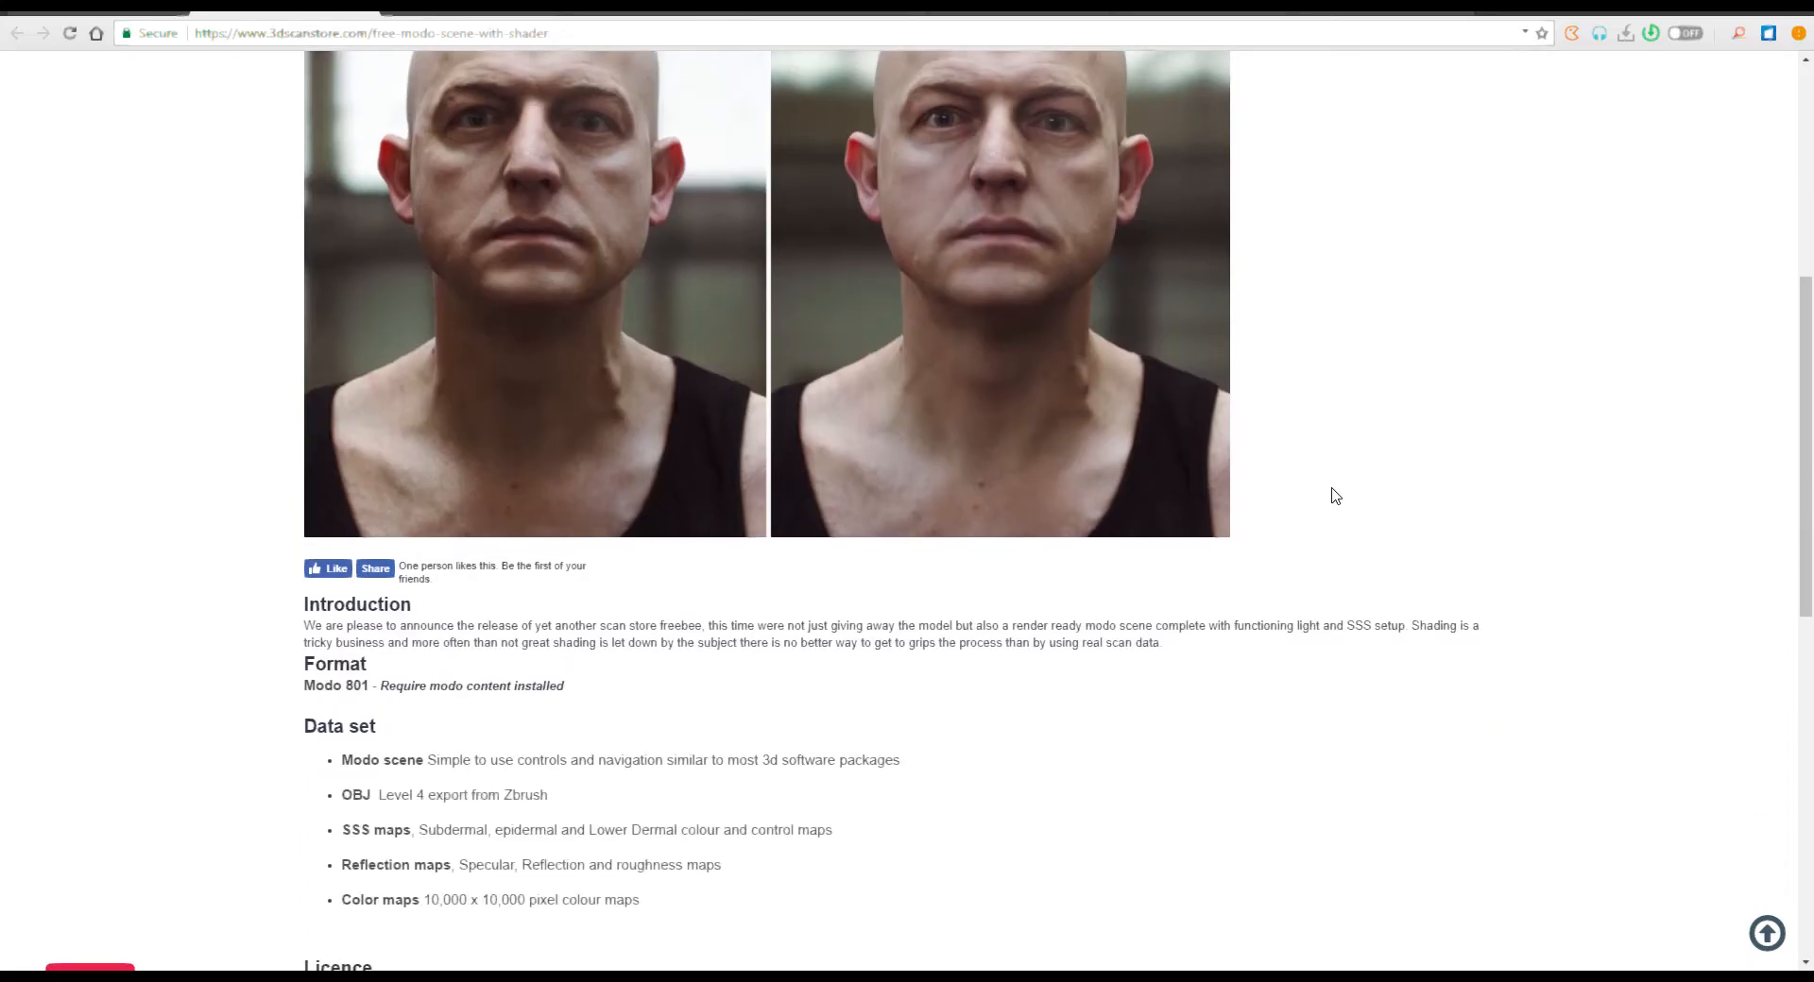
scroll("down", 3)
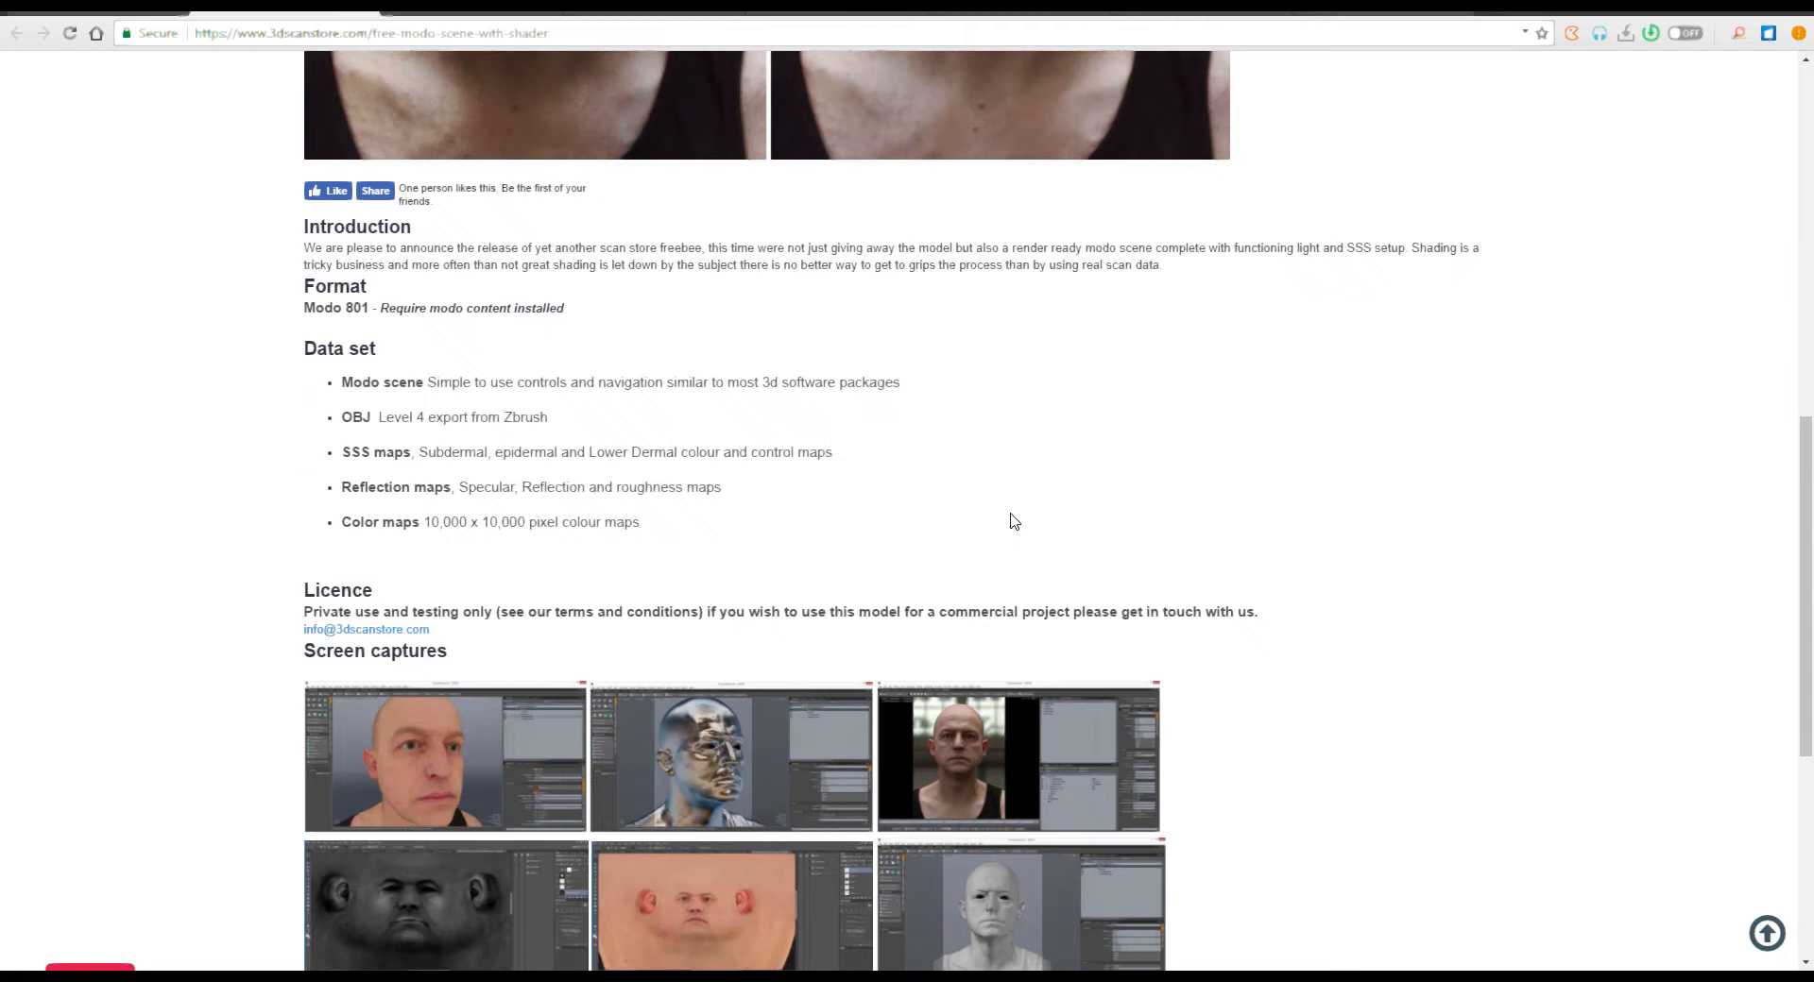
double_click(356, 416)
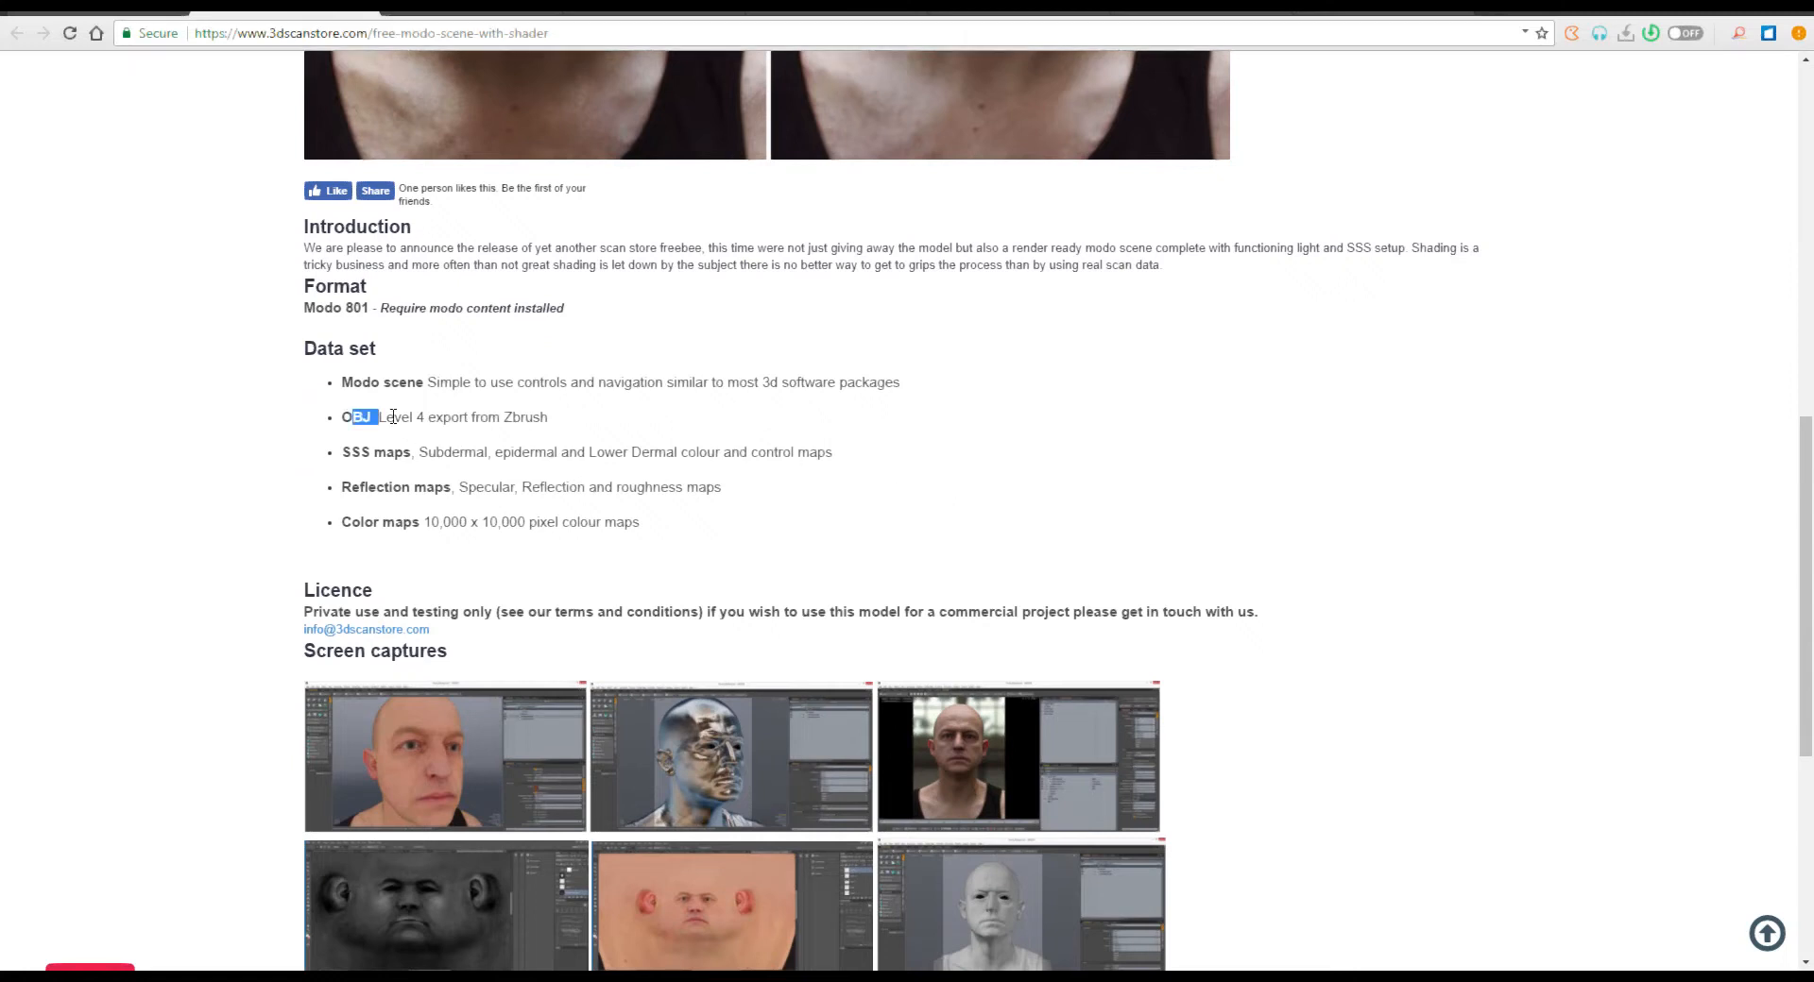
scroll("down", 3)
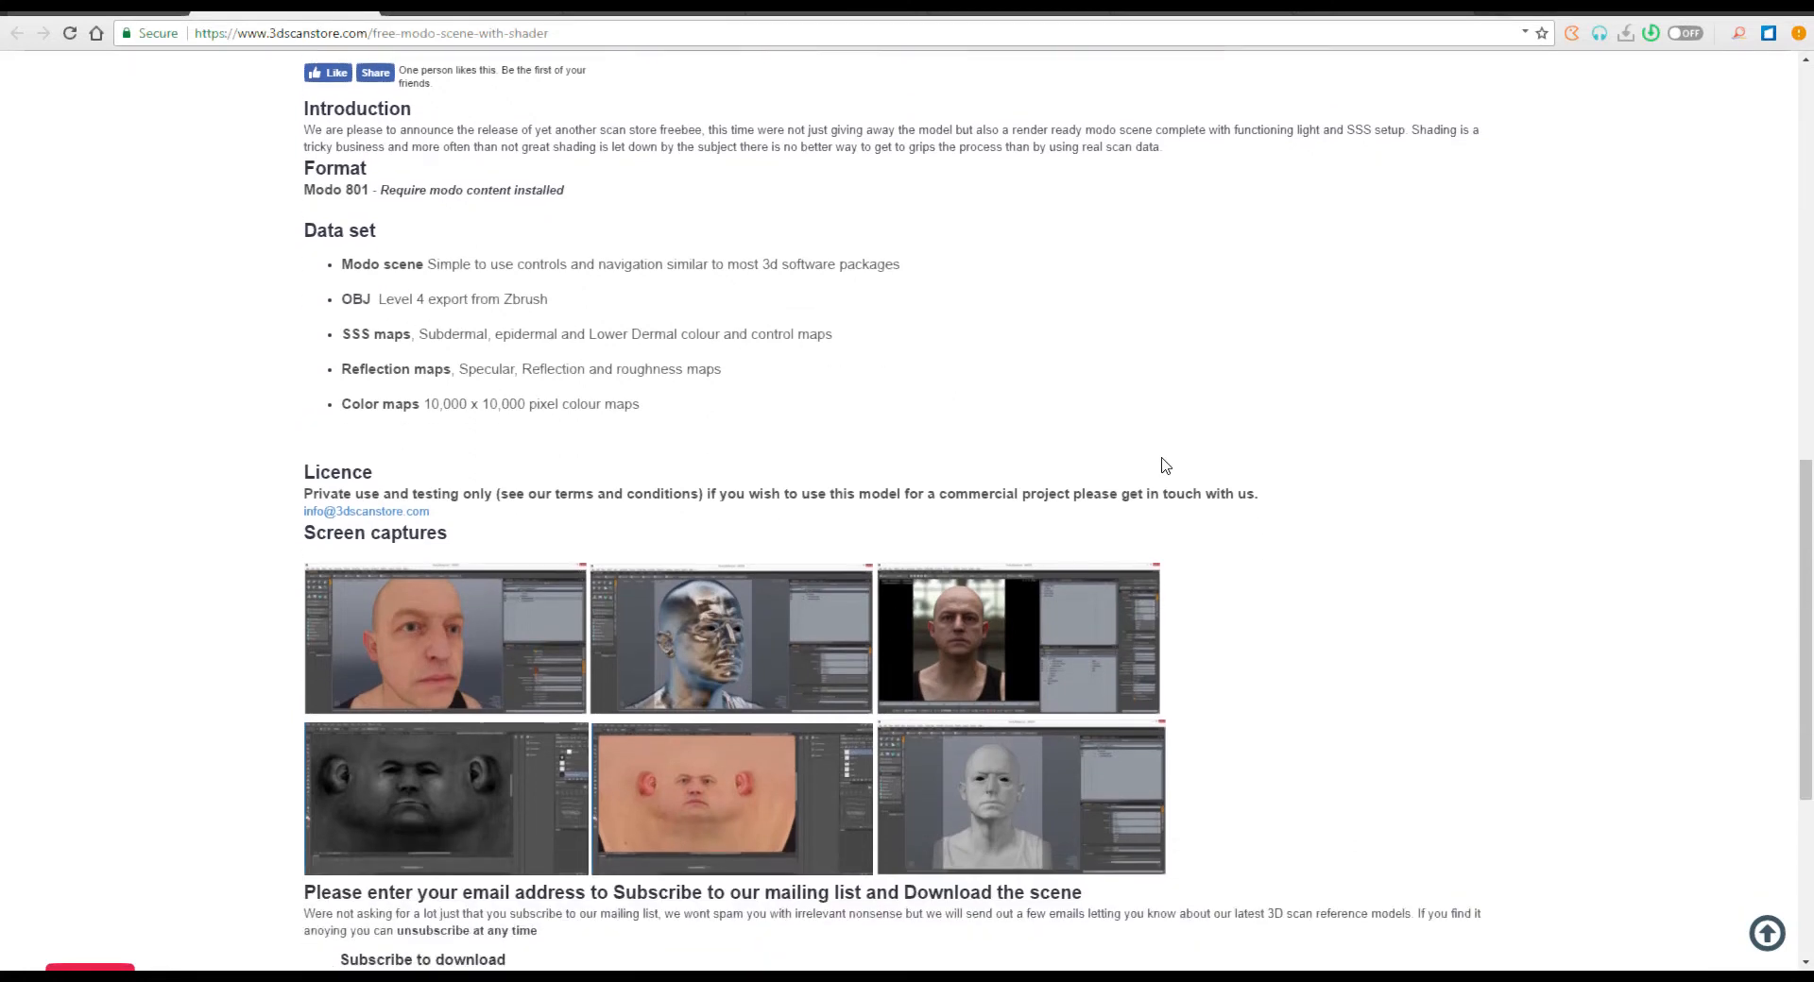
scroll("down", 3)
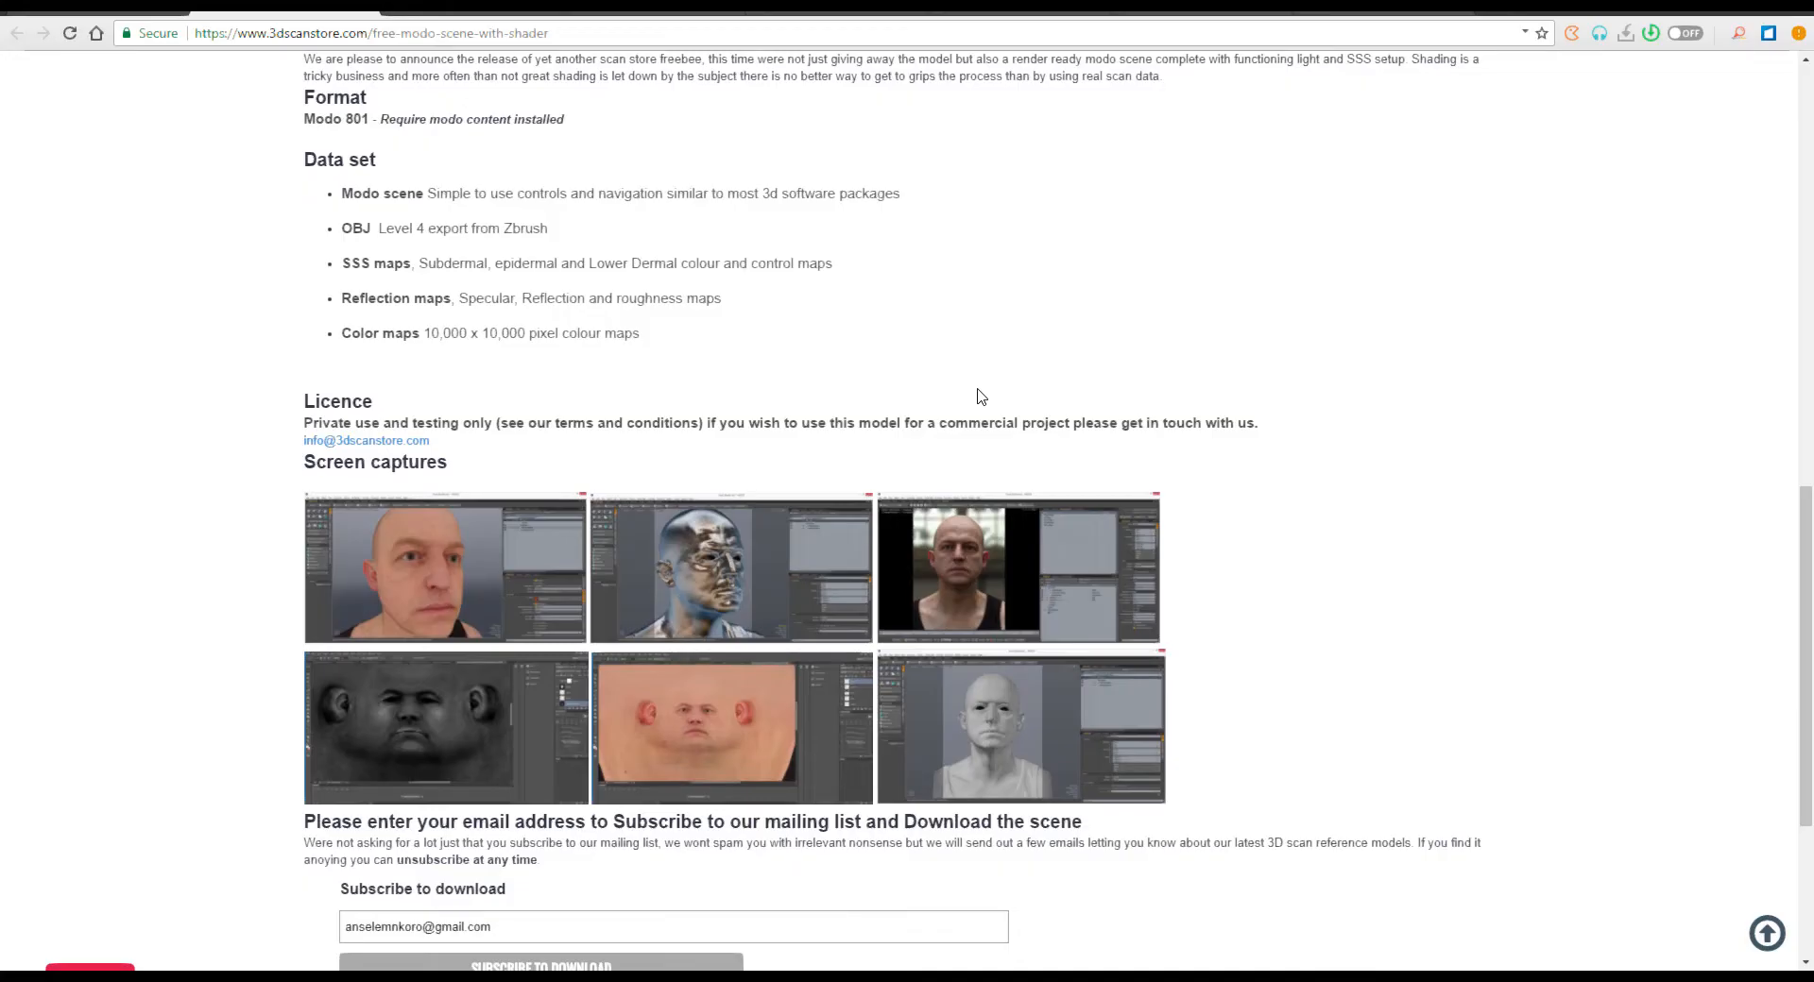
scroll("up", 3)
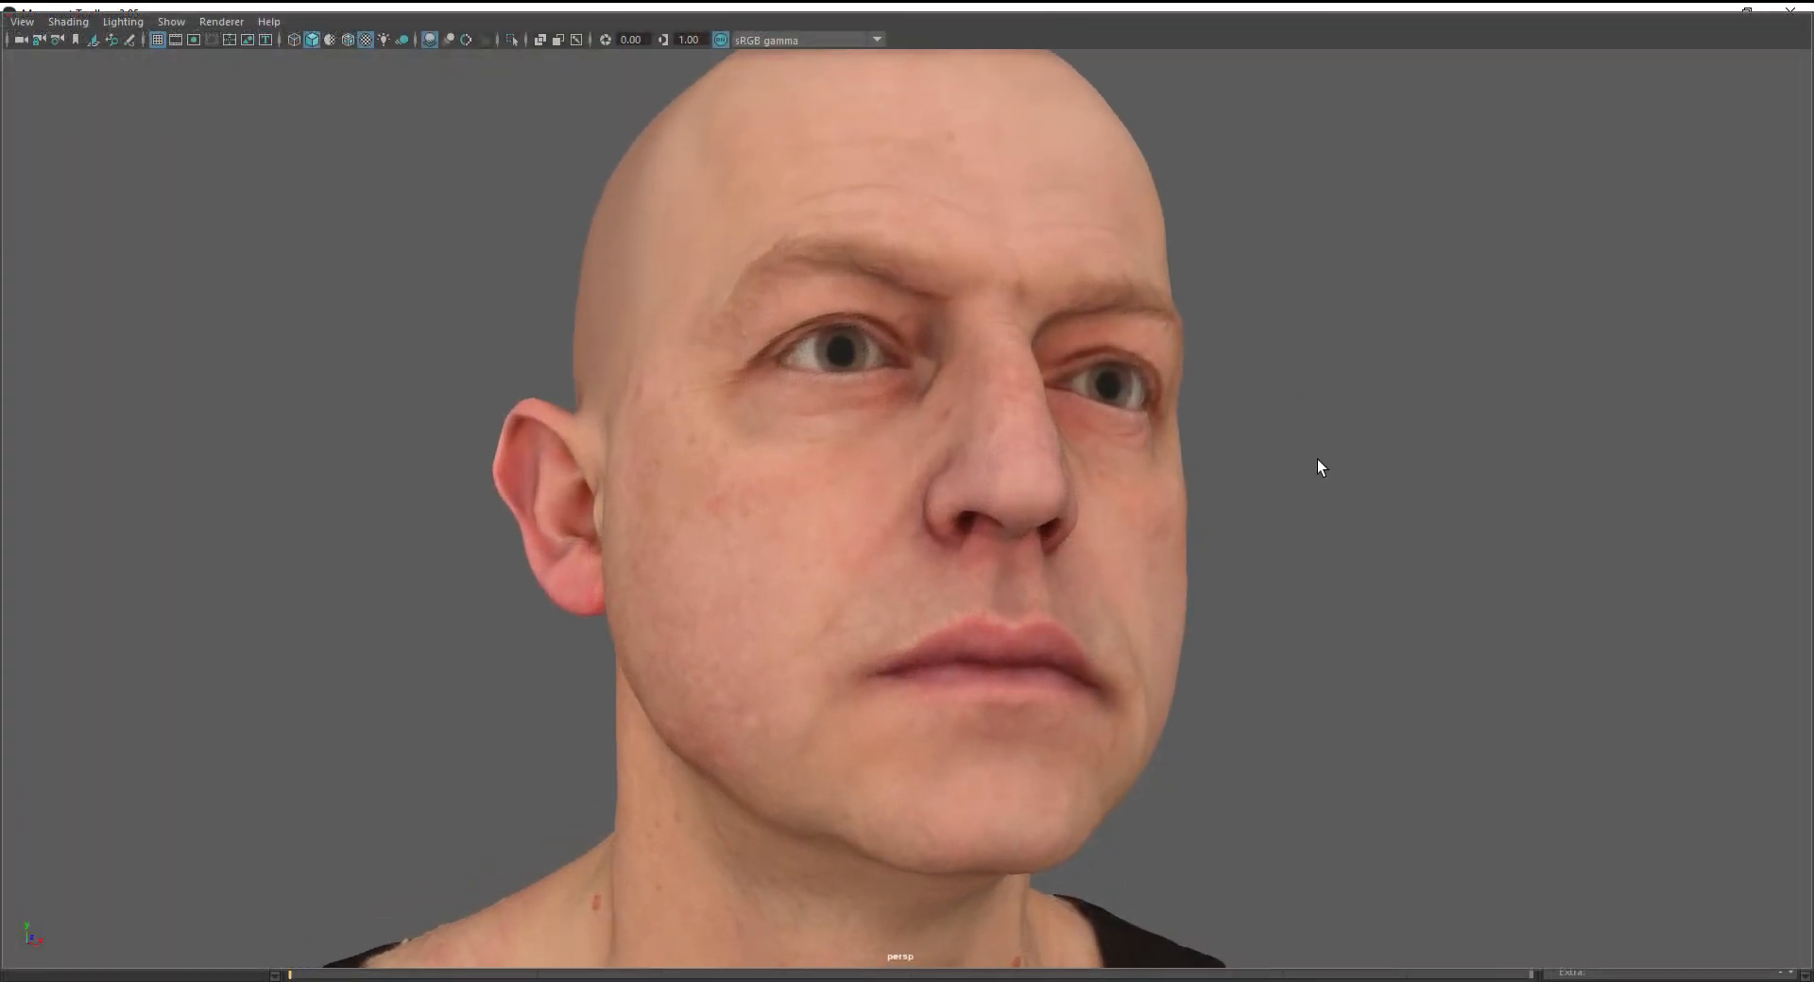
left_click_drag(1322, 468, 1188, 461)
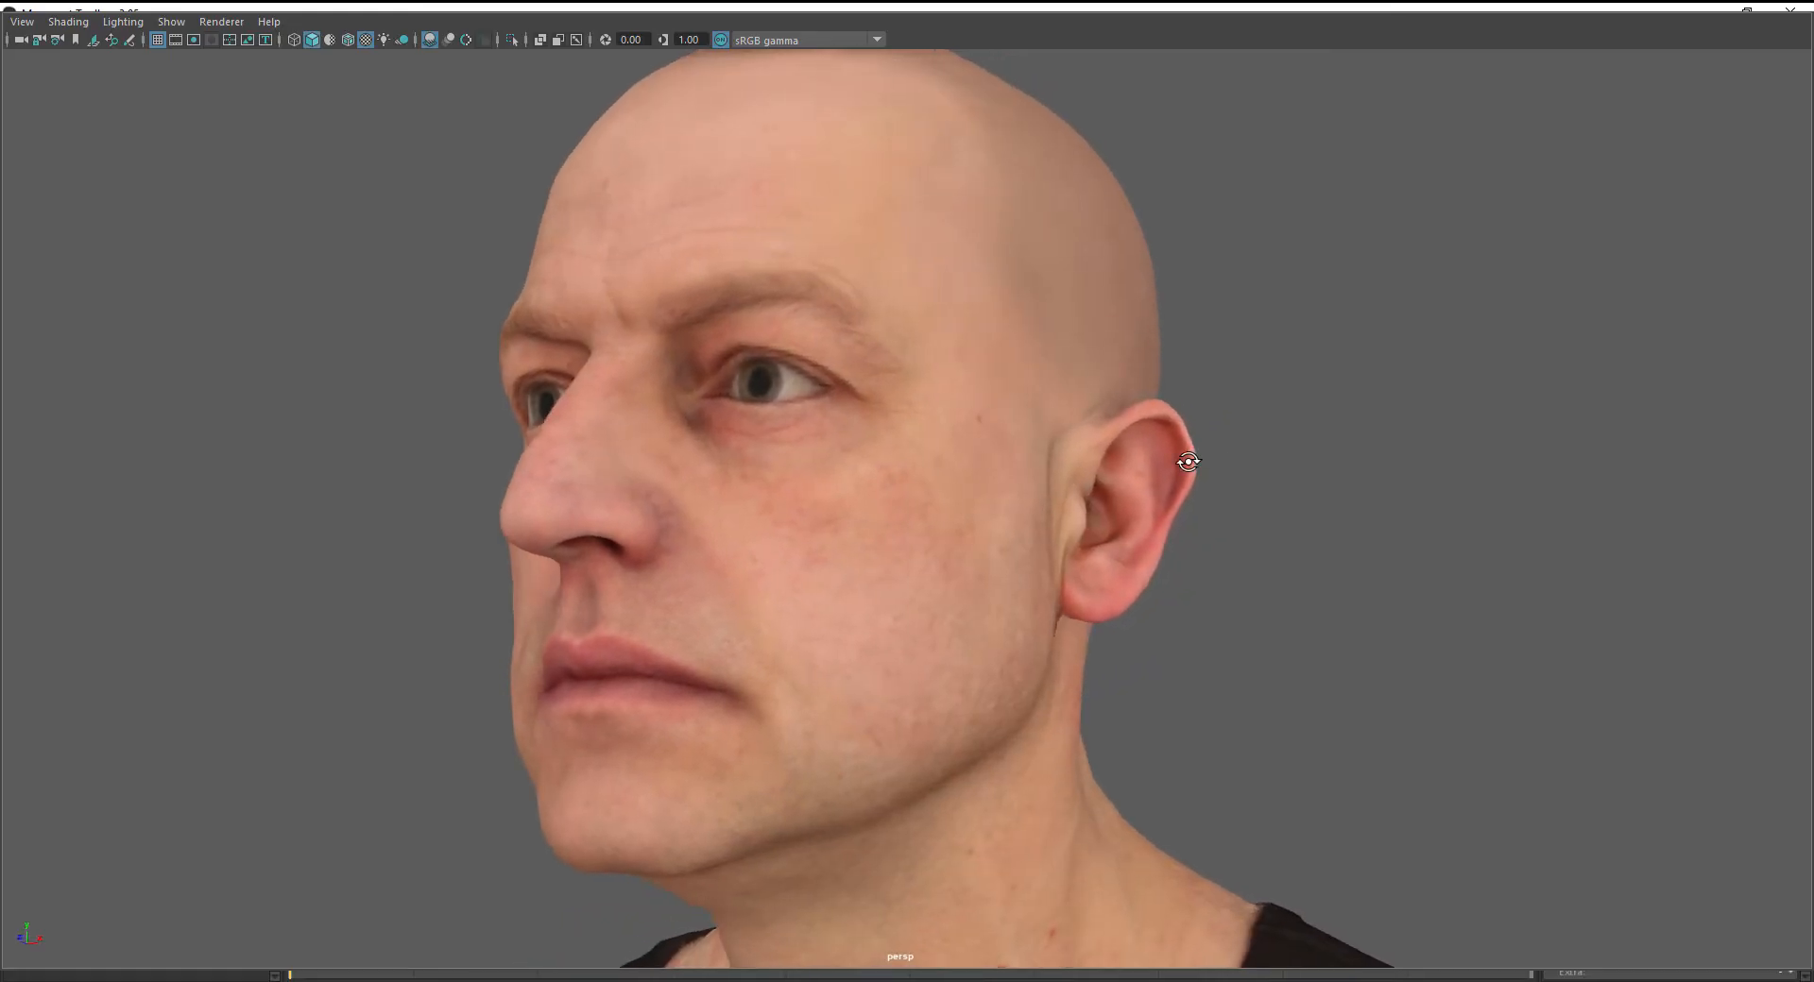
left_click_drag(1189, 462, 962, 462)
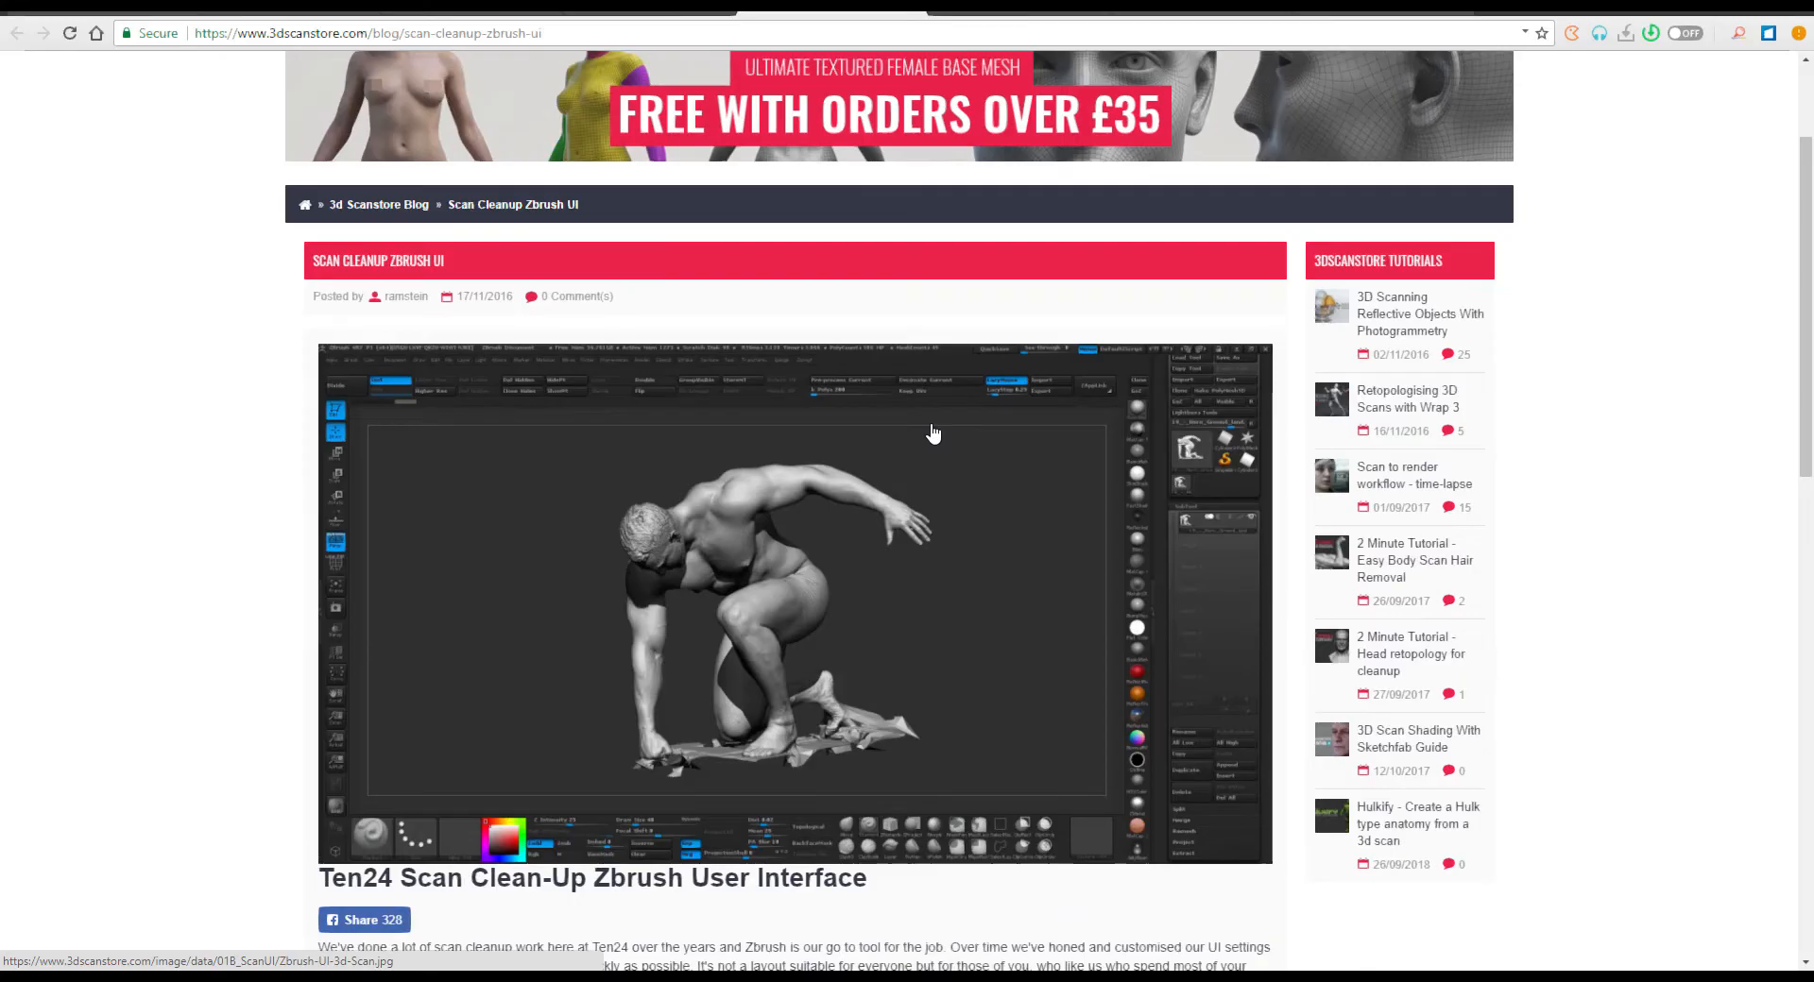
scroll("down", 3)
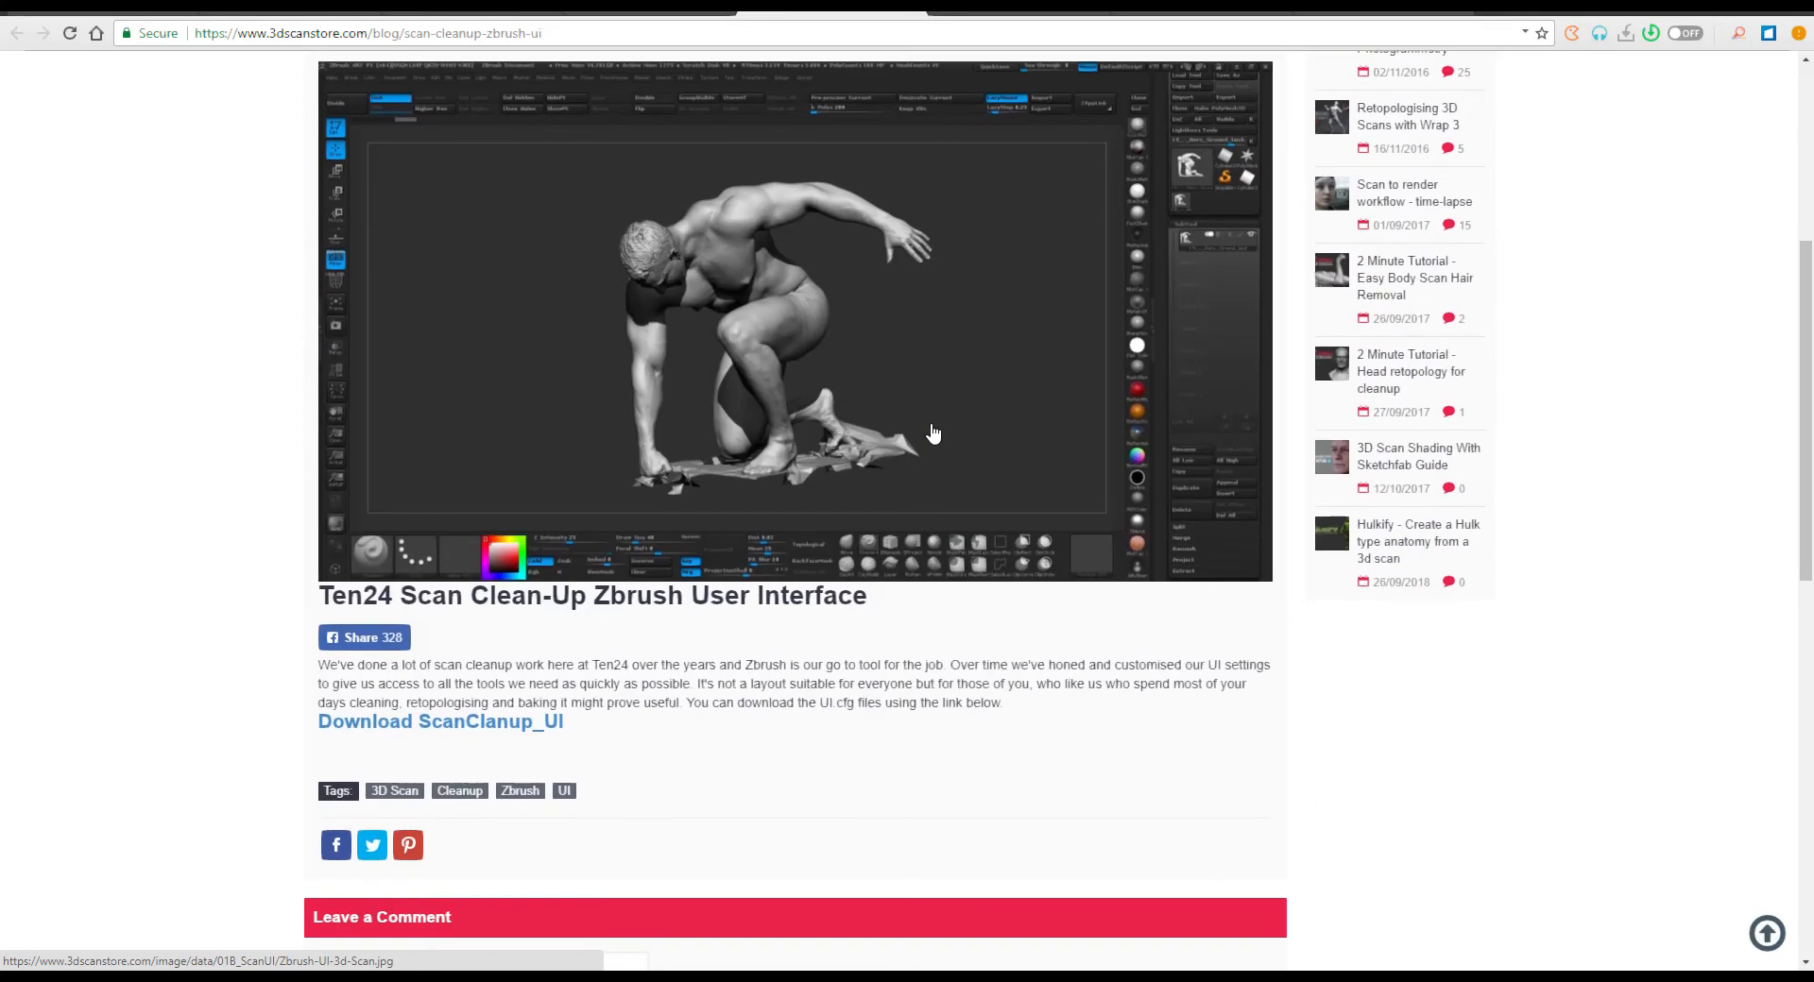
scroll("up", 3)
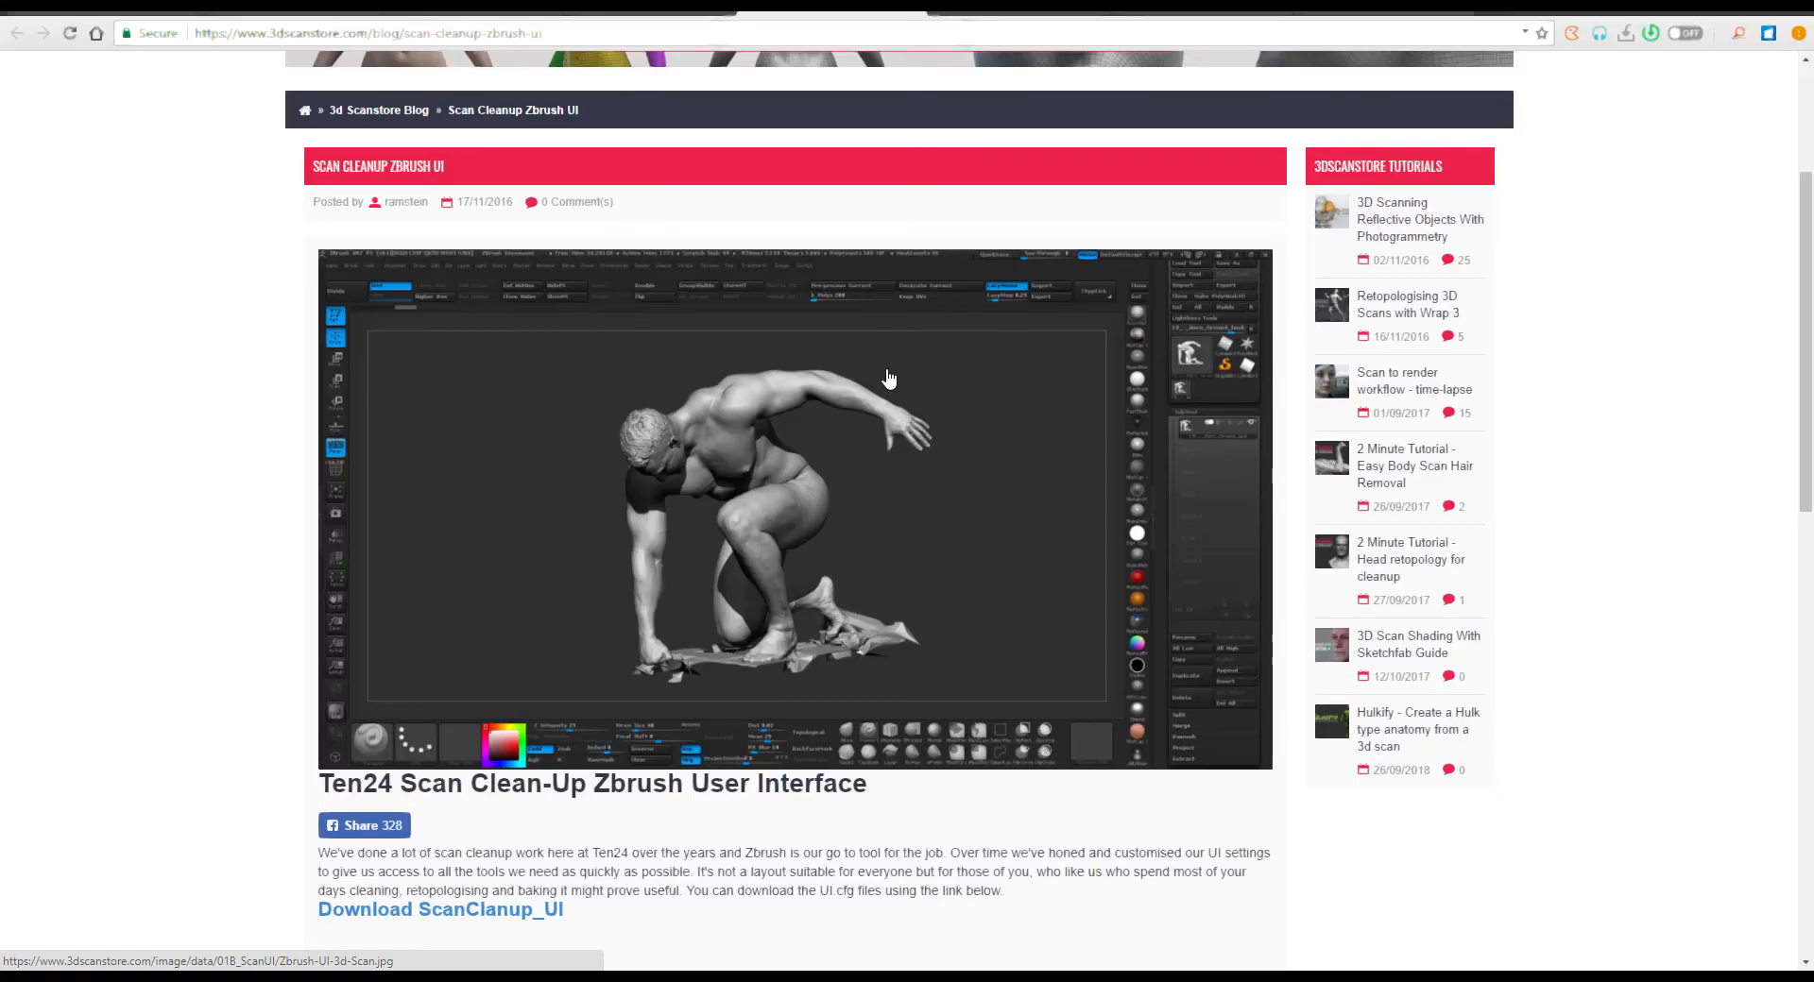
mouse_move(1107, 376)
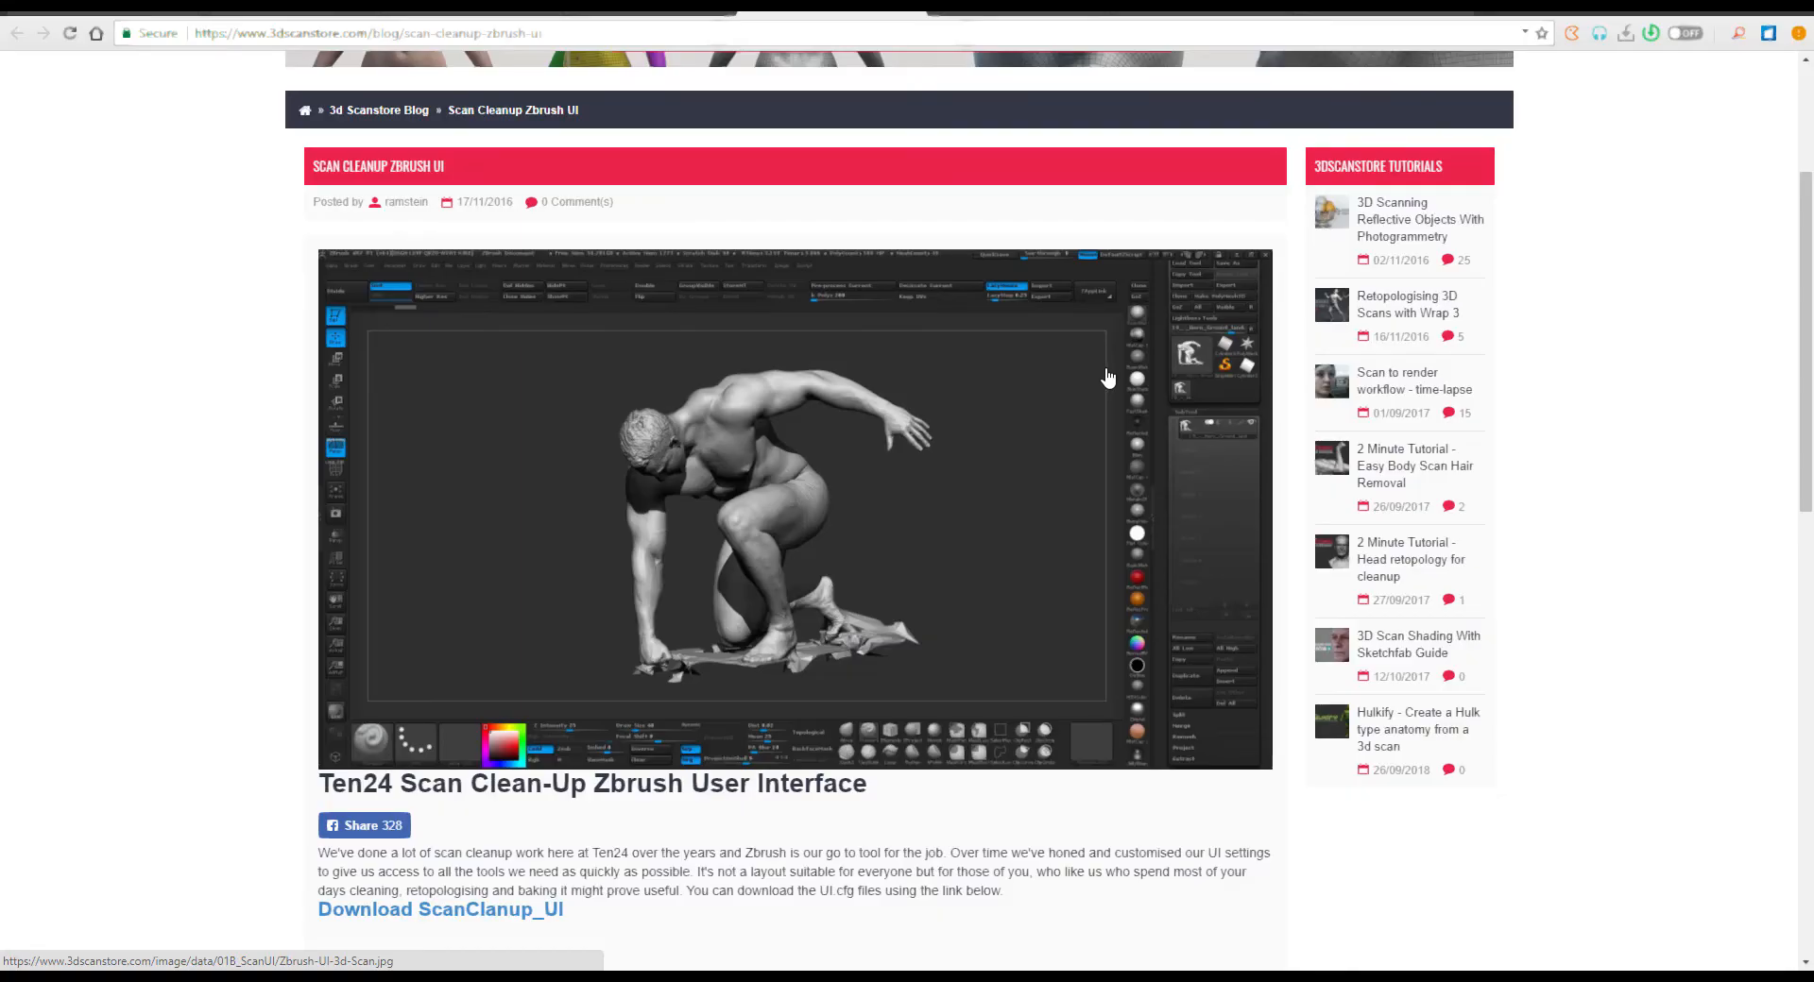
mouse_move(984, 21)
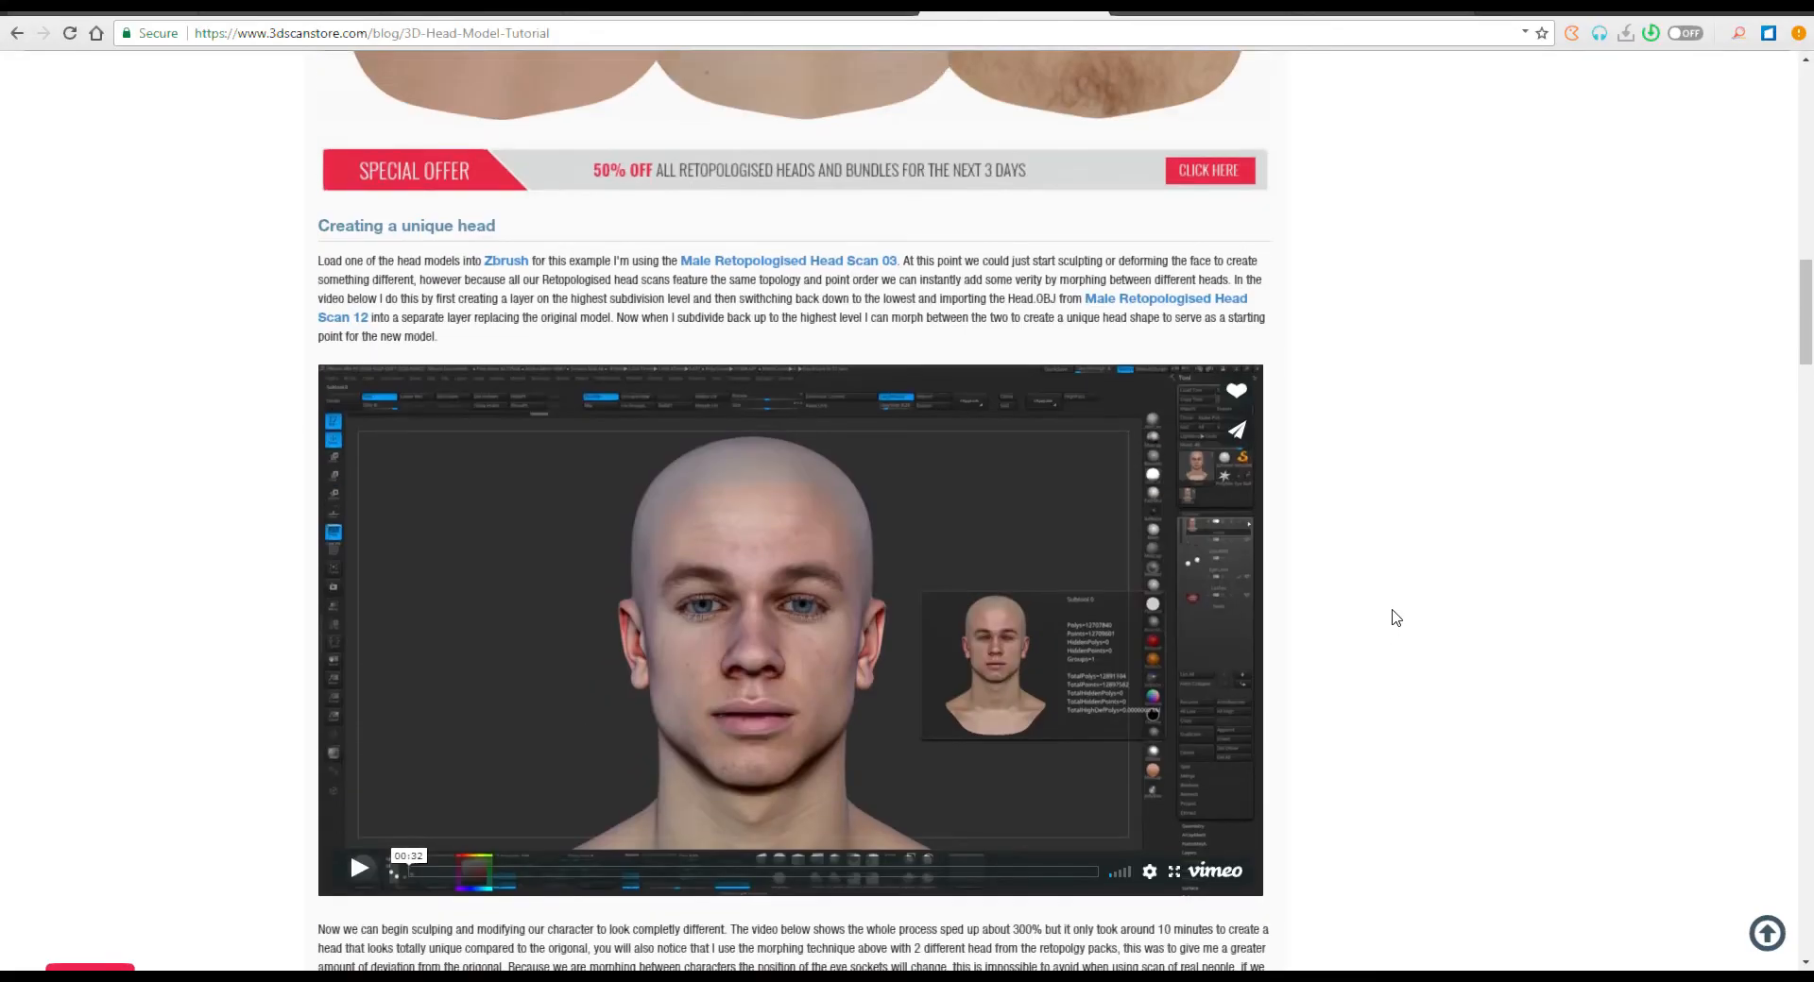
Scroll the Ten Minute Heads tutorial through its introduction and Marmoset render images
scroll("up", 3)
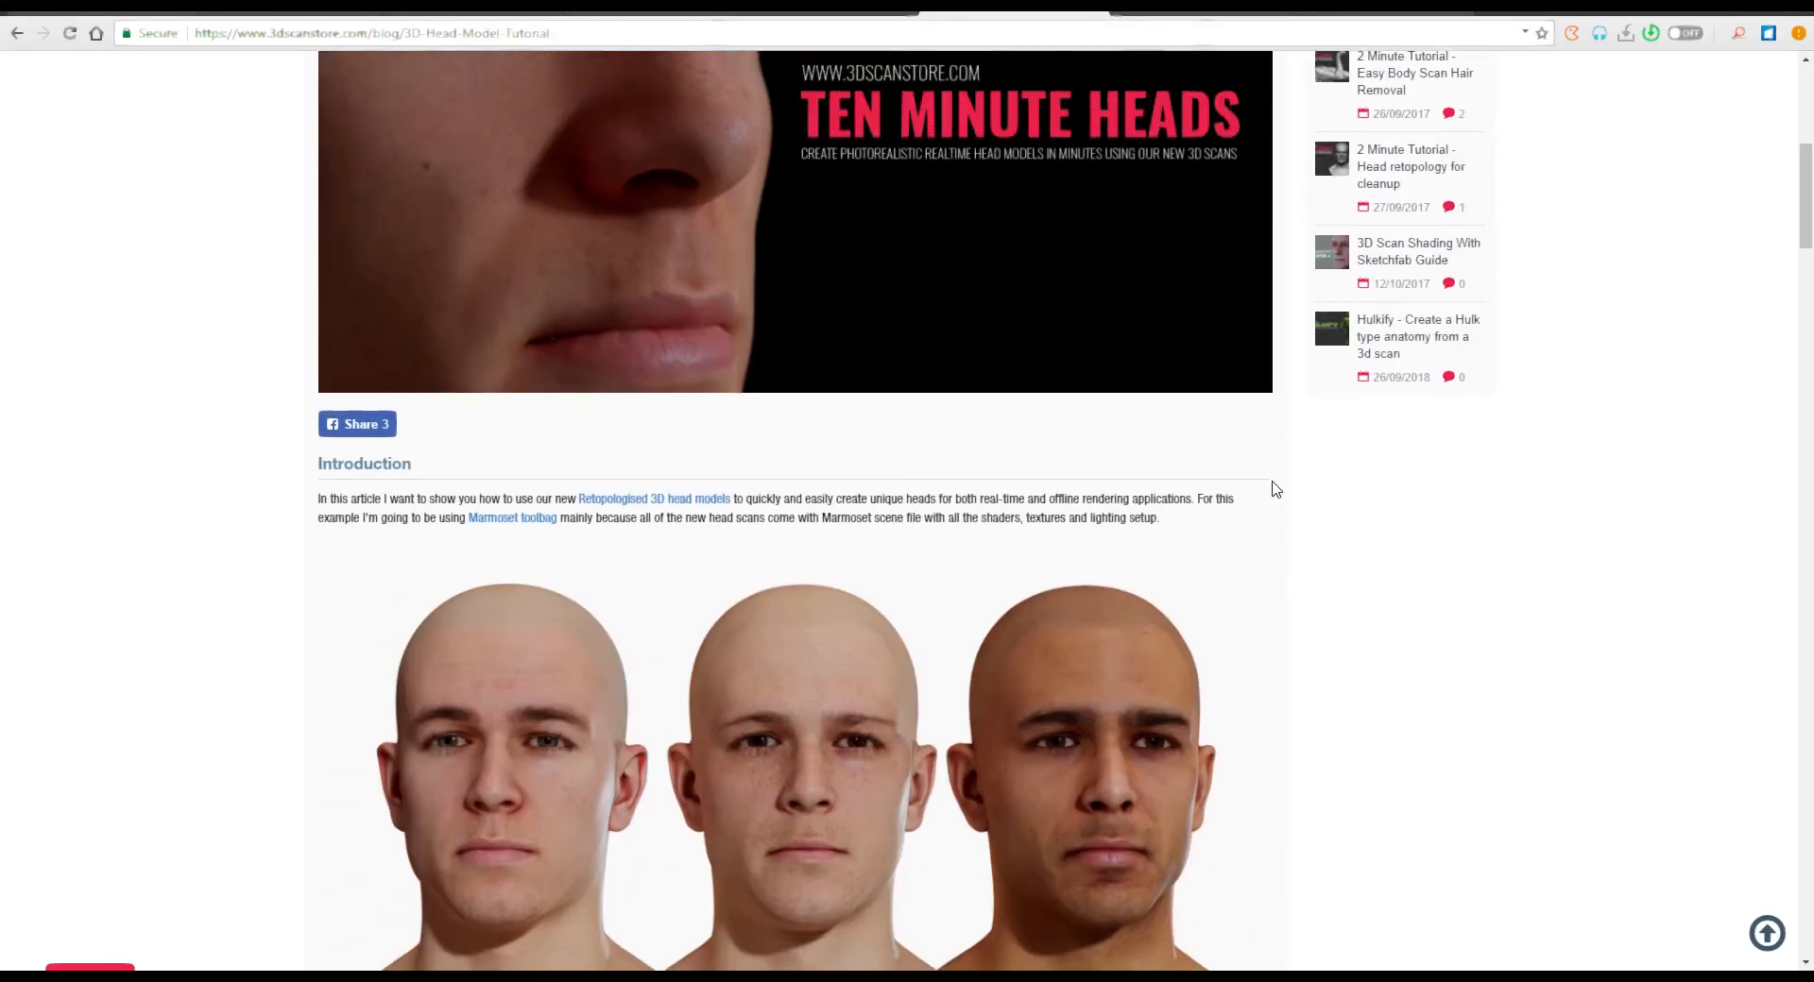
scroll("down", 3)
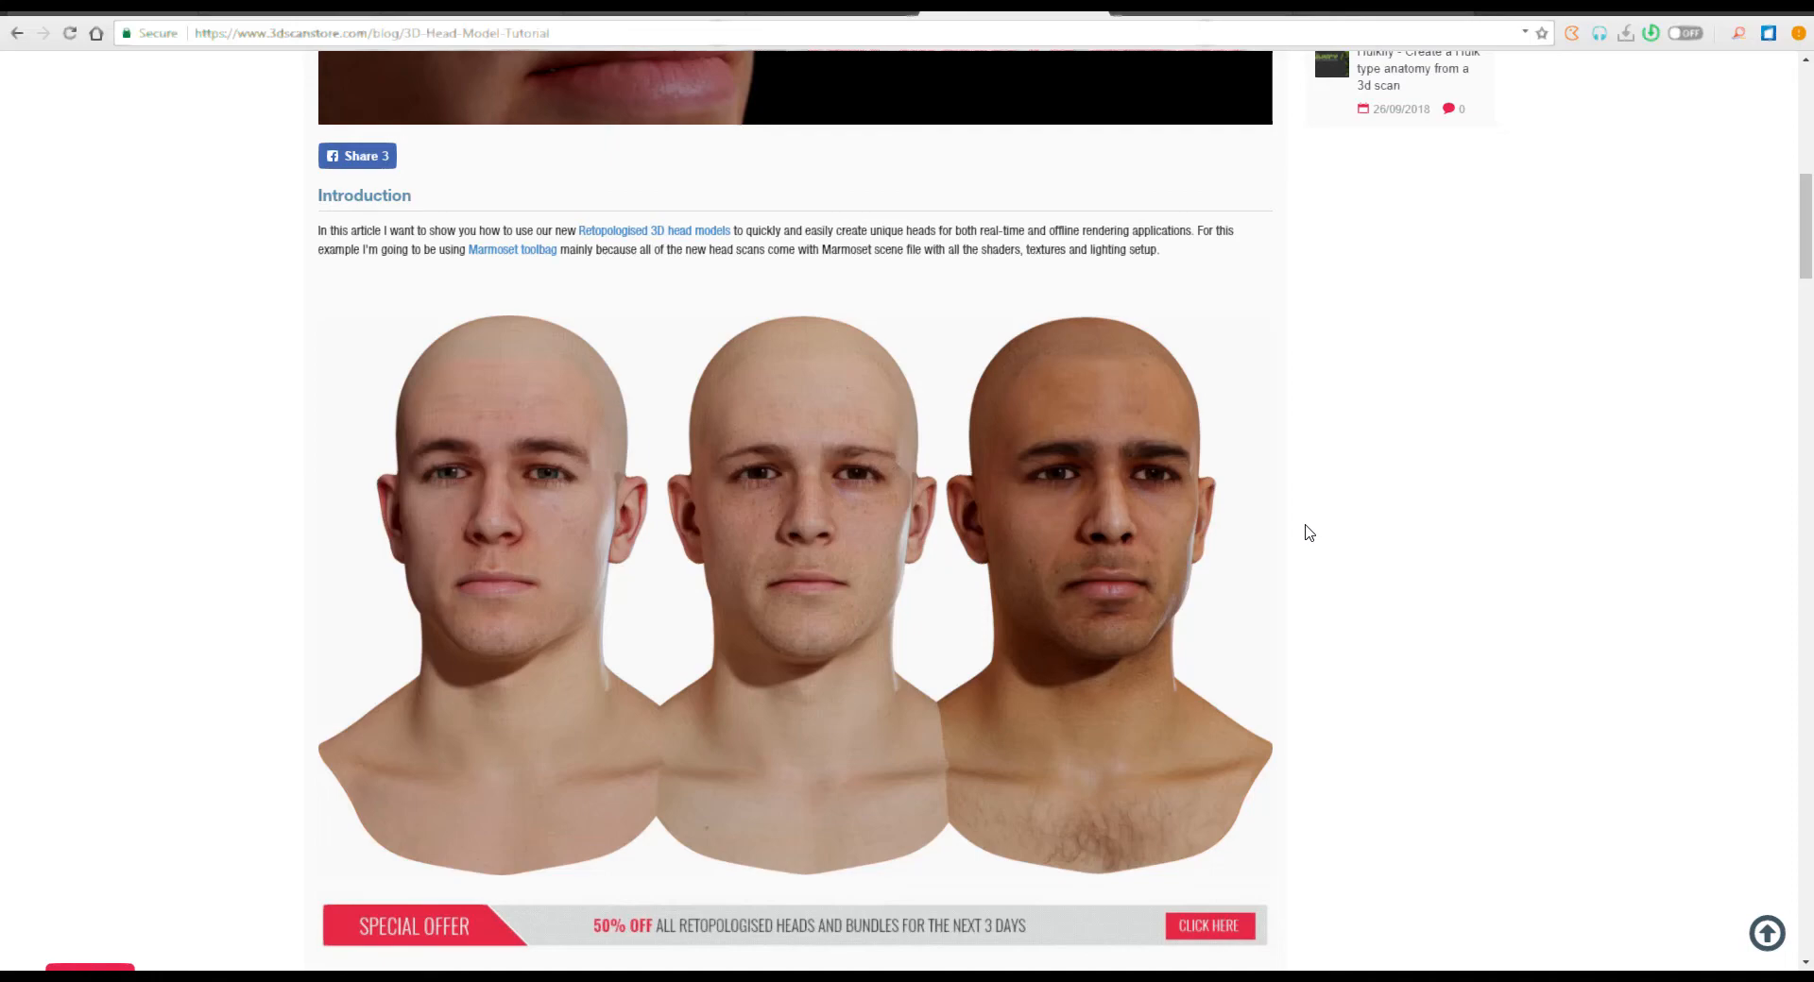
scroll("down", 3)
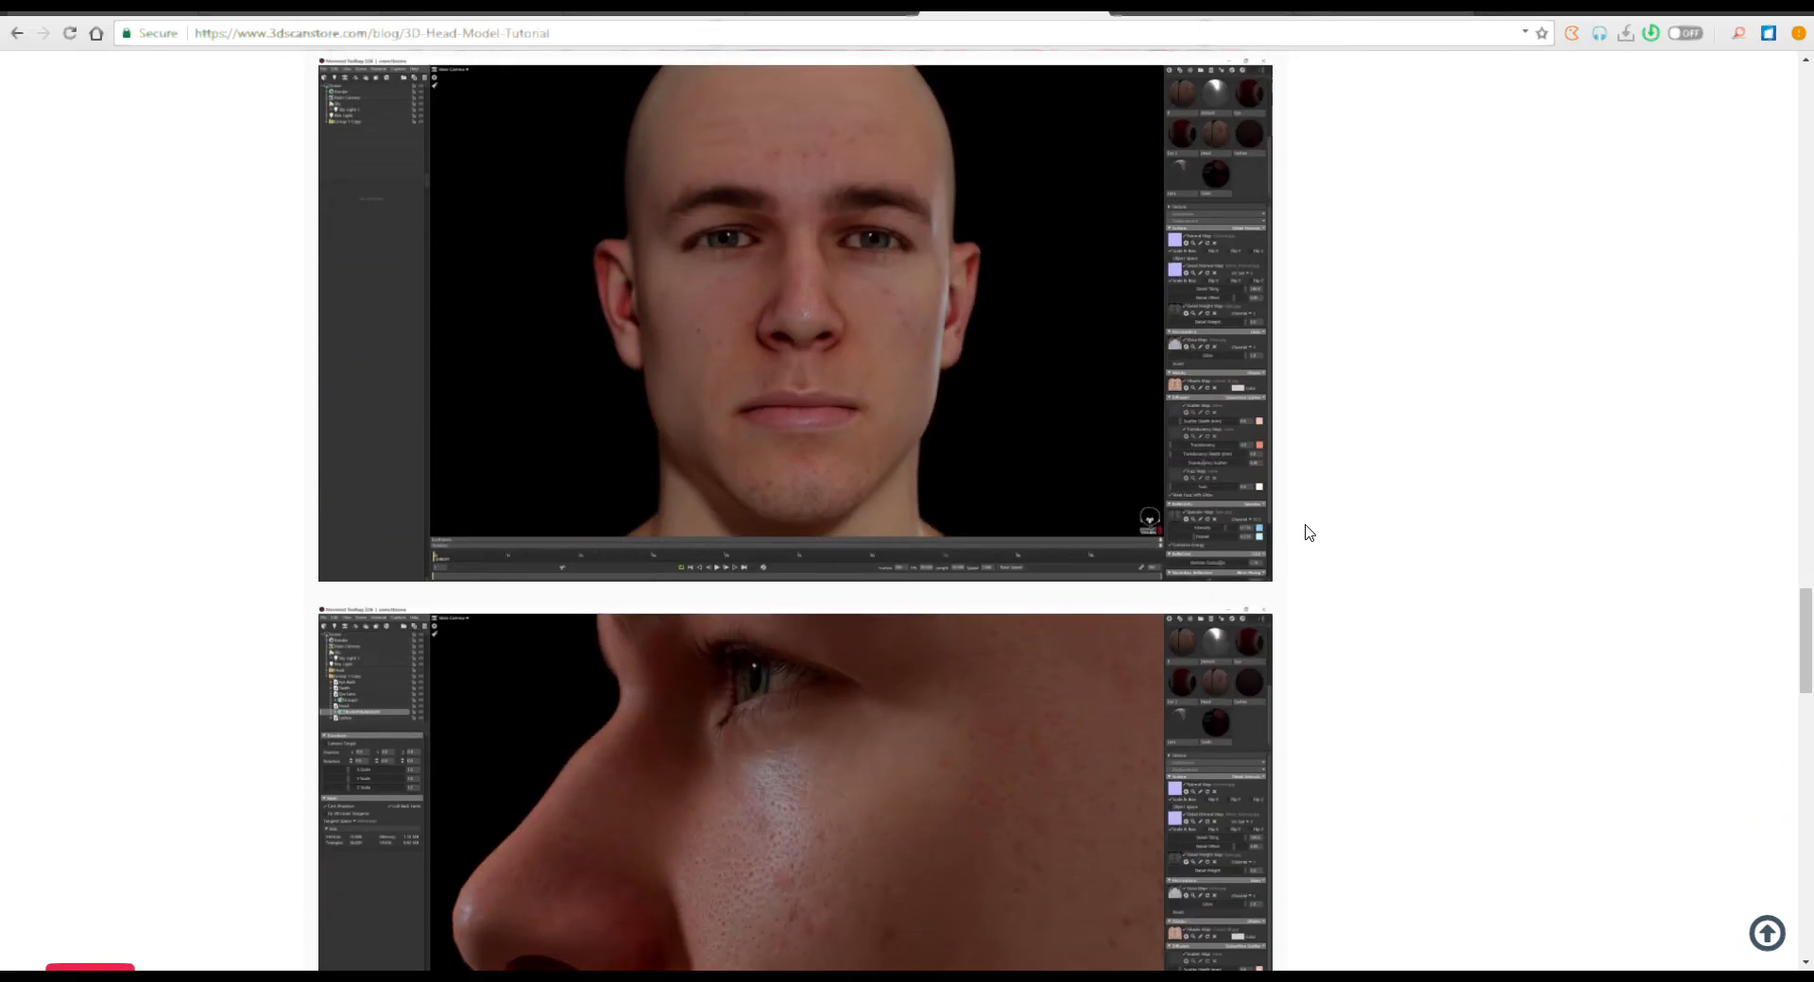
scroll("down", 3)
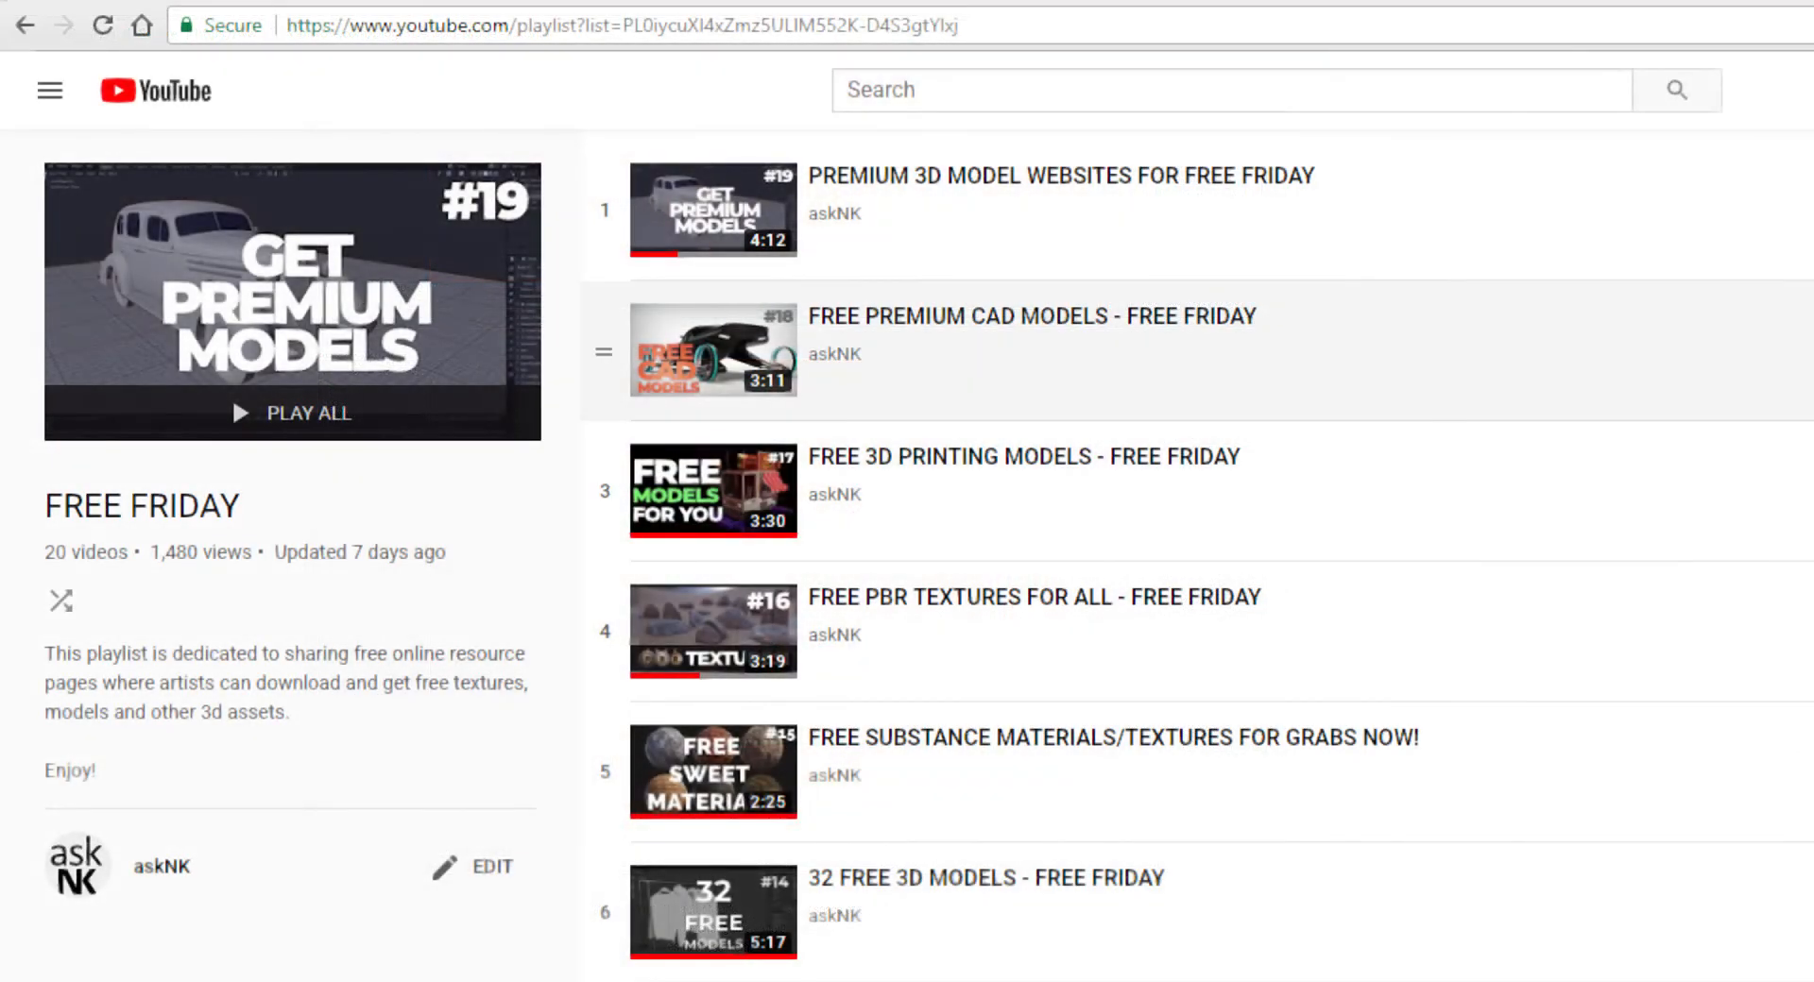
Scroll down the FREE FRIDAY playlist's list of free 3D resource videos
scroll("down", 3)
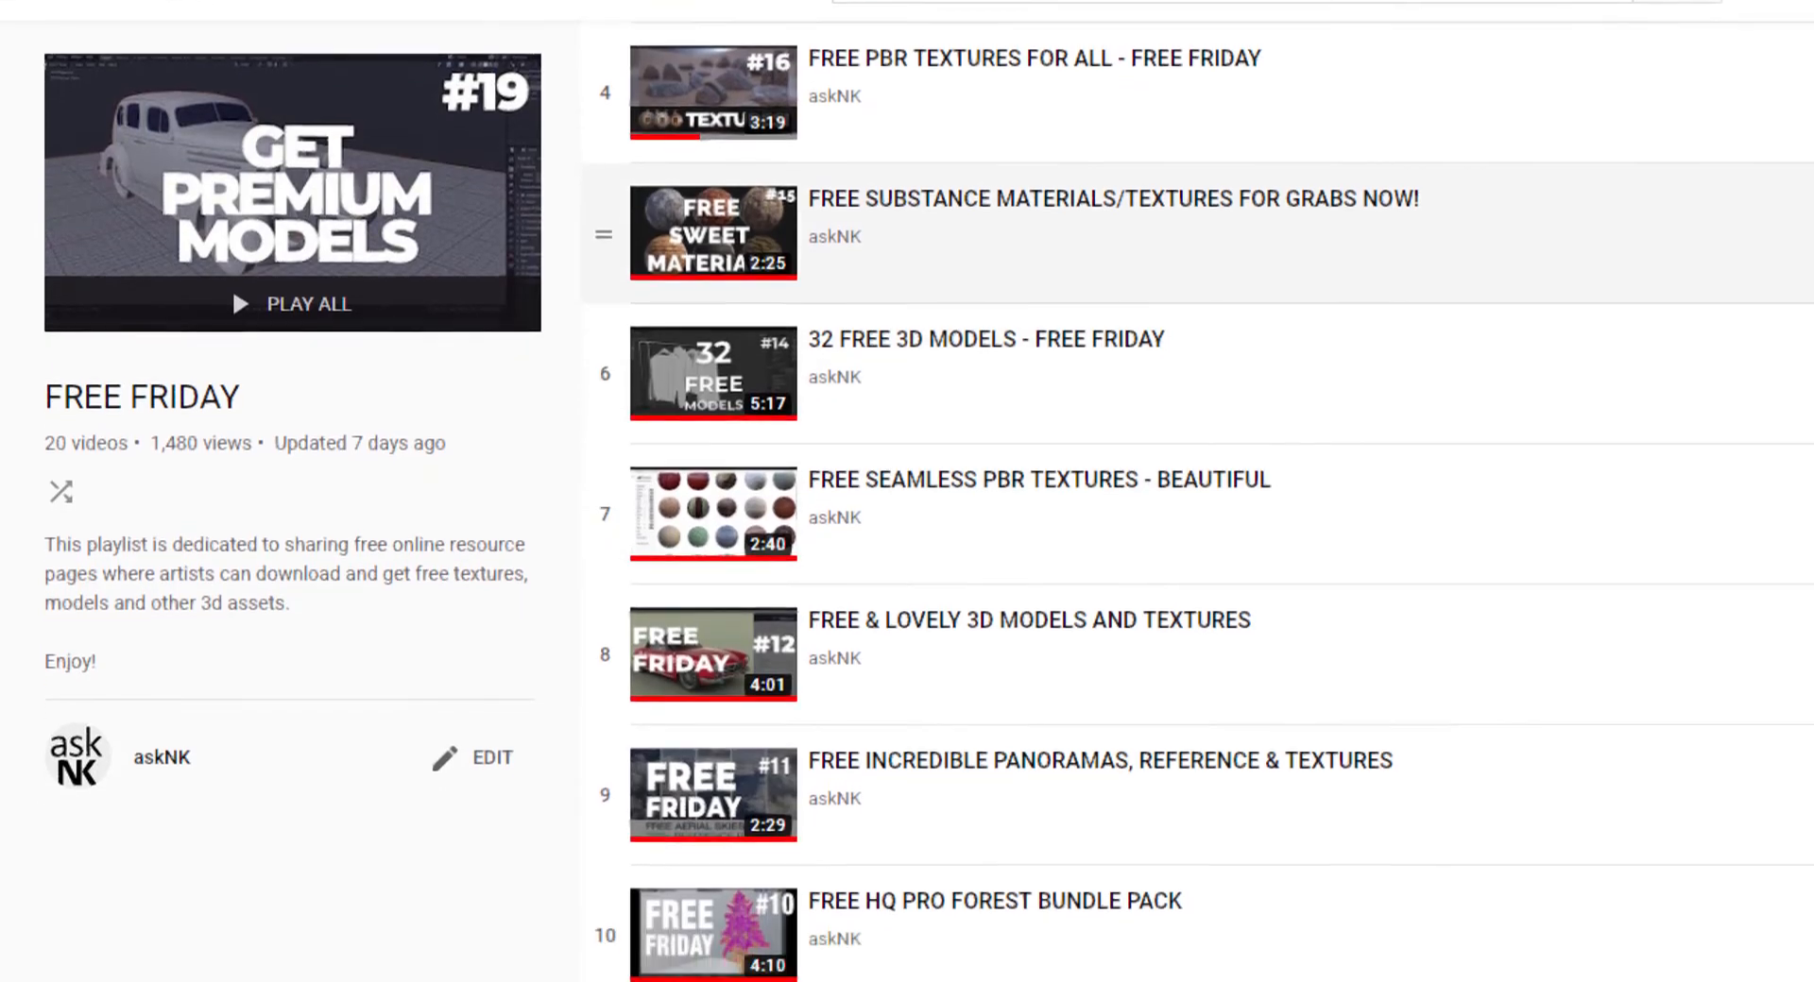
scroll("down", 3)
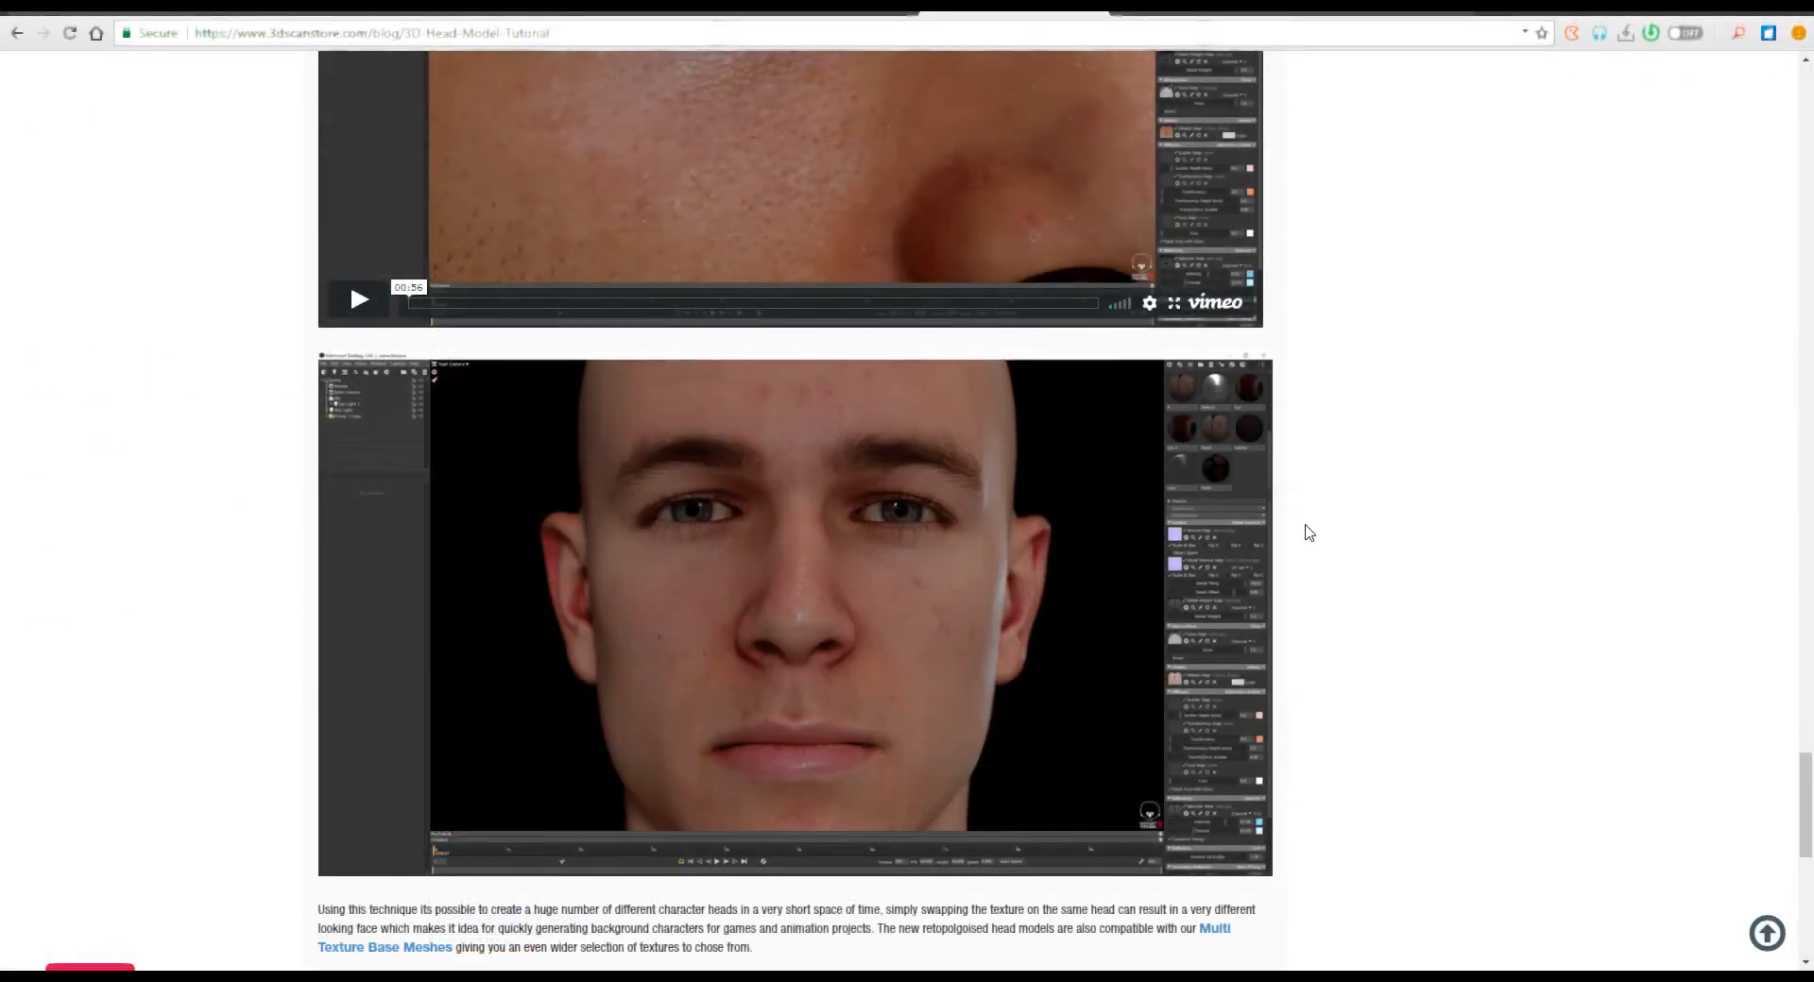
Scroll the tutorial down to the ZBrush morph-plus-sculpt comparison and Retained details section
scroll("down", 3)
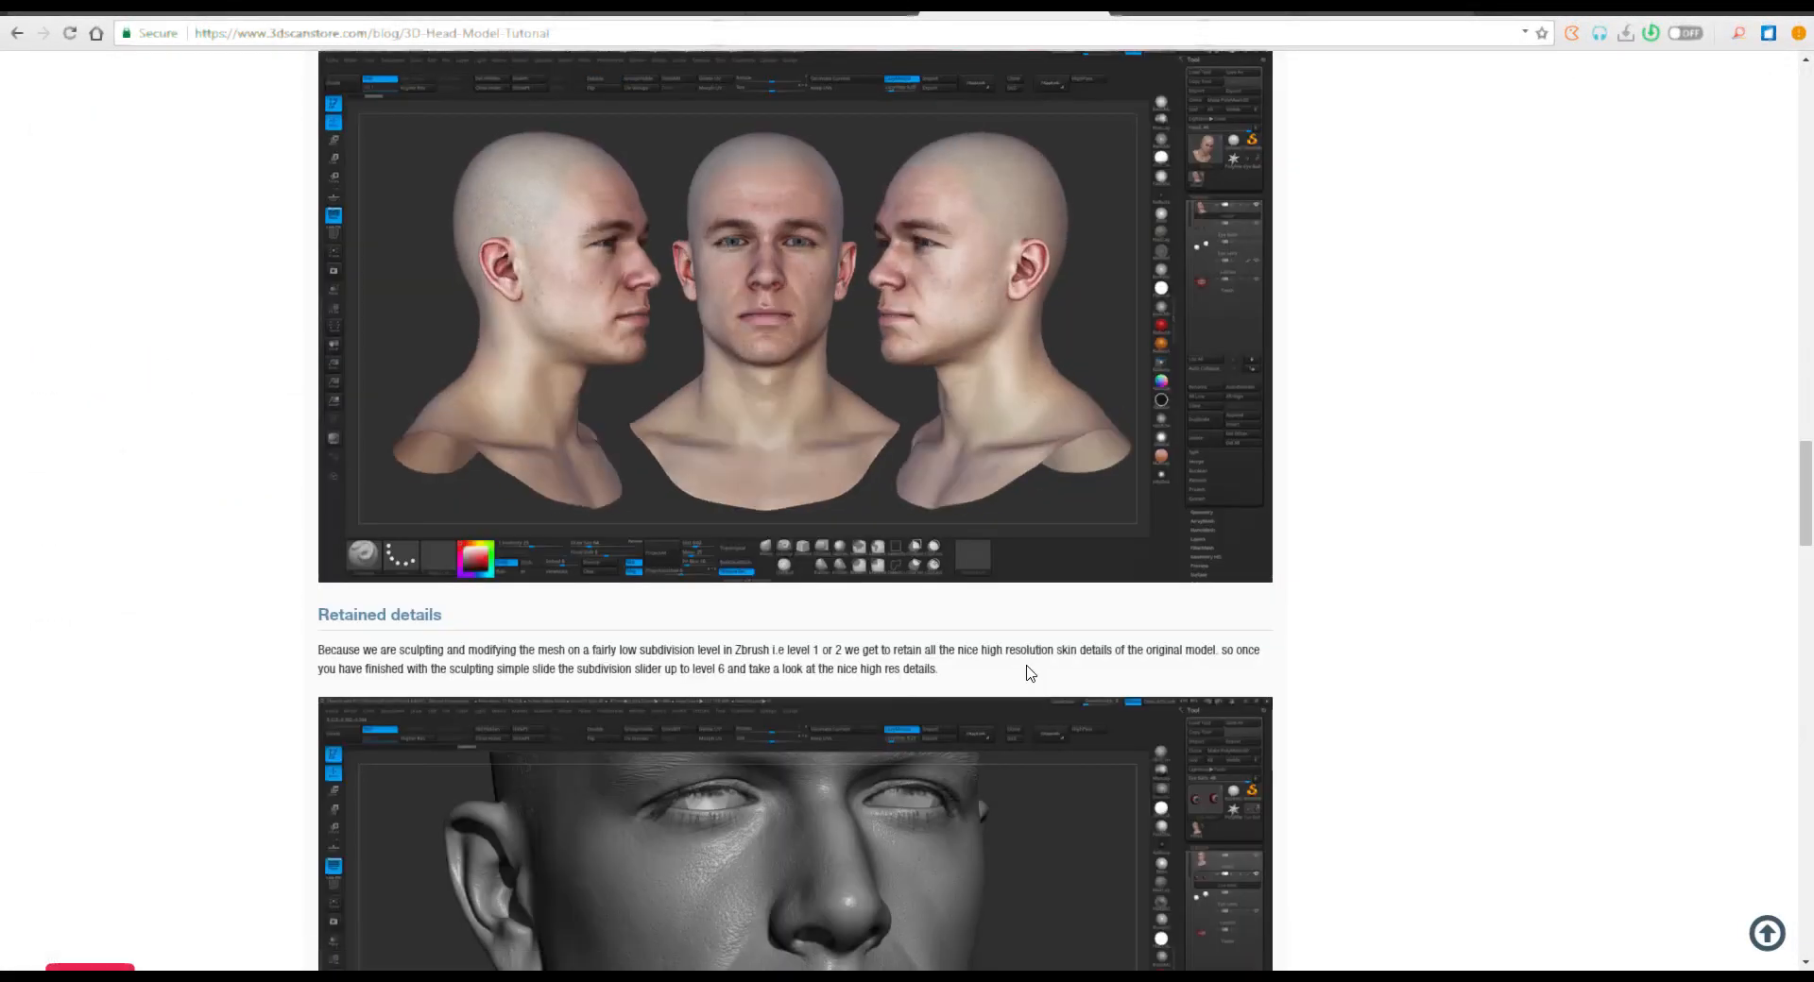
scroll("down", 3)
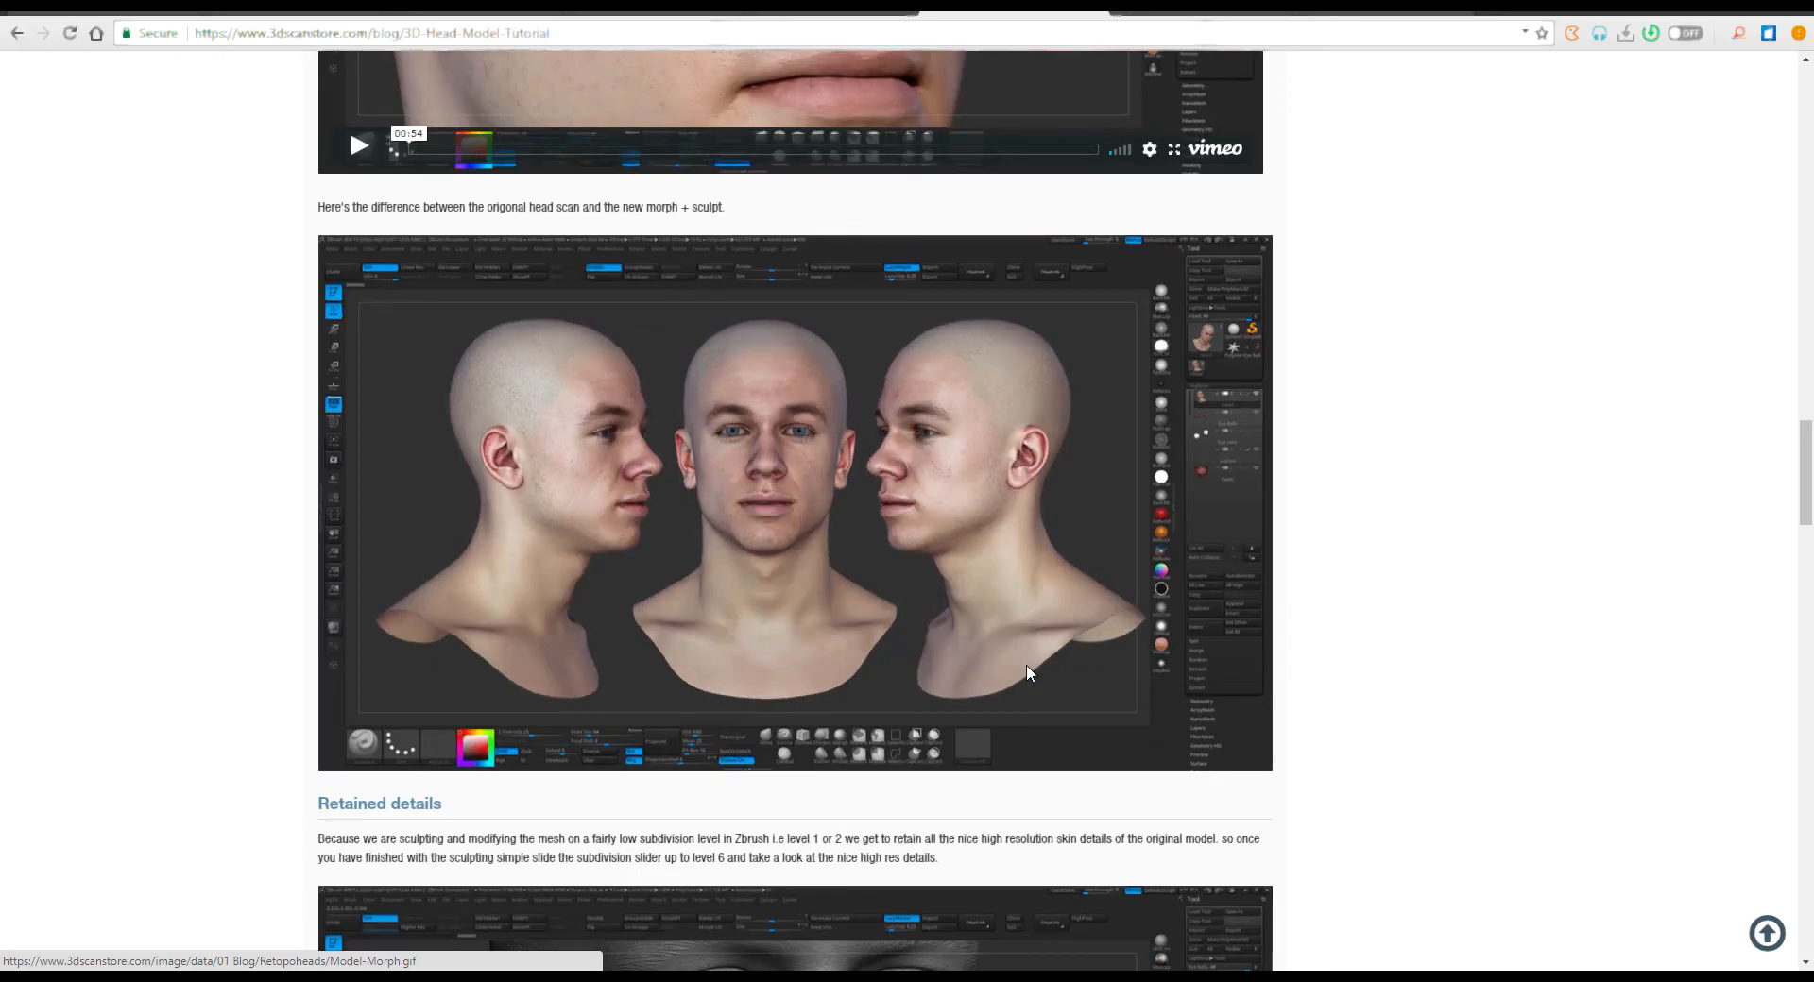